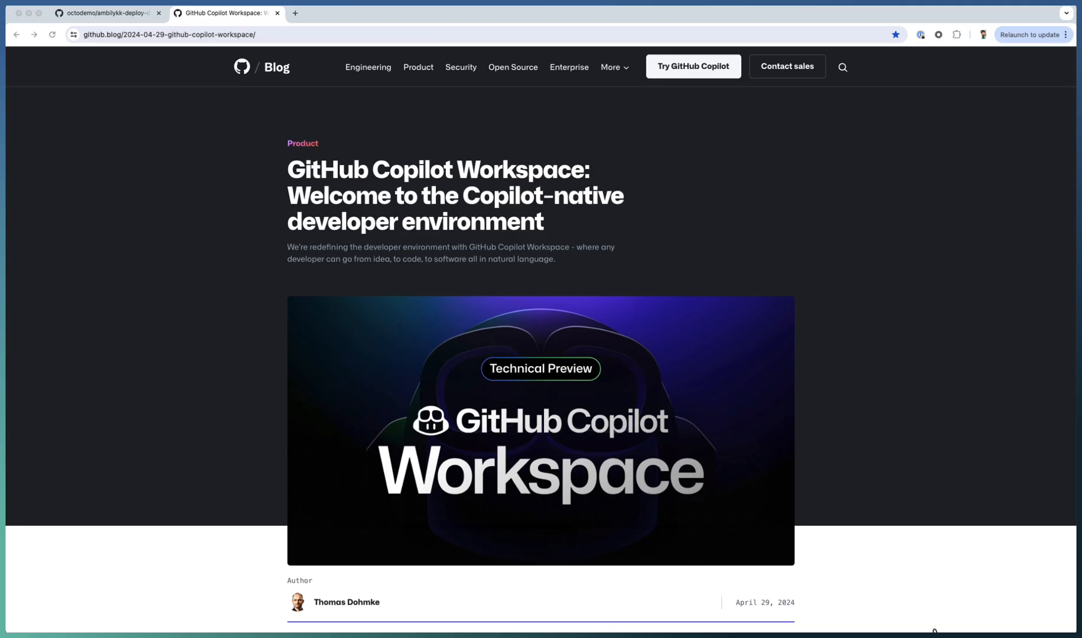
mouse_move(77, 373)
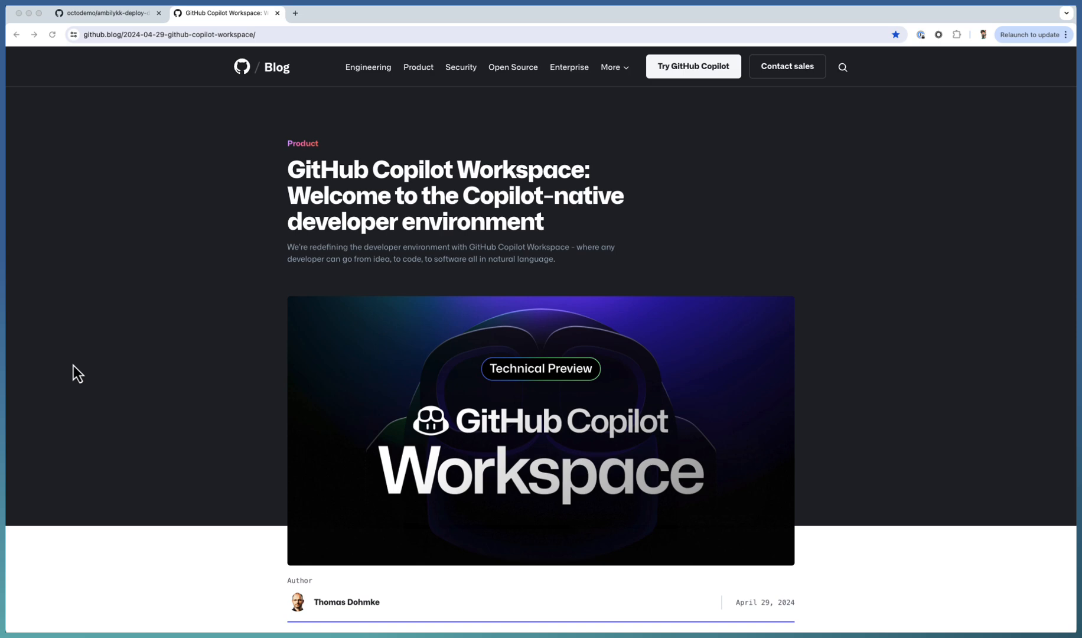
mouse_move(368, 211)
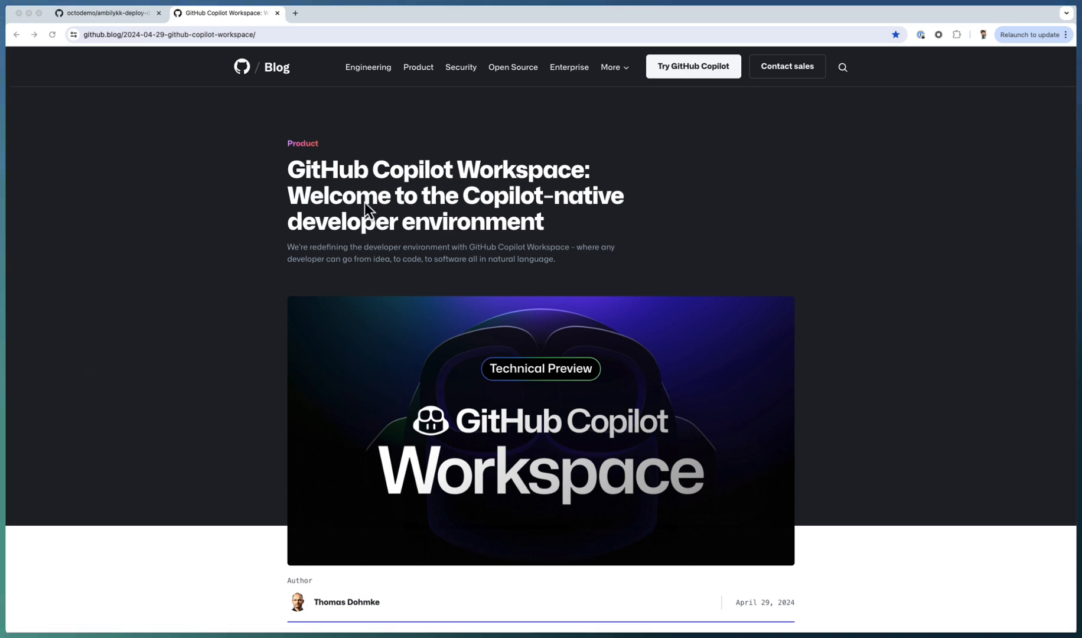
mouse_move(798, 561)
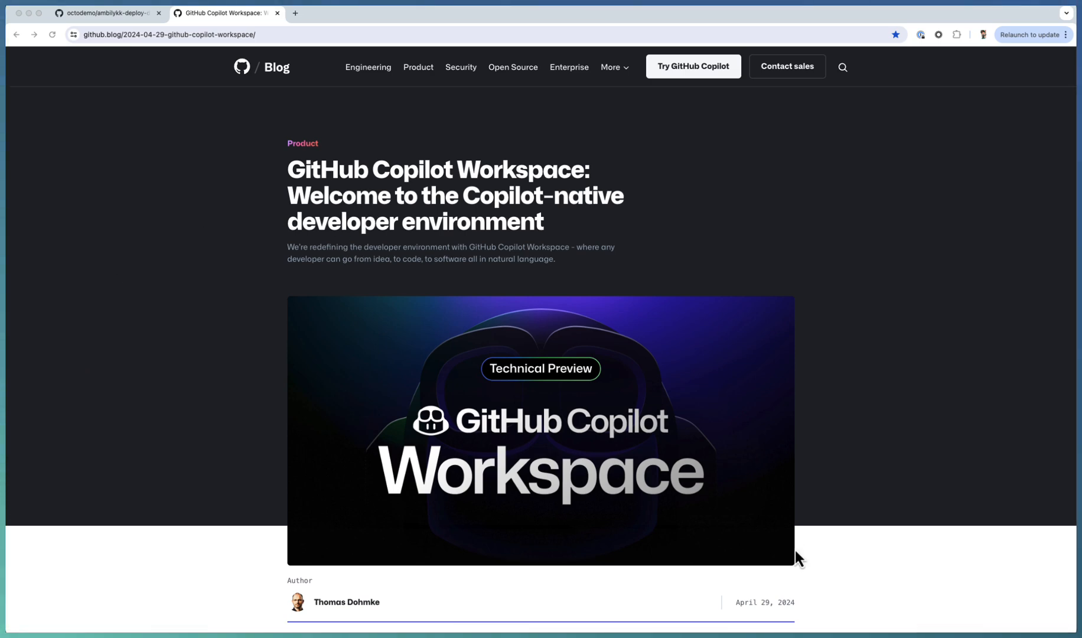
mouse_move(575, 507)
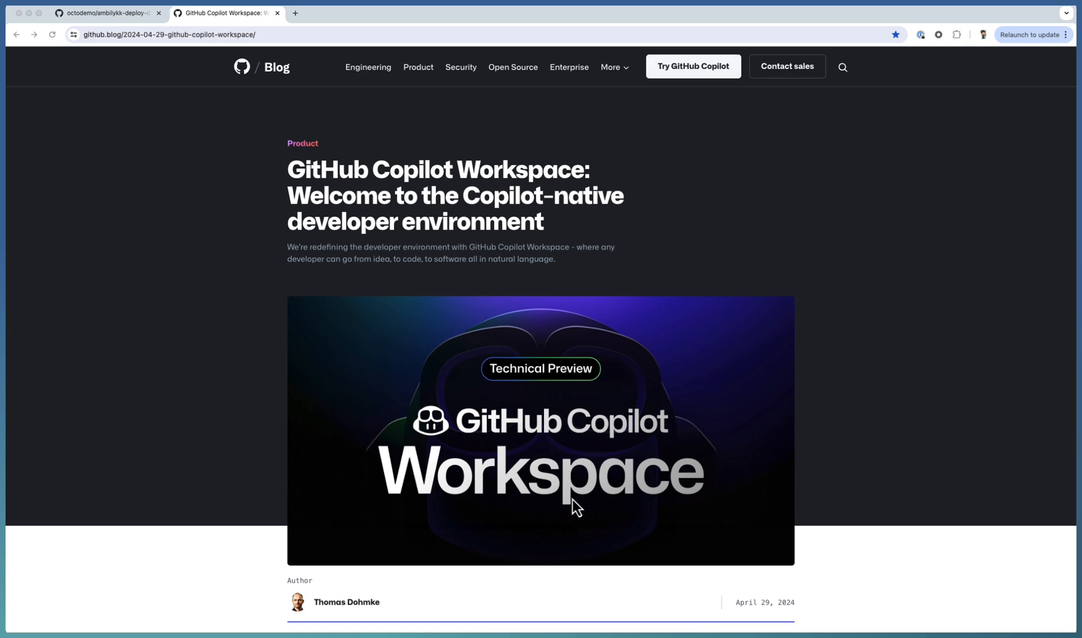
Switch to the ambilykk-deploy-demo repository and browse into PetShop's src/app source folders.
scroll("down", 3)
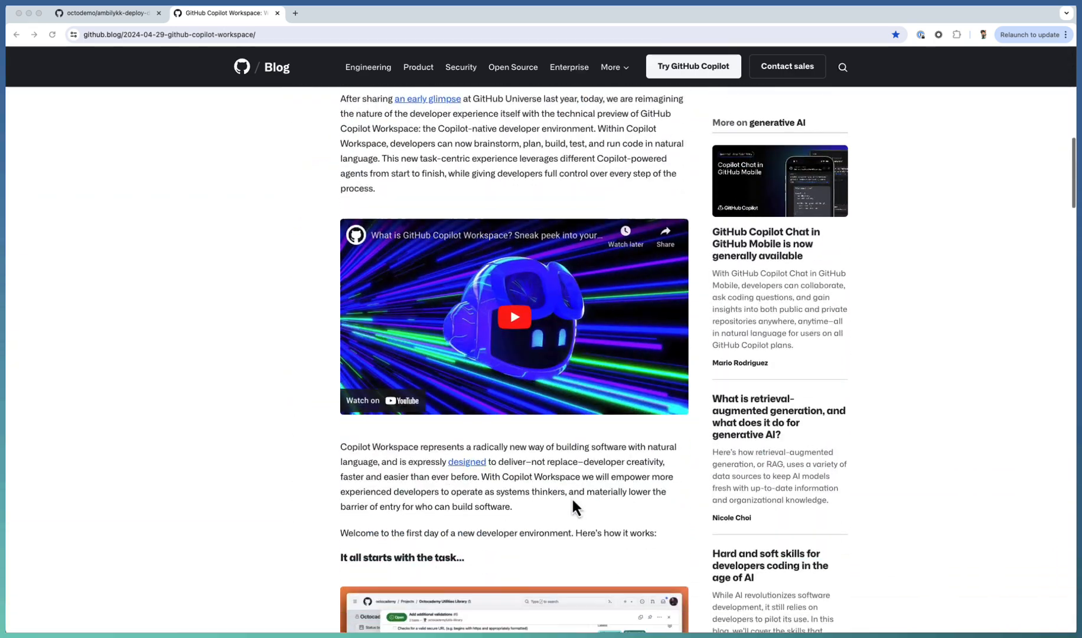
scroll("down", 3)
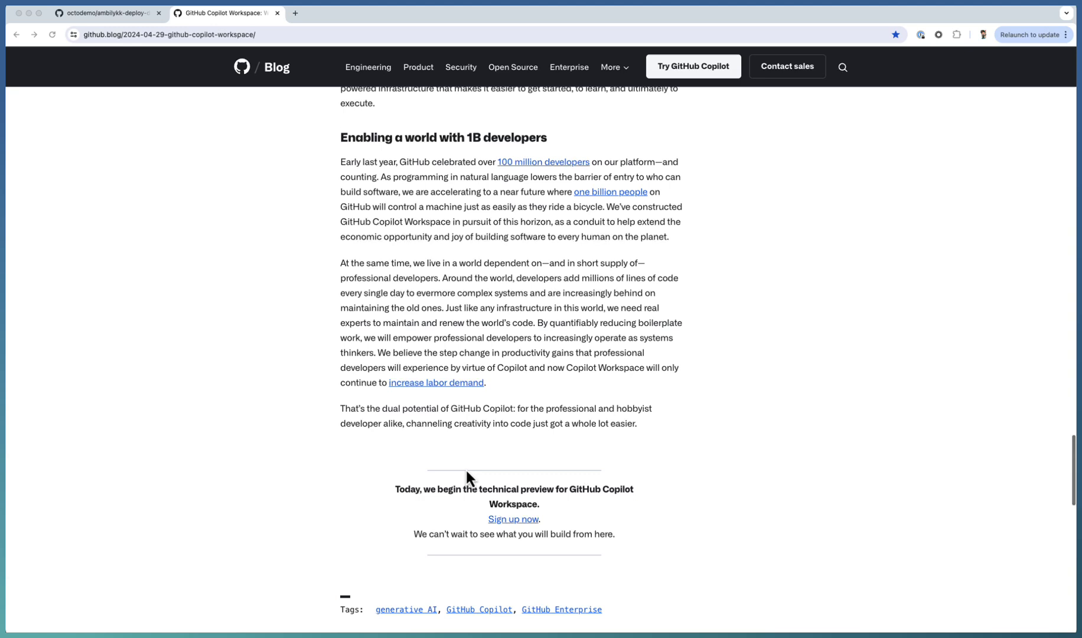
mouse_move(505, 573)
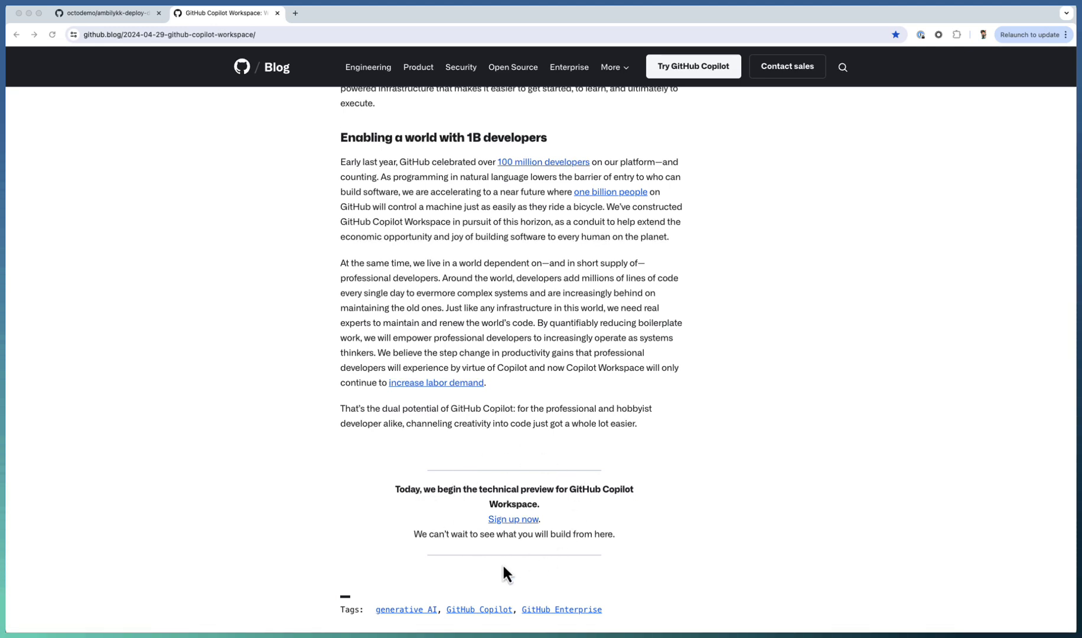
mouse_move(491, 449)
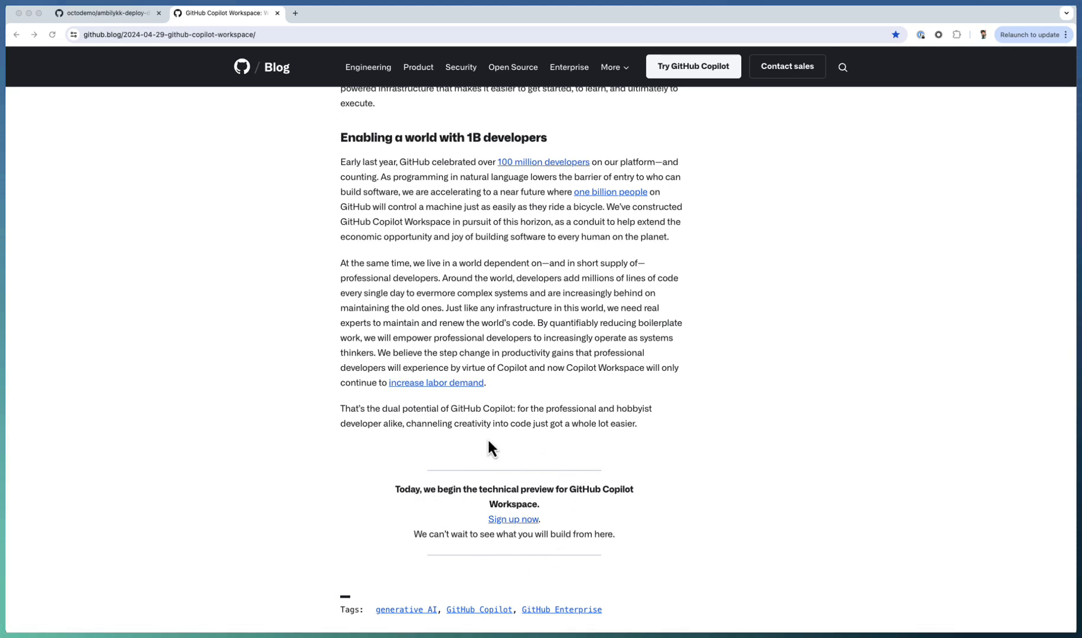
mouse_move(537, 558)
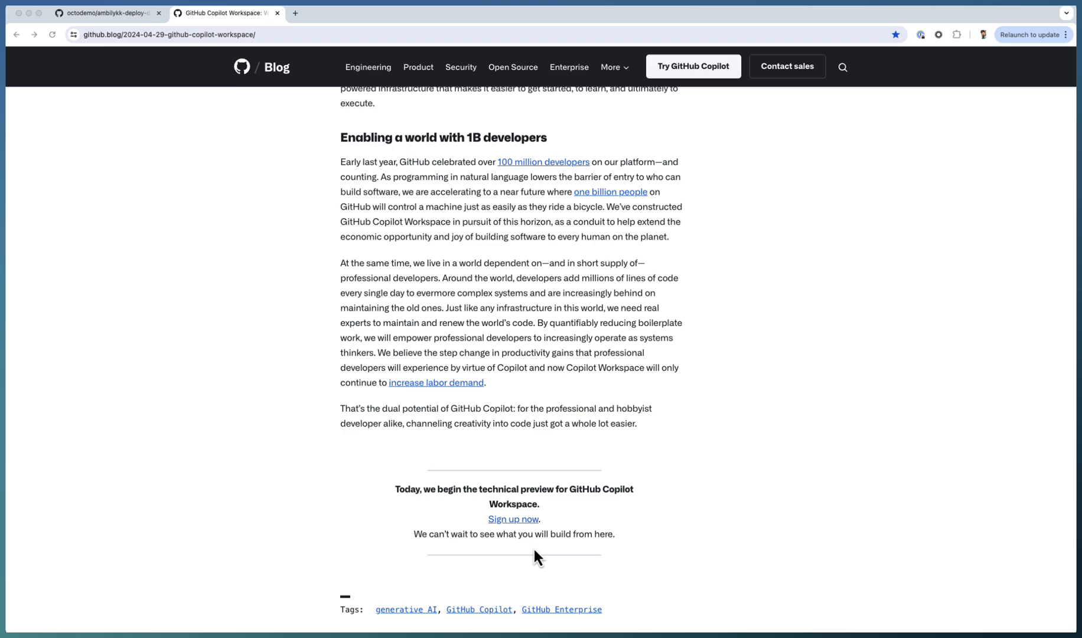
mouse_move(480, 360)
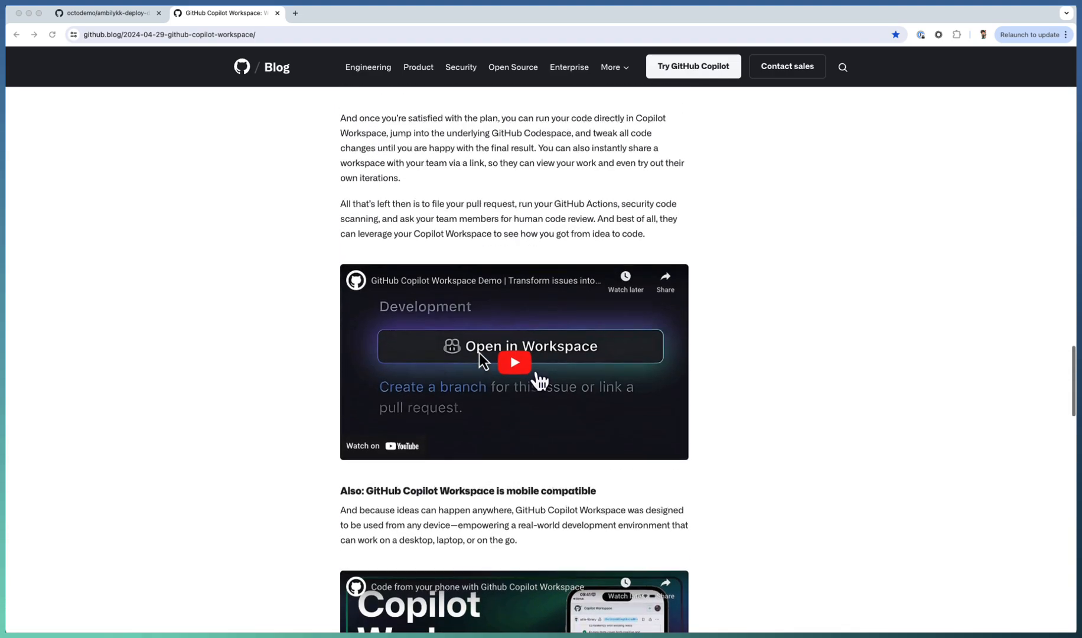
scroll("up", 3)
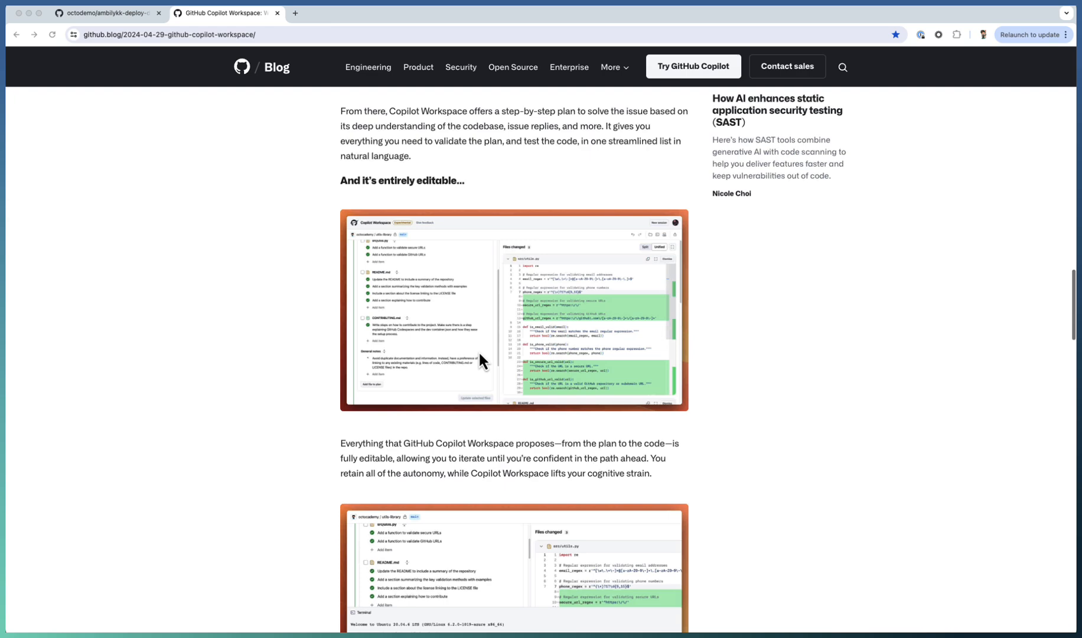
scroll("up", 3)
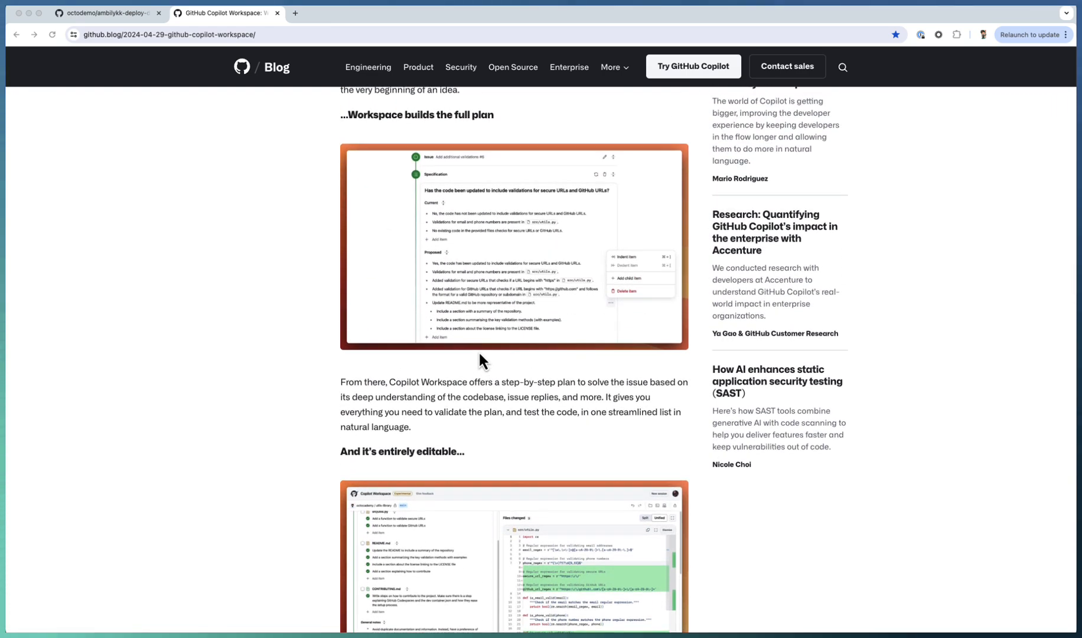
scroll("up", 3)
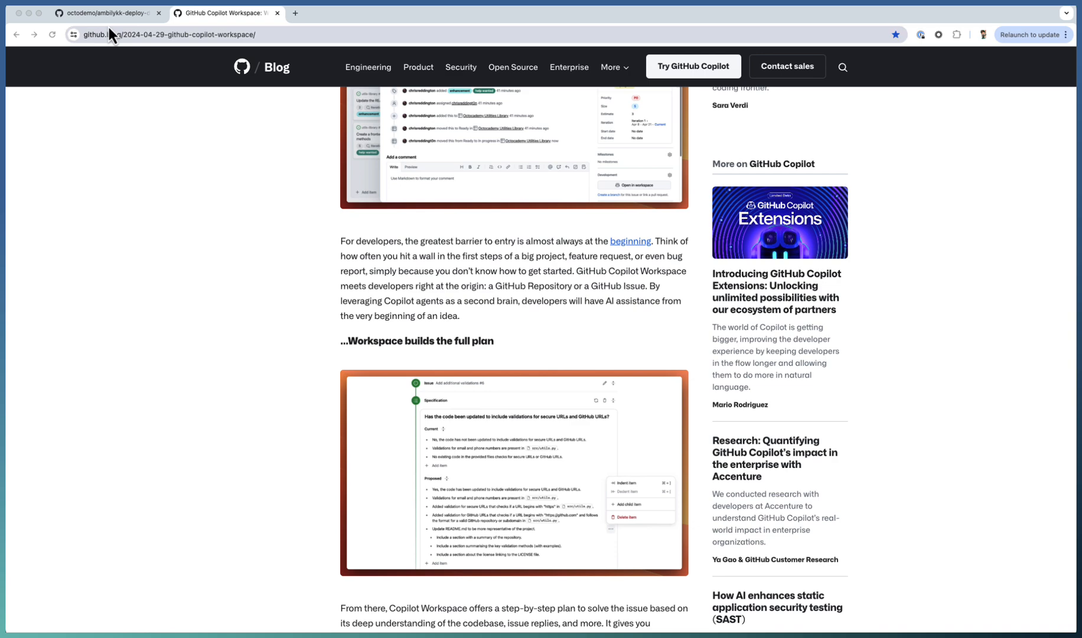
left_click(104, 13)
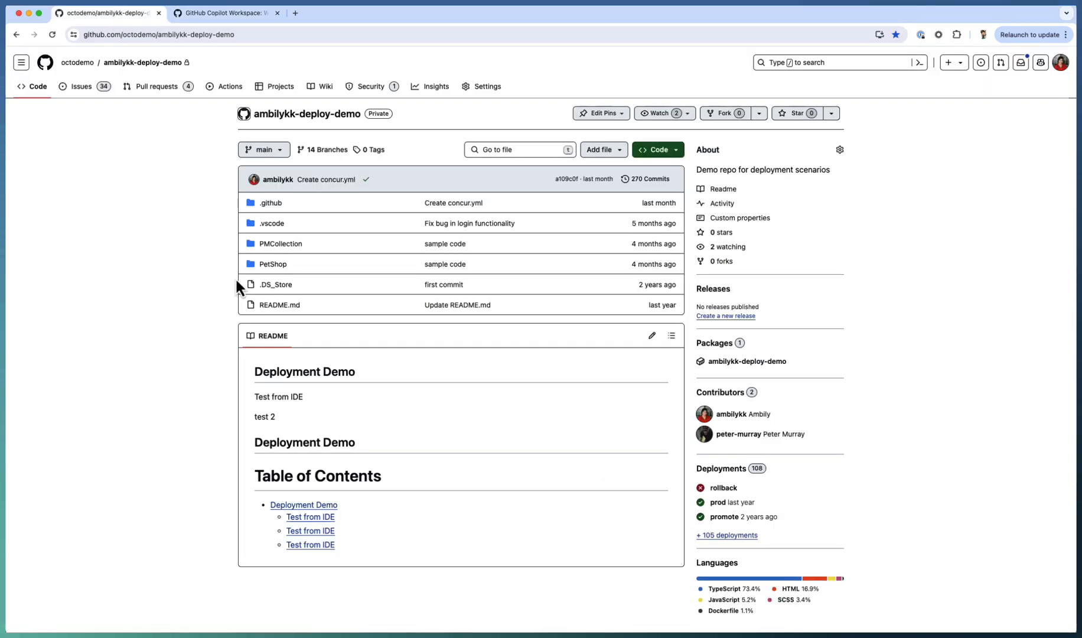
mouse_move(208, 238)
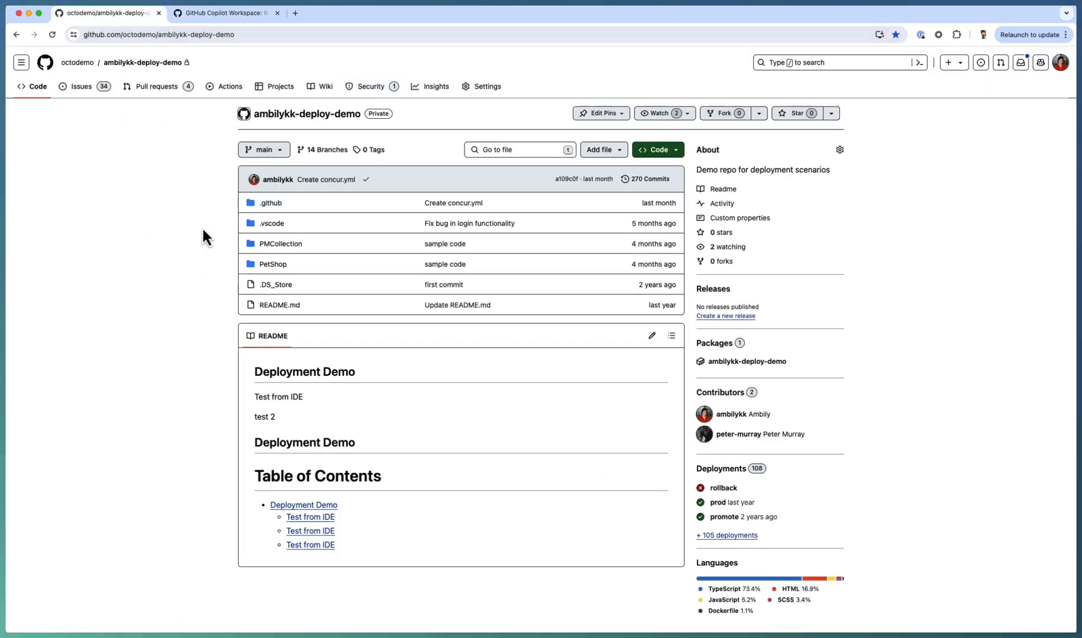
mouse_move(326, 134)
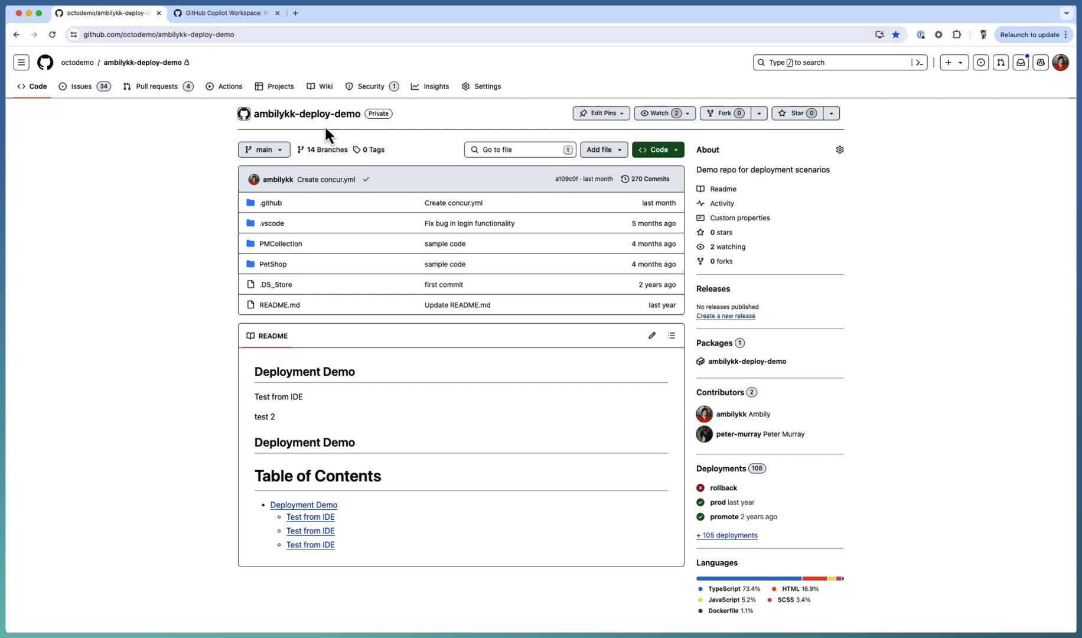
mouse_move(273, 263)
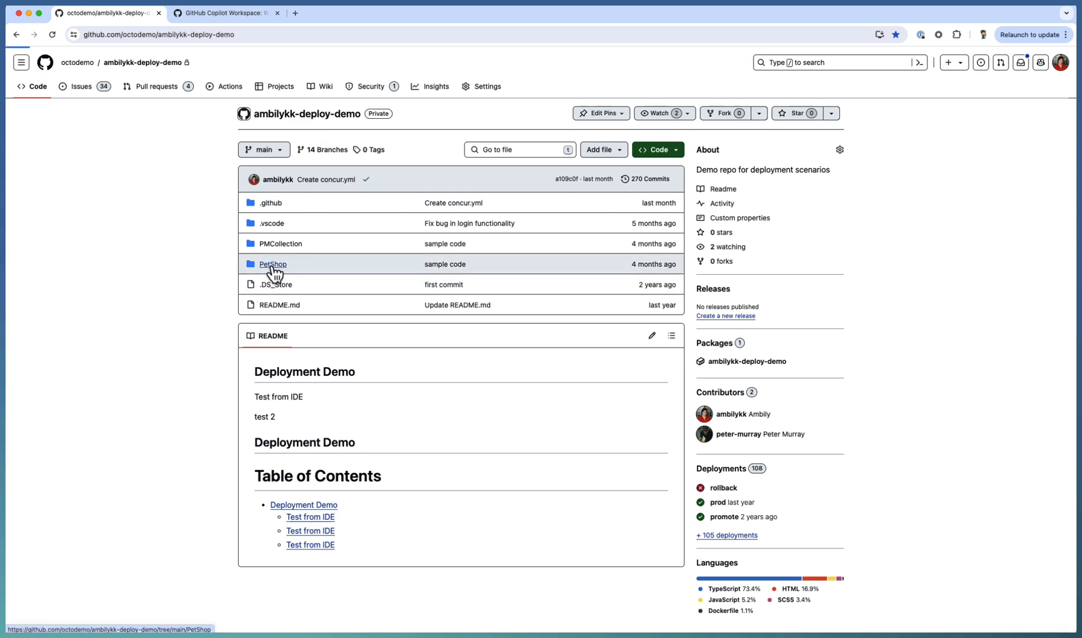
left_click(273, 264)
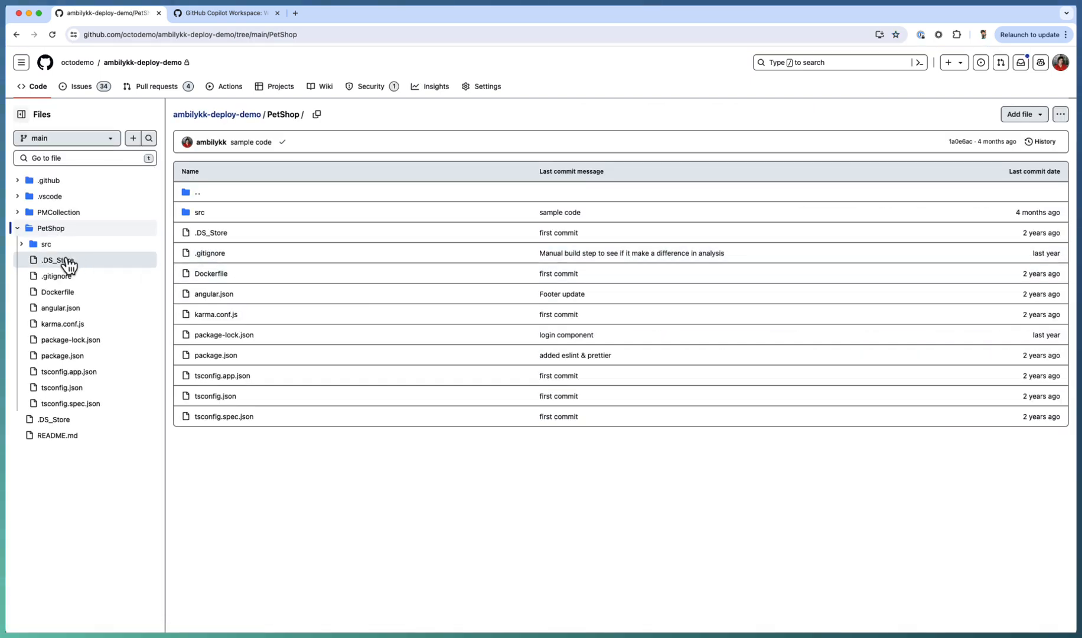
left_click(46, 244)
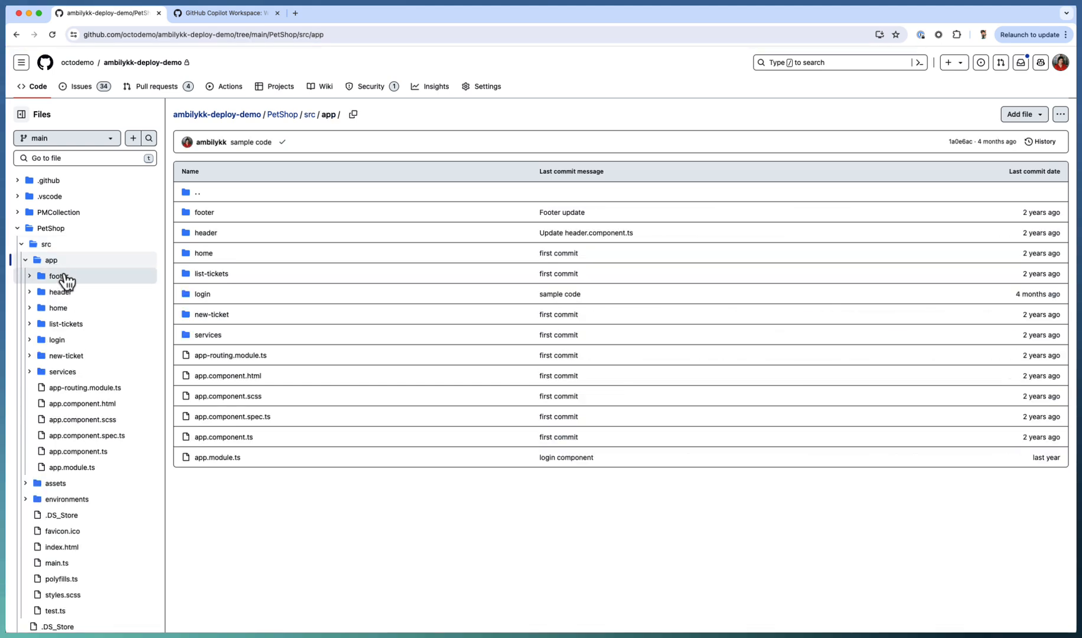
mouse_move(63, 315)
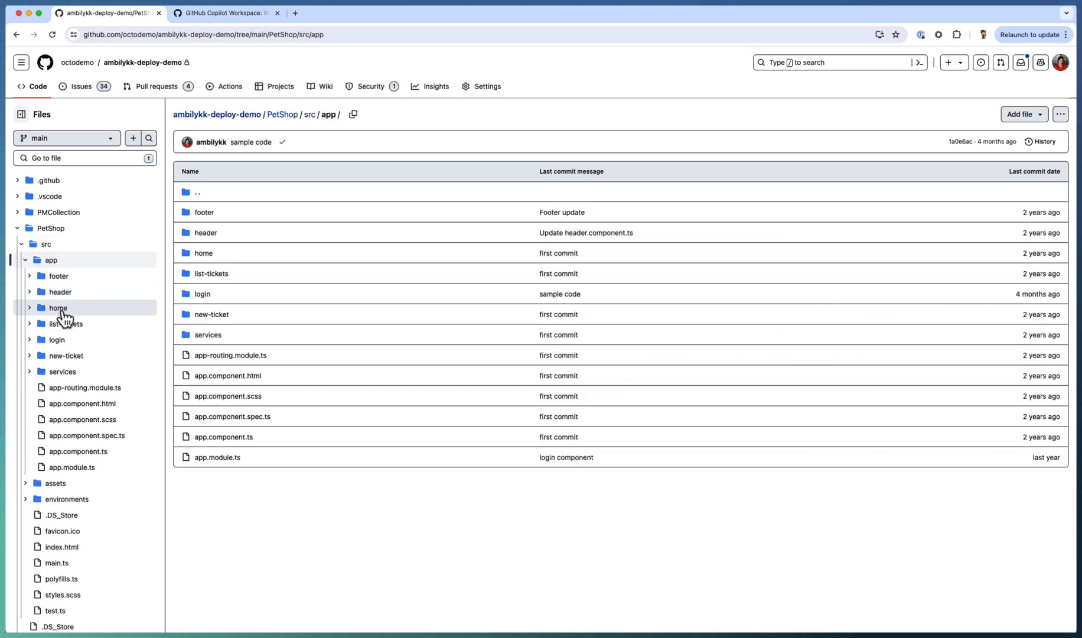
mouse_move(85, 339)
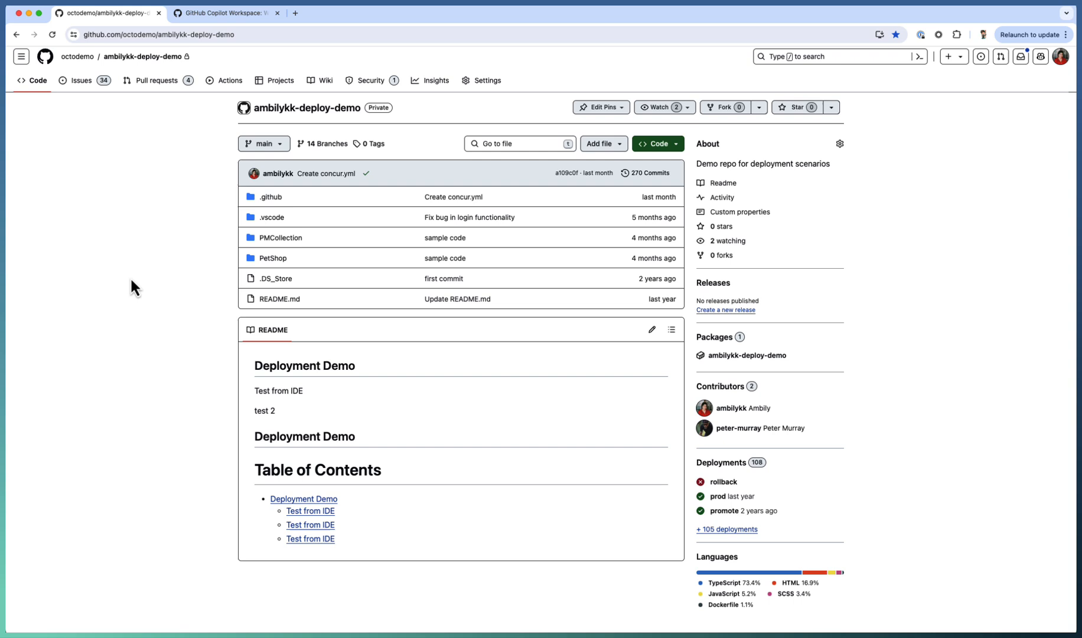
mouse_move(166, 187)
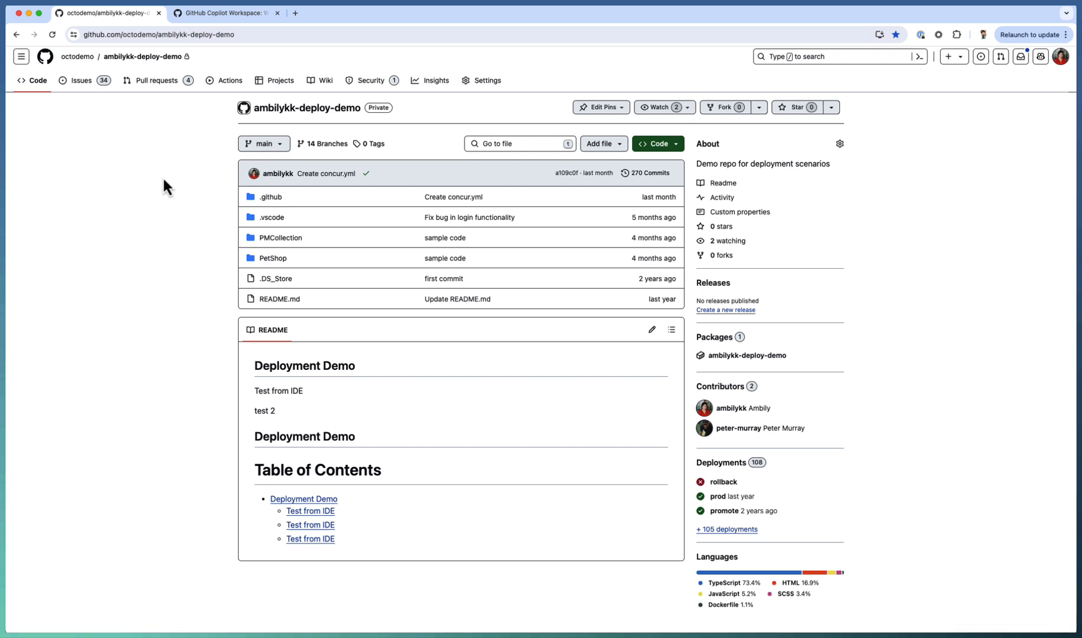
mouse_move(679, 153)
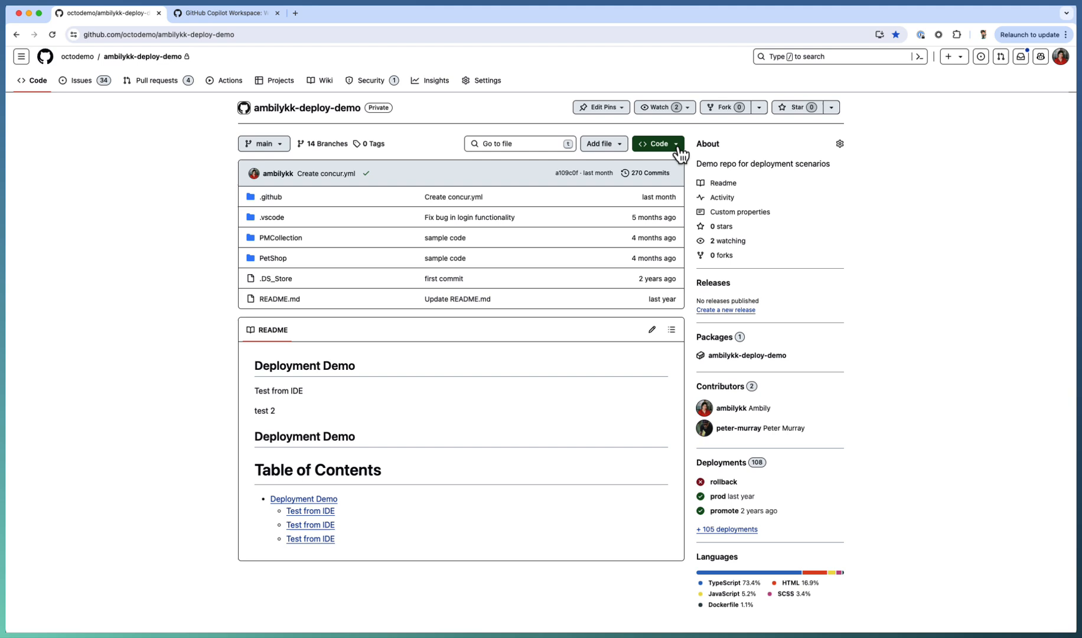
Submit a Copilot task to add a PetShop component for uploading new pet details.
left_click(656, 144)
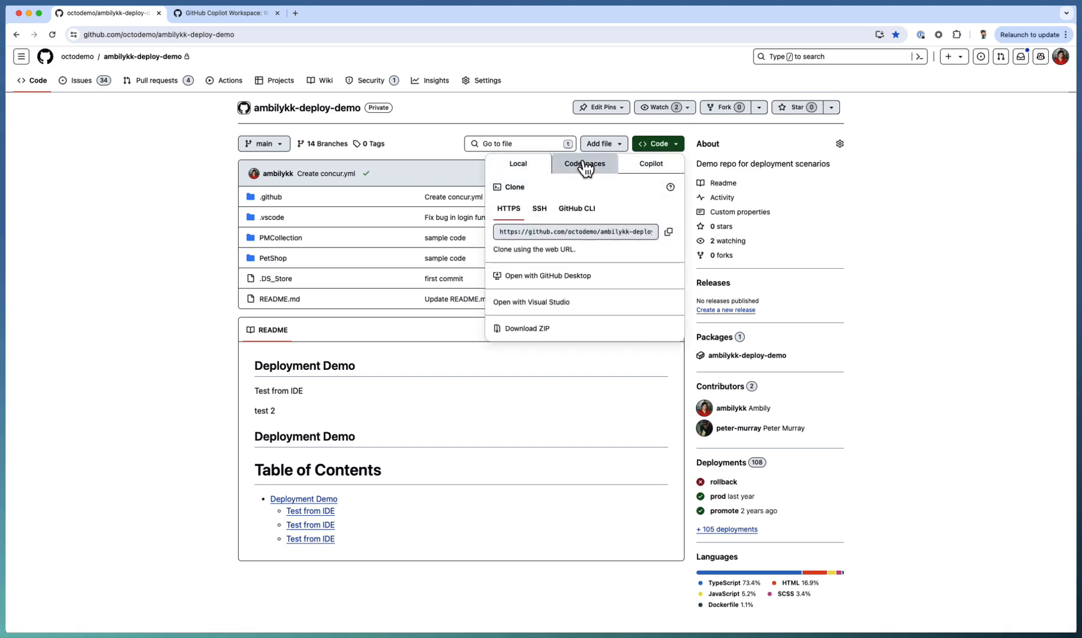
left_click(649, 164)
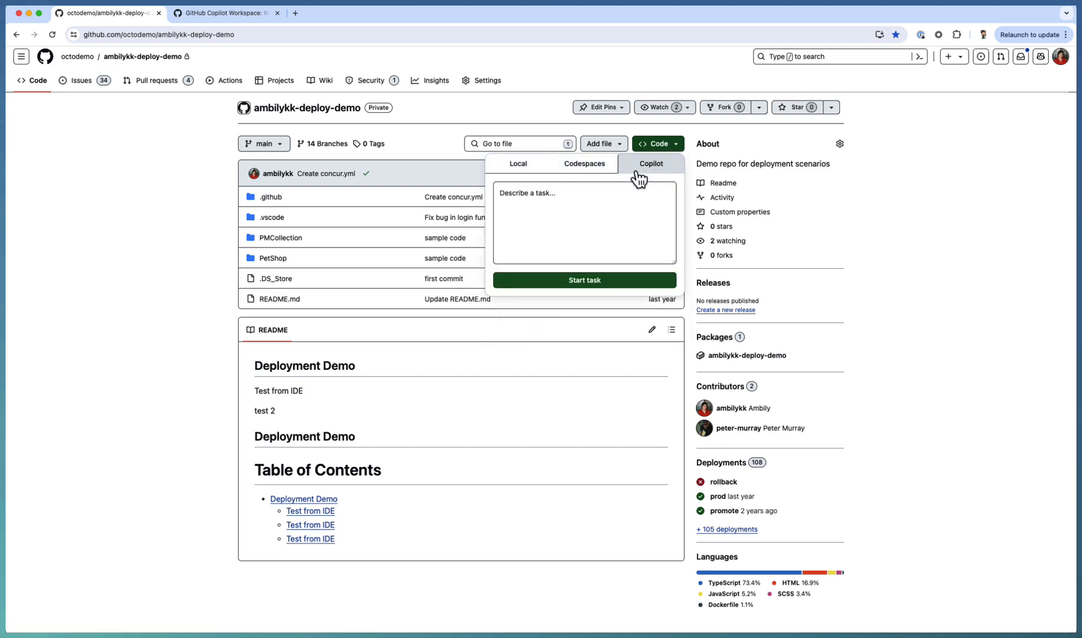
left_click(583, 222)
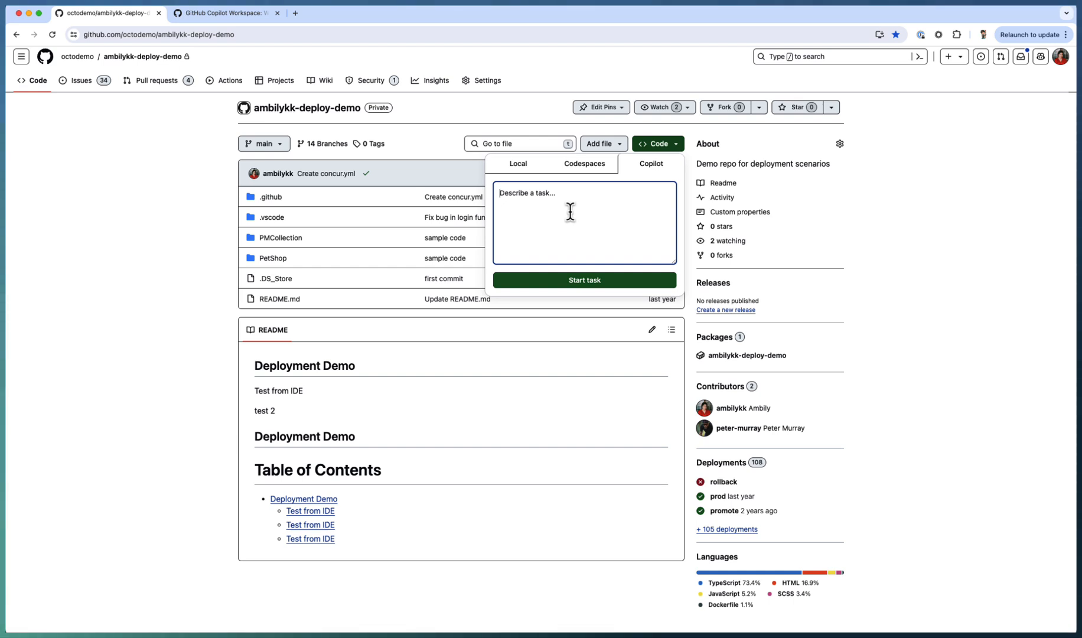
type("Add a new component for u")
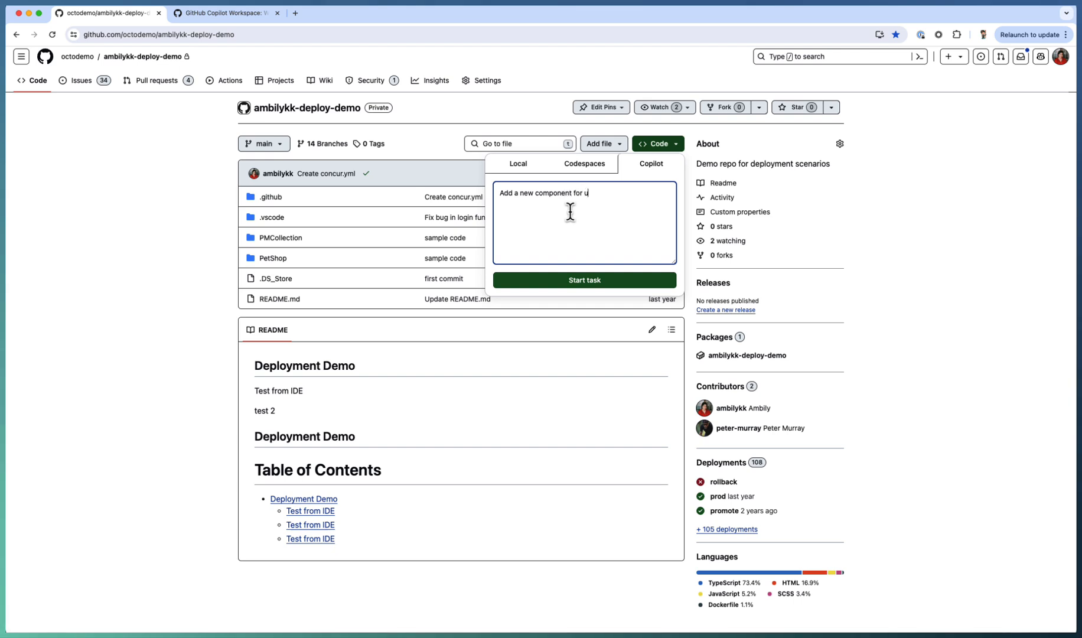
type("ploading new")
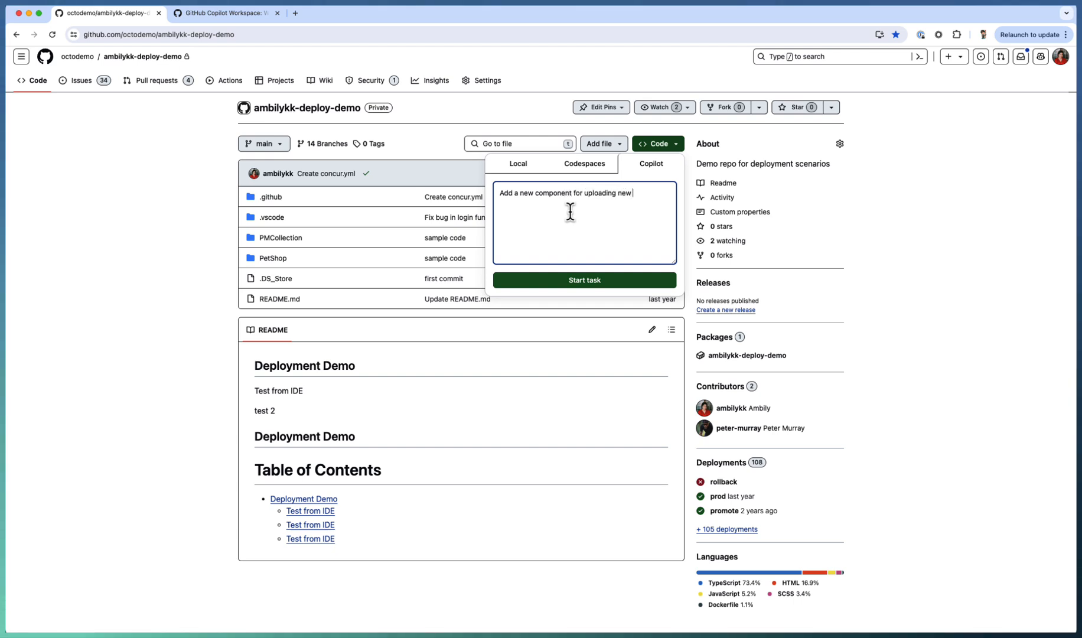
type("pet details to my PetShop application")
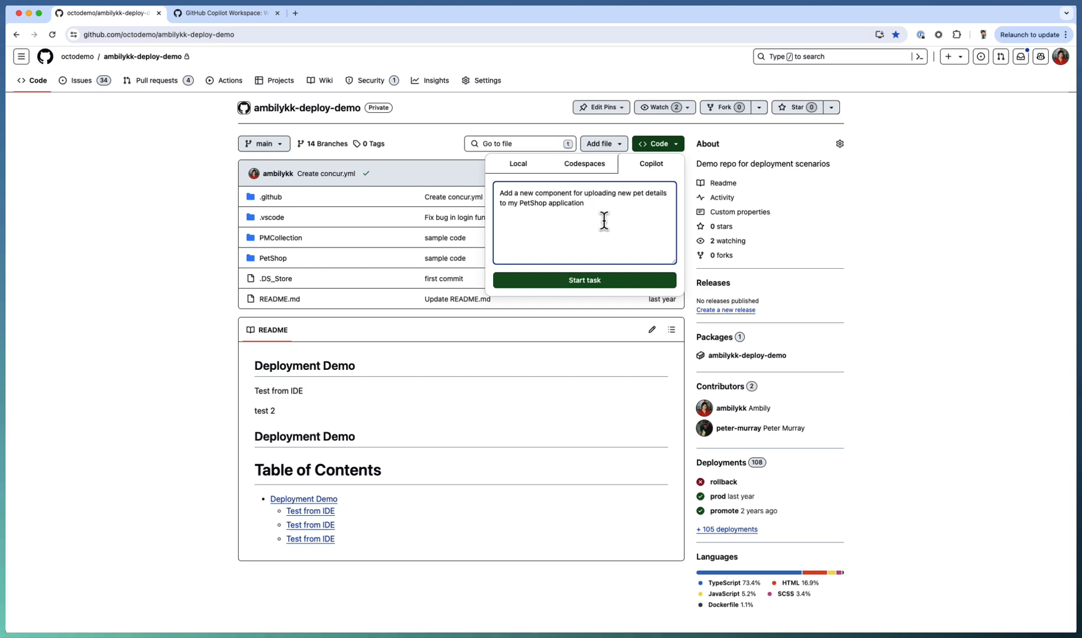
left_click(584, 280)
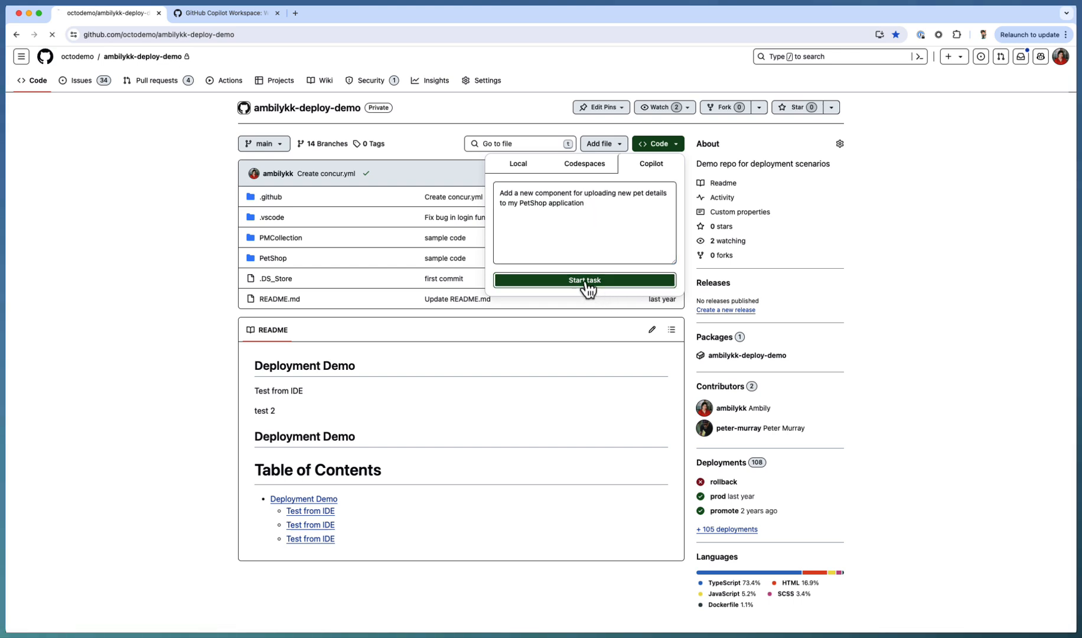
Let the upload-pet specification generate, then review its first proposed item.
left_click(583, 280)
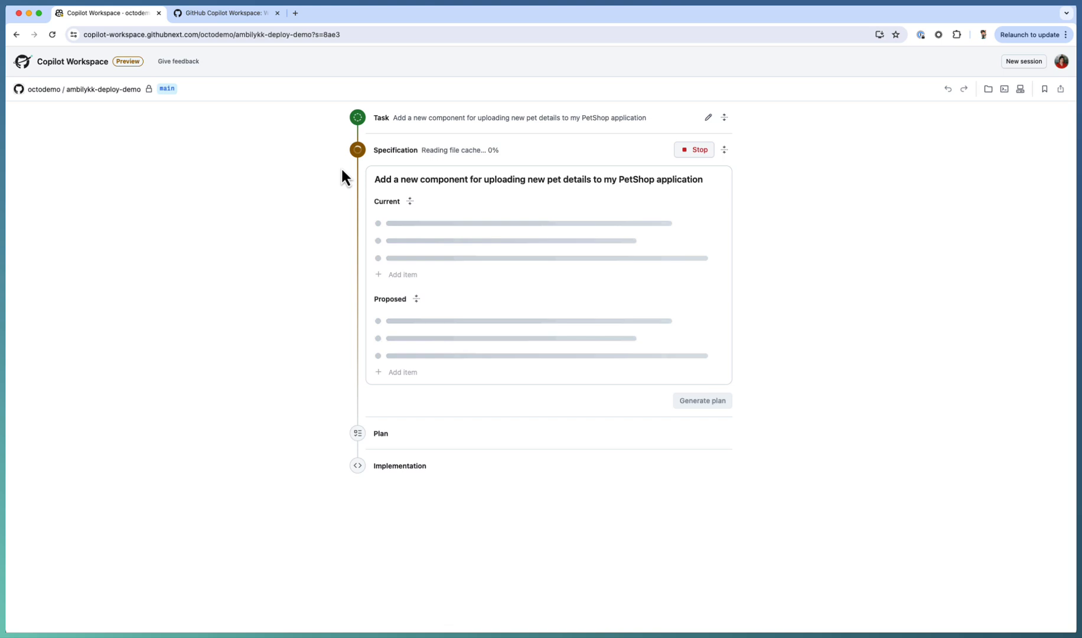
mouse_move(503, 142)
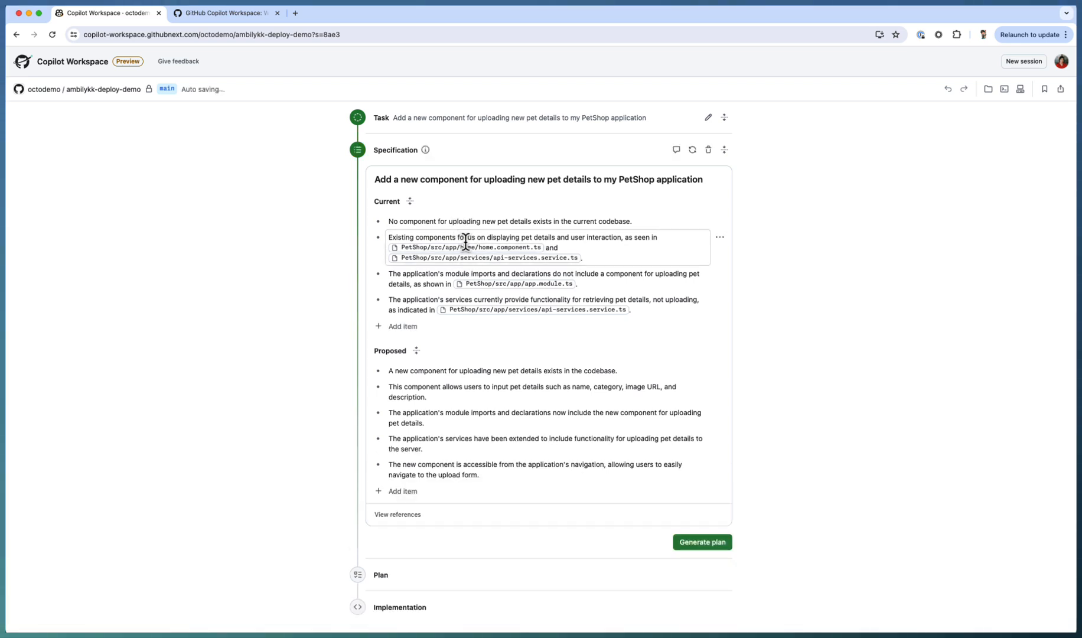
mouse_move(479, 365)
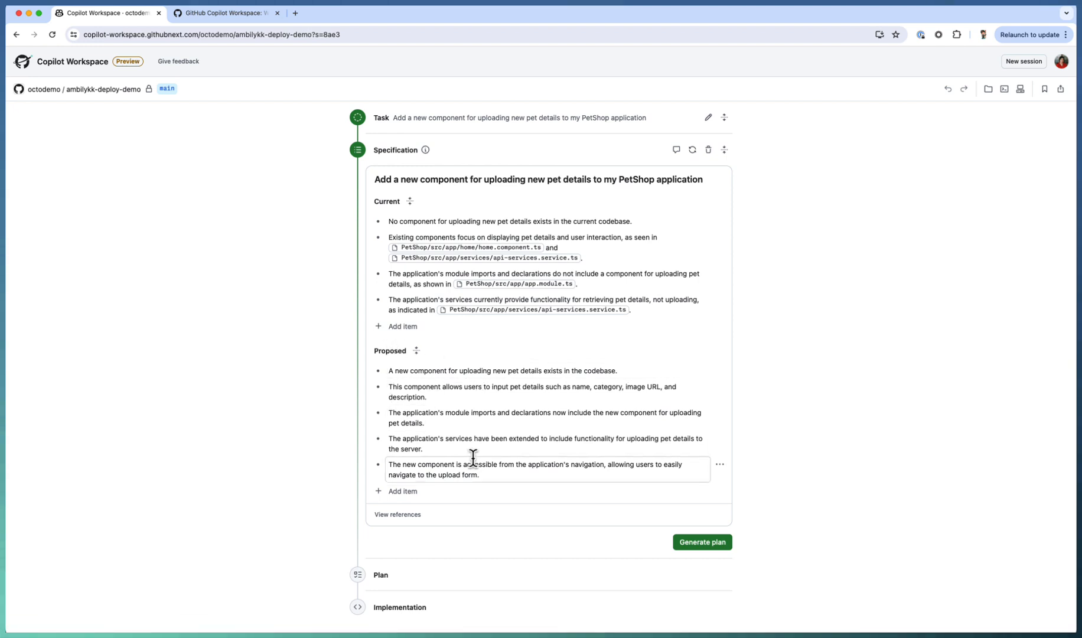
left_click(504, 371)
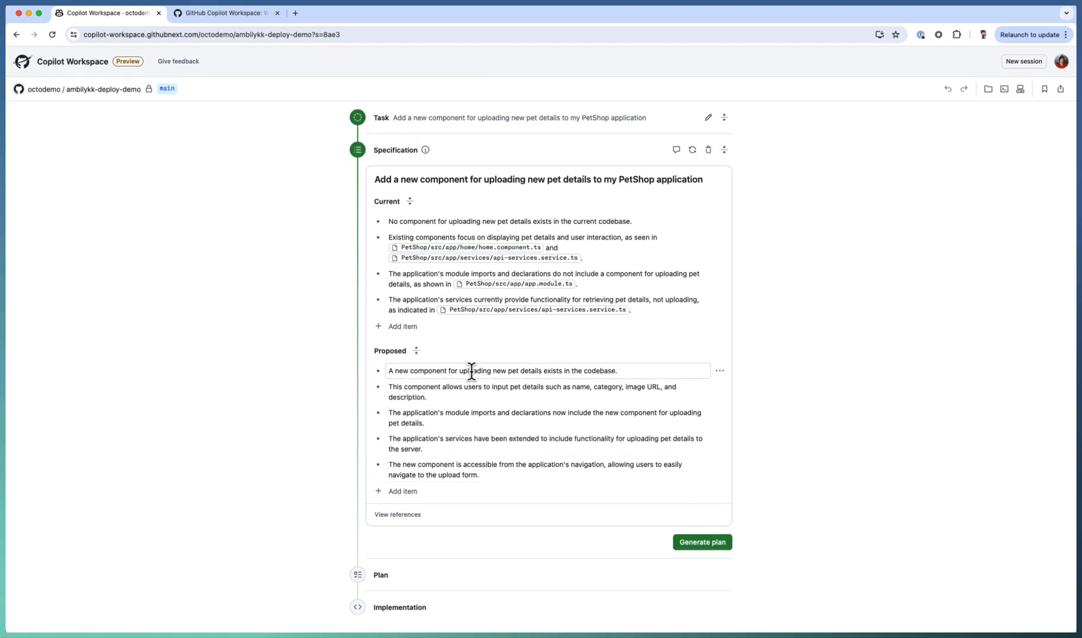
mouse_move(523, 417)
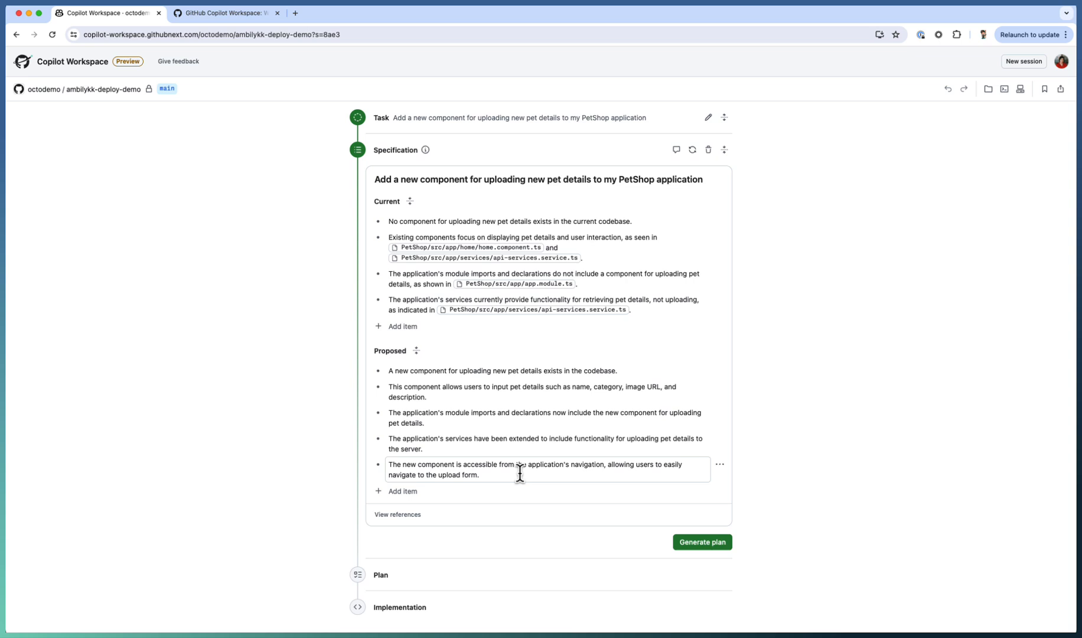
mouse_move(503, 497)
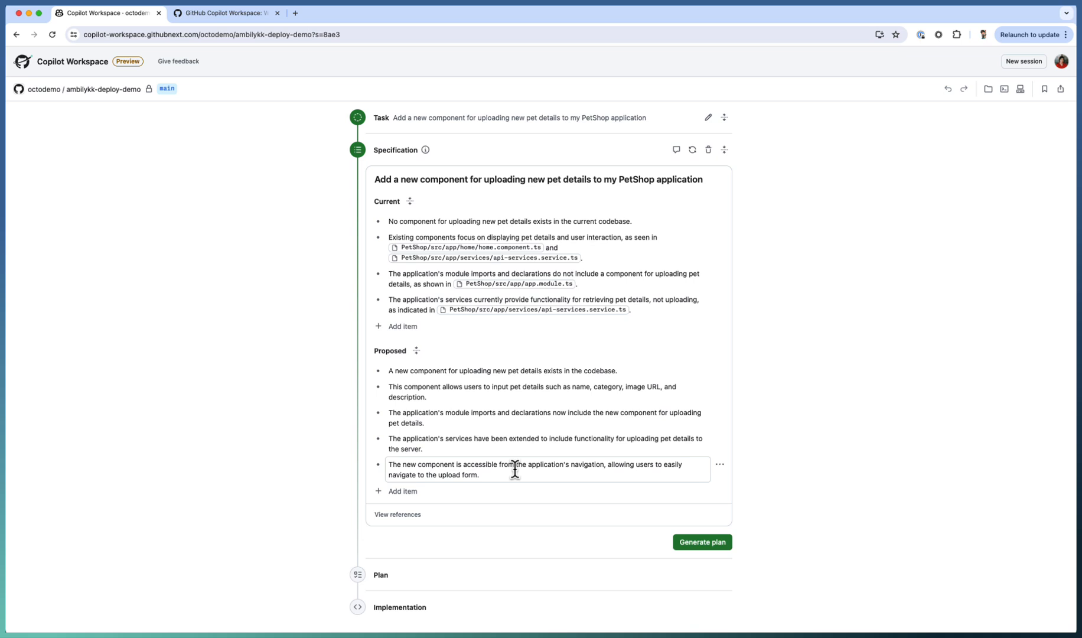
mouse_move(402, 490)
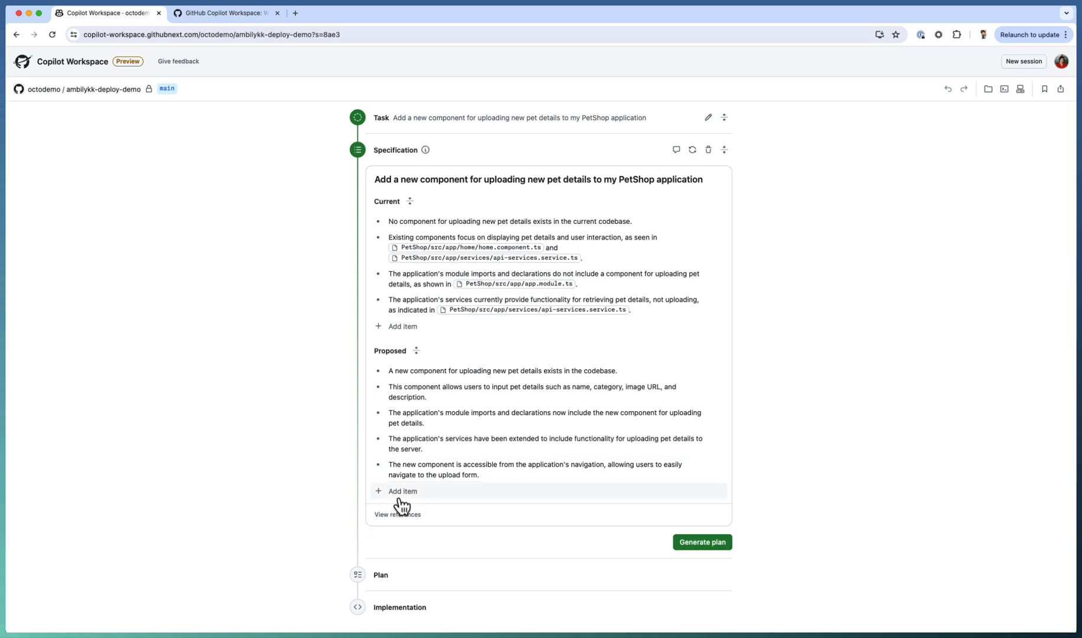
Add the proposed item 'Update the readme file with this new feature' to the specification.
left_click(402, 491)
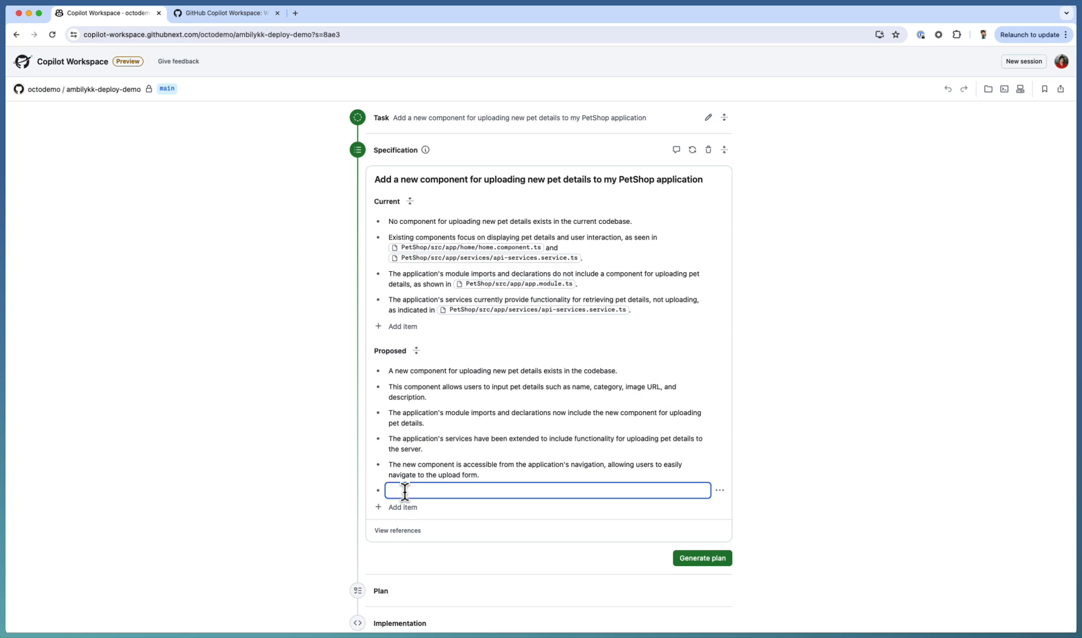
type("Update the read")
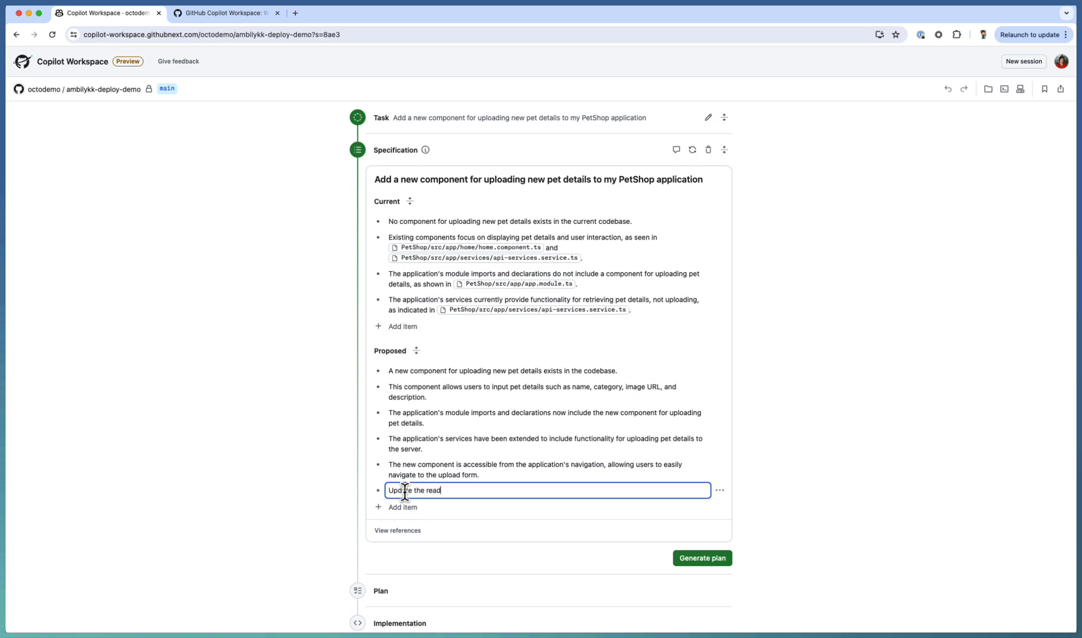
type("me file with")
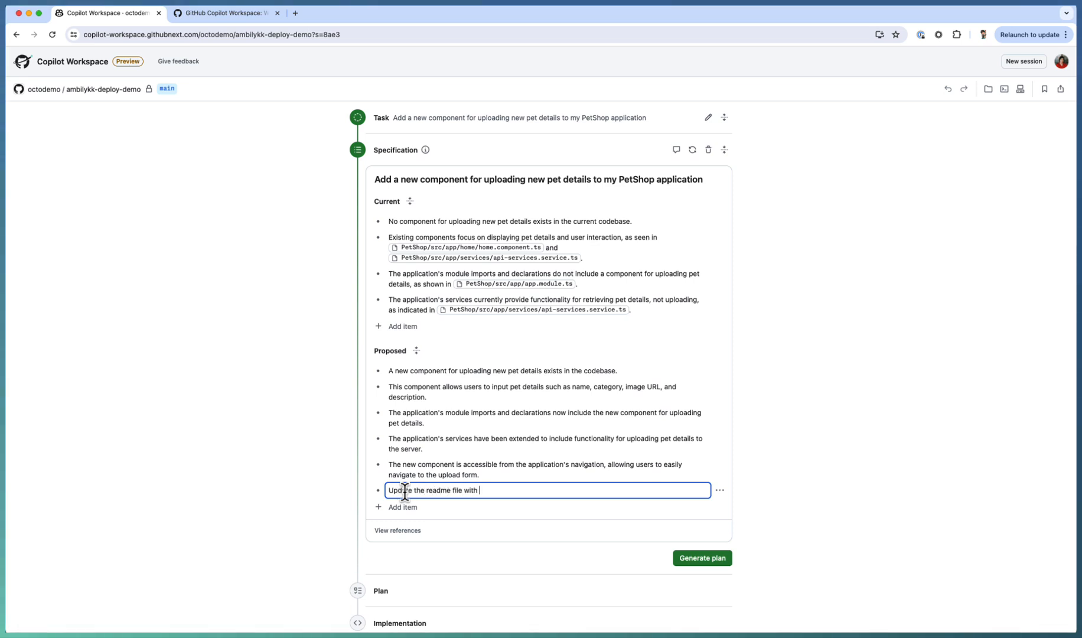
type("this n")
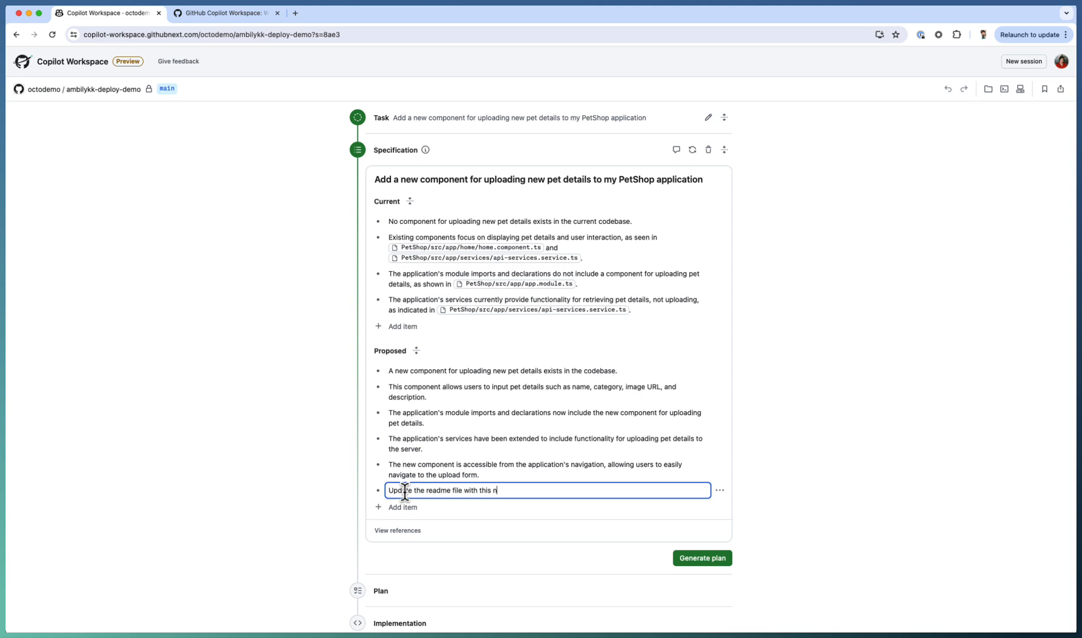
type("ew feature")
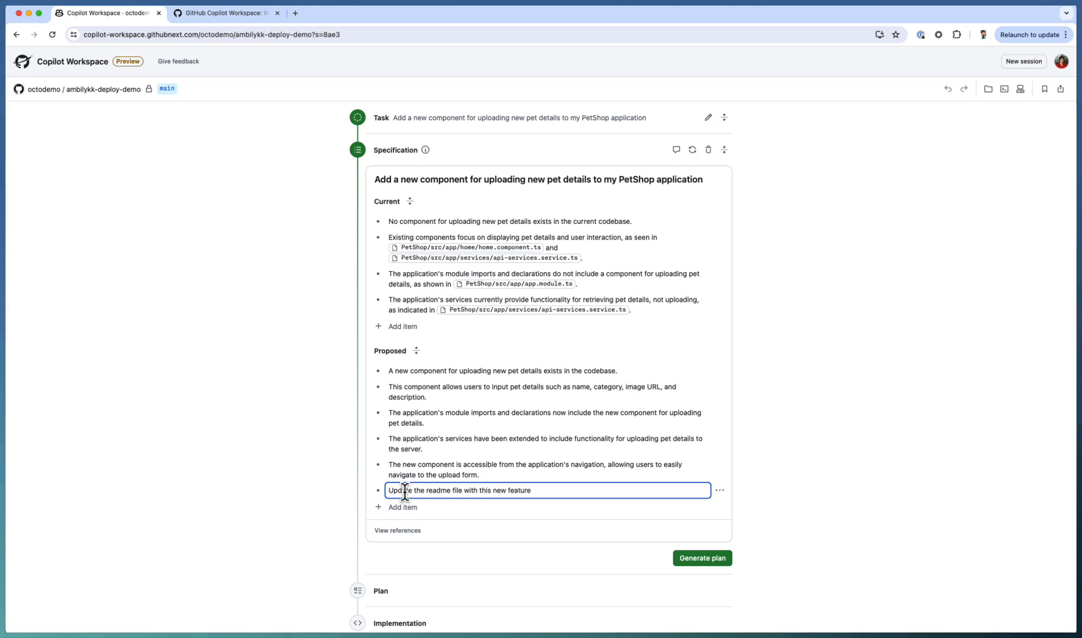
mouse_move(744, 476)
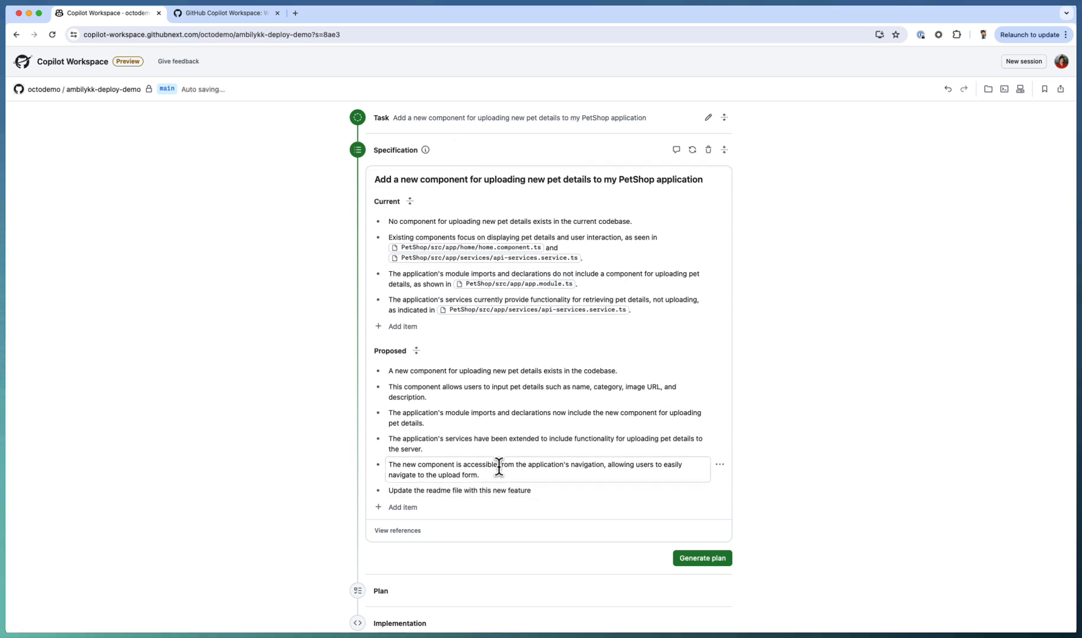
mouse_move(737, 476)
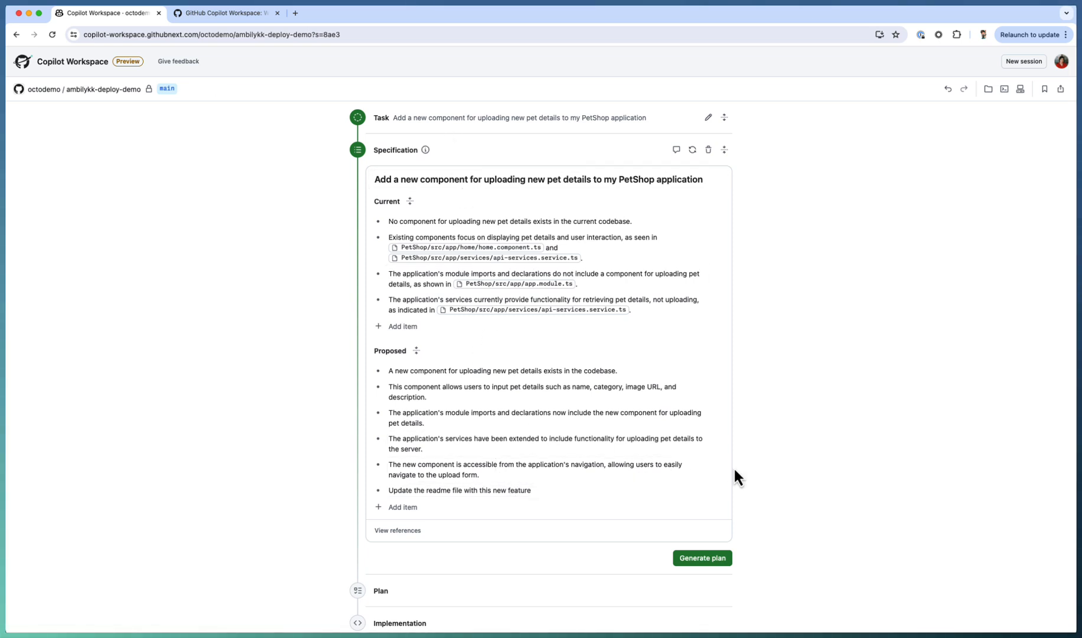
left_click(722, 461)
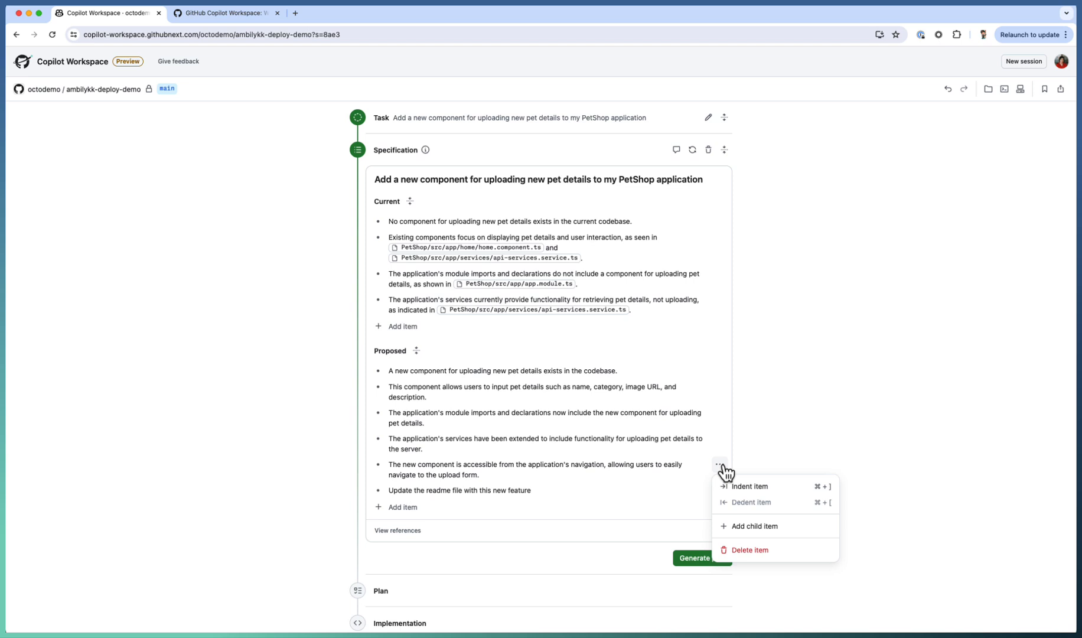
mouse_move(759, 528)
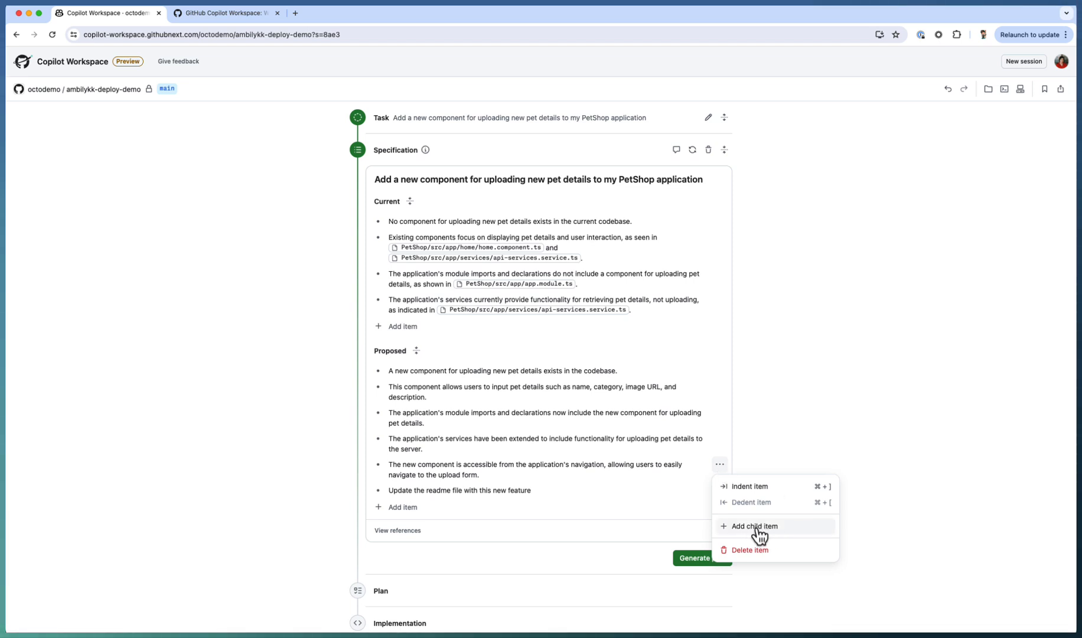
mouse_move(761, 537)
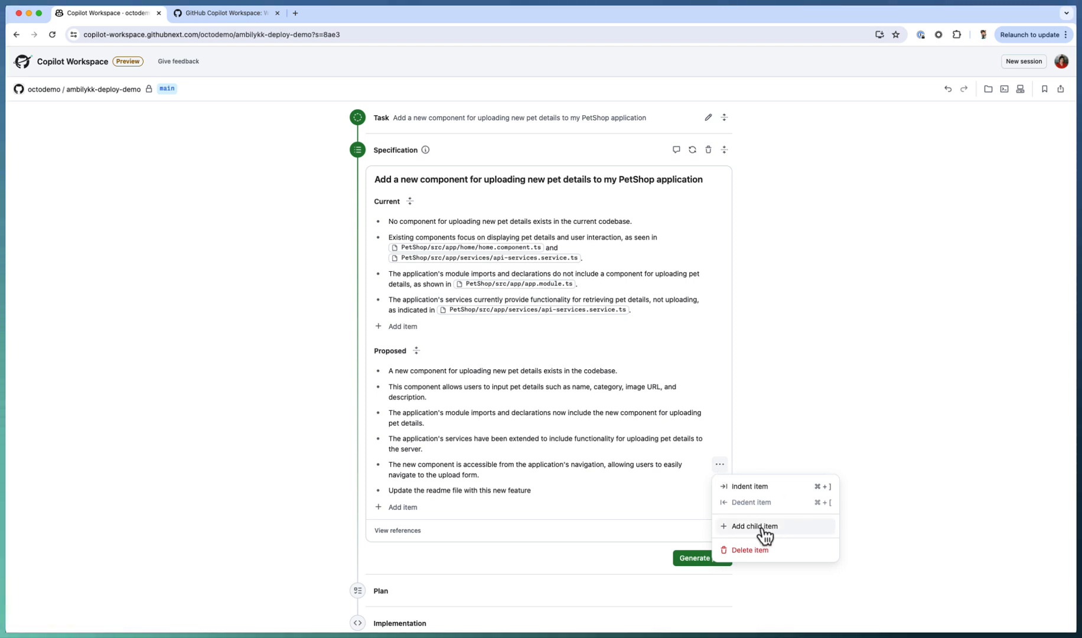
mouse_move(549, 530)
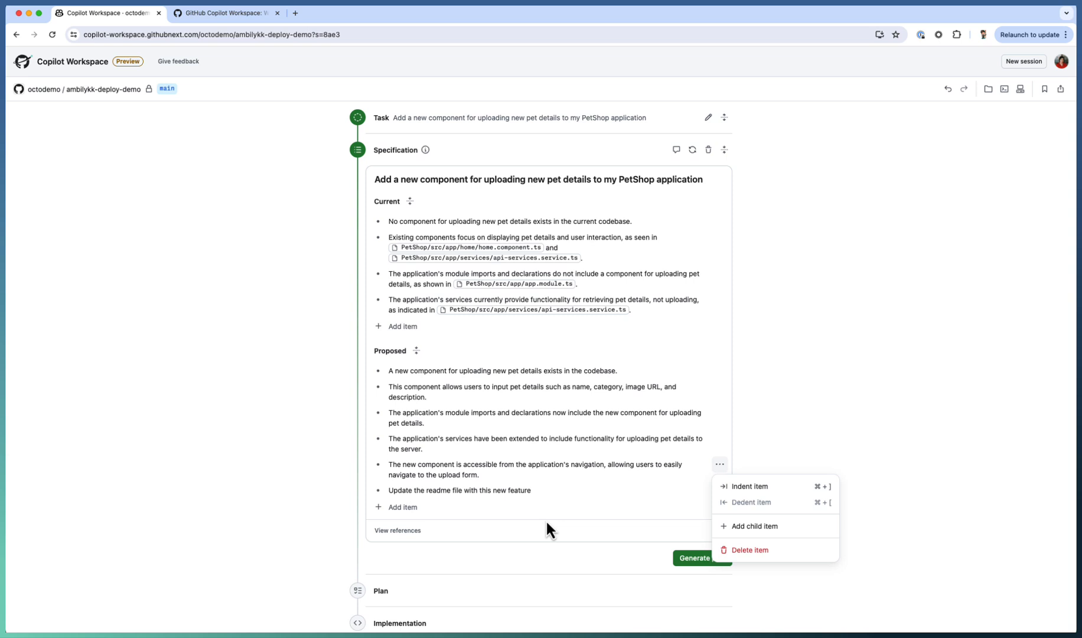
mouse_move(697, 562)
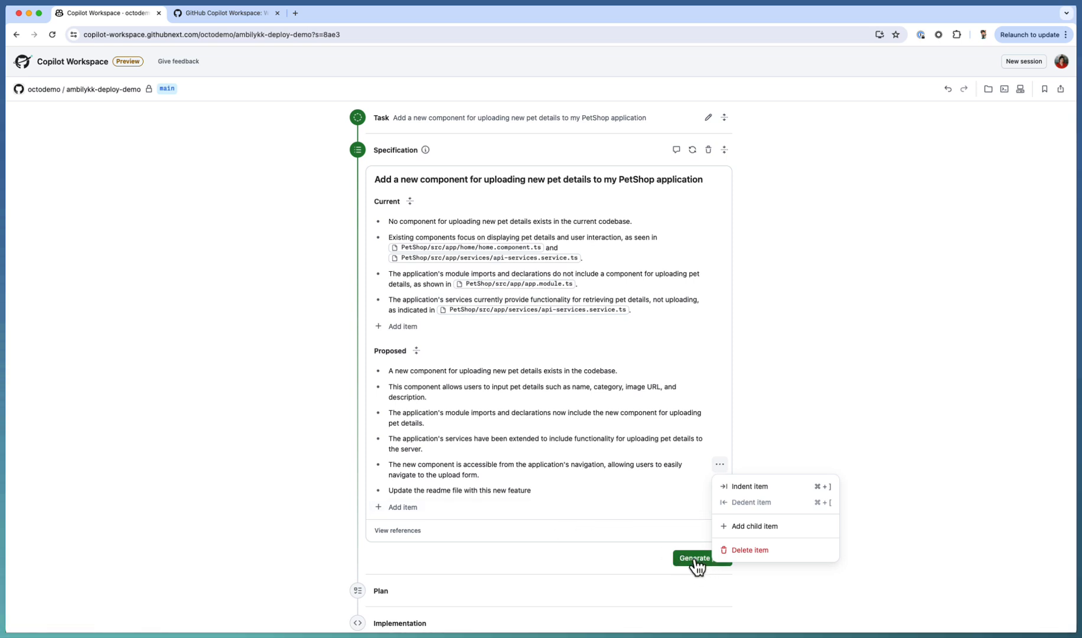
Generate the file-by-file plan and inspect the UploadPetComponent step.
left_click(700, 557)
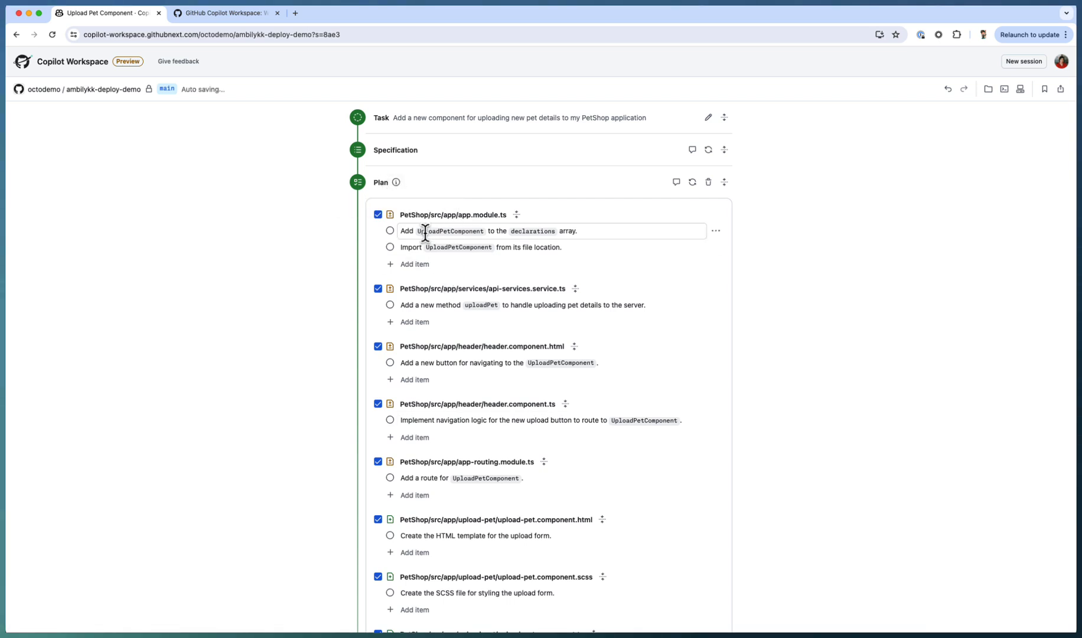
double_click(452, 231)
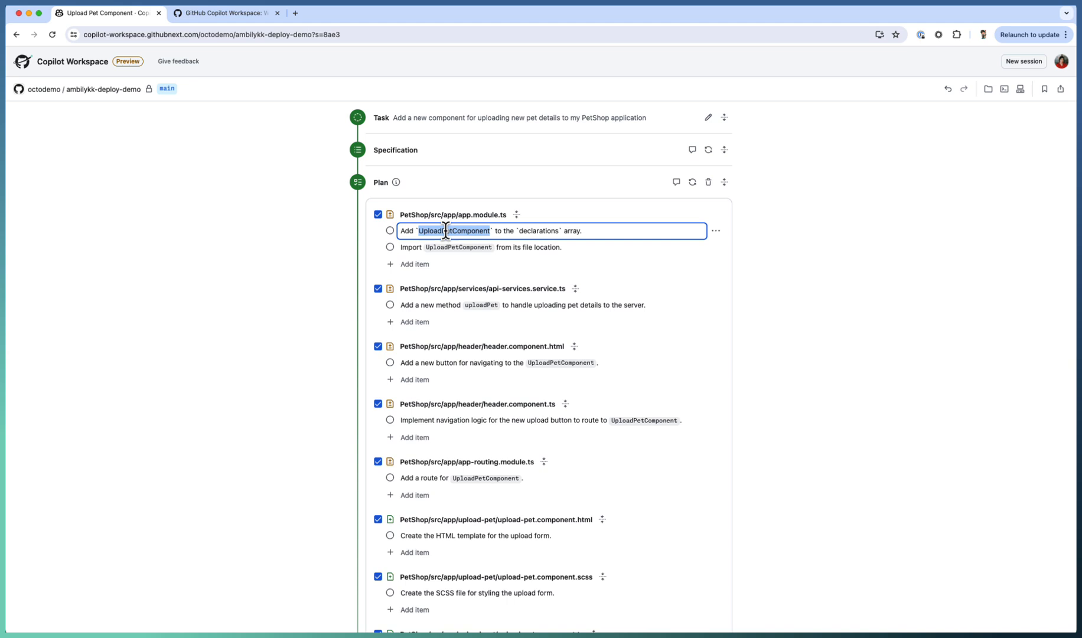
mouse_move(496, 222)
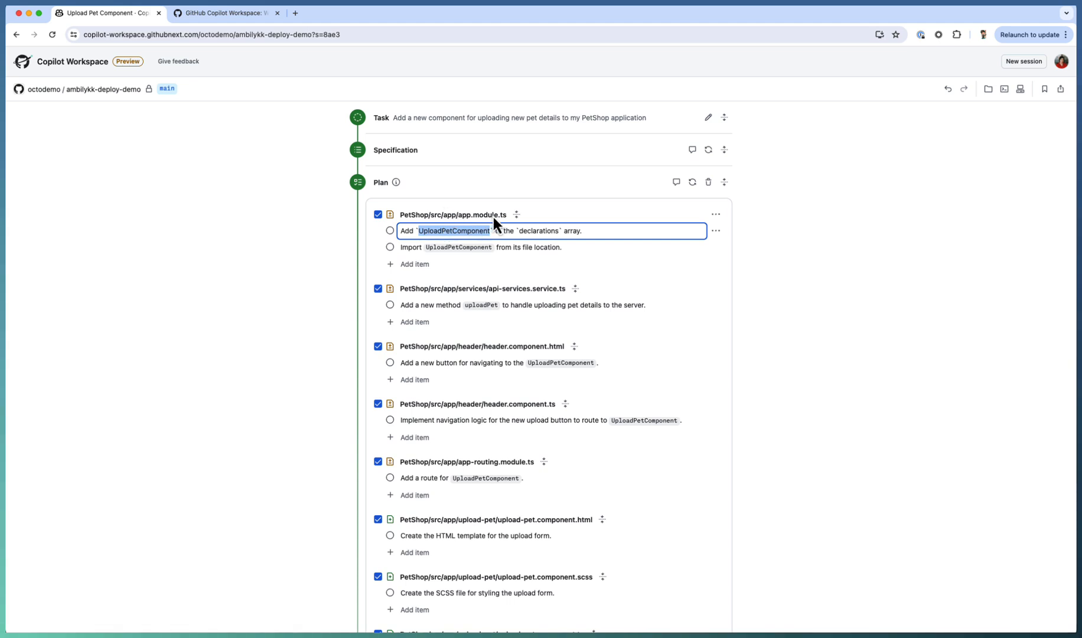
mouse_move(557, 300)
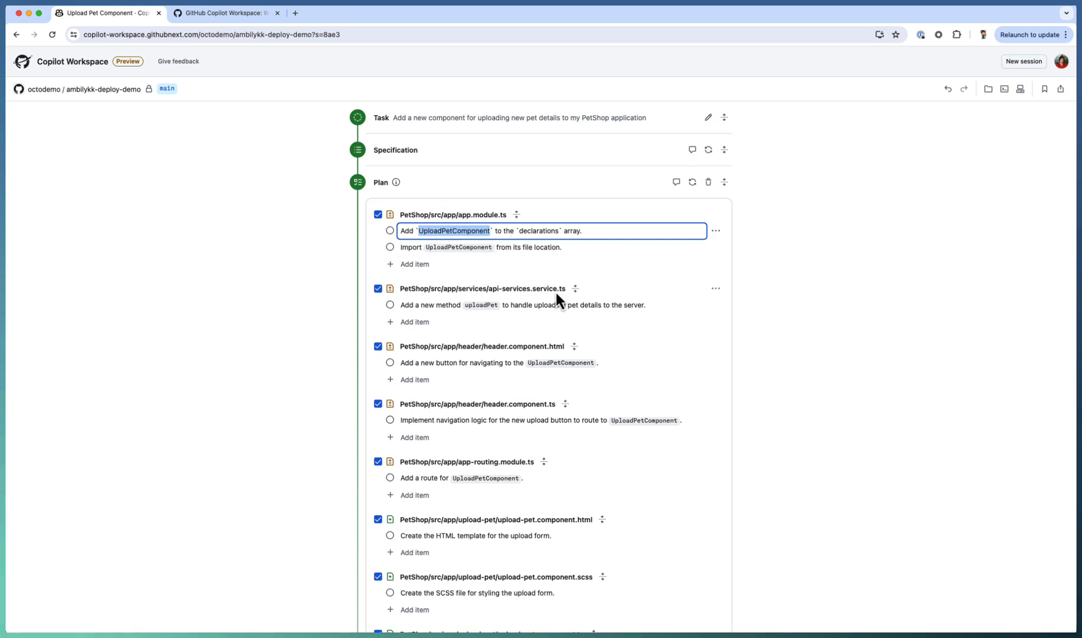
left_click(520, 304)
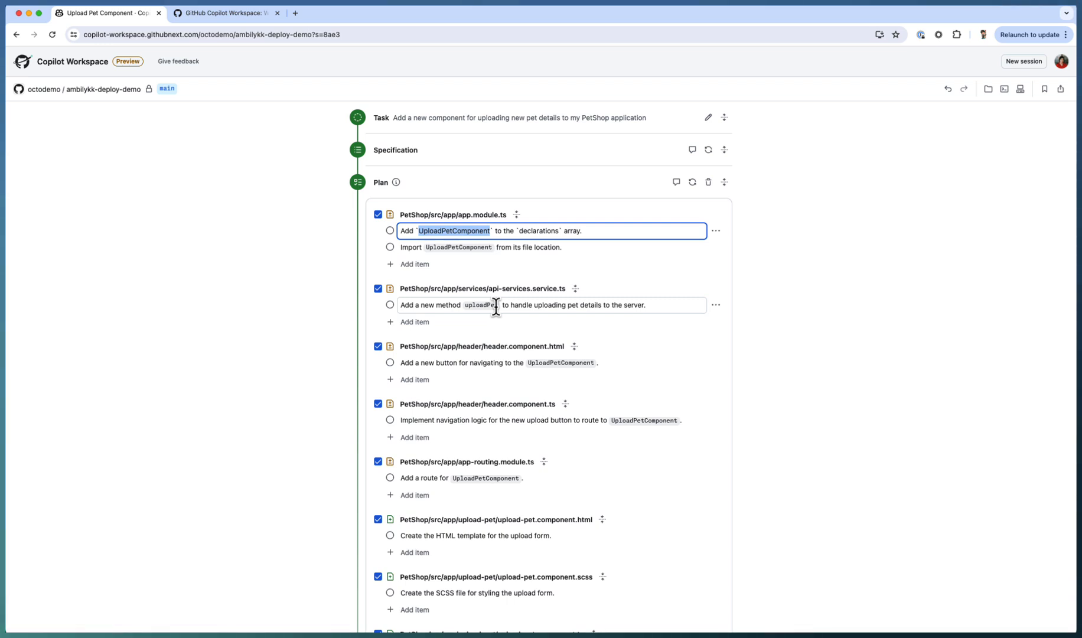
mouse_move(514, 356)
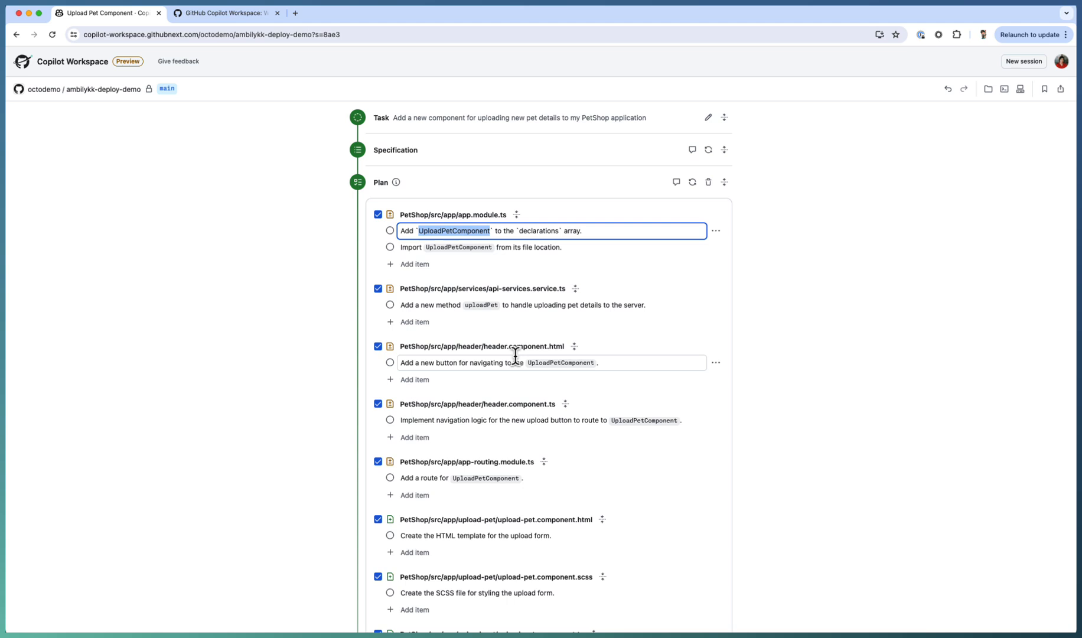
mouse_move(559, 363)
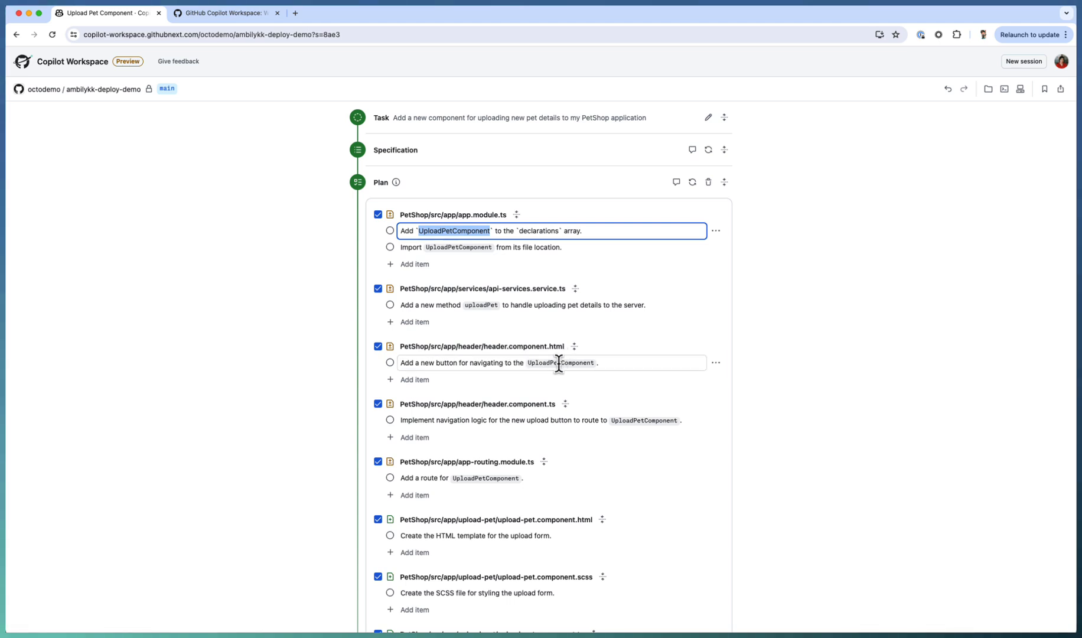
mouse_move(524, 421)
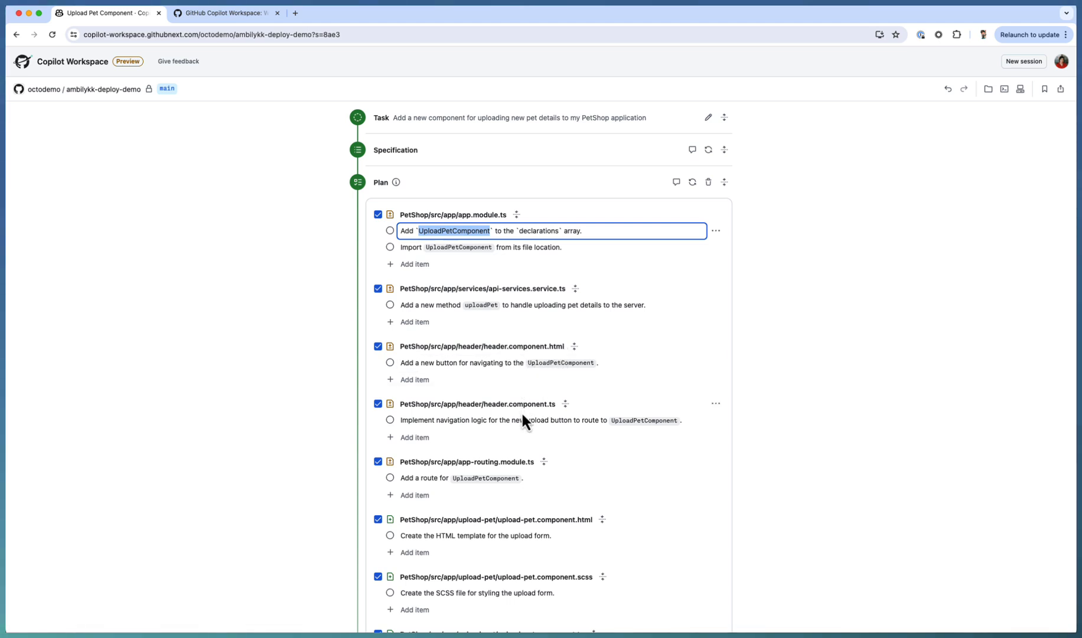
mouse_move(521, 535)
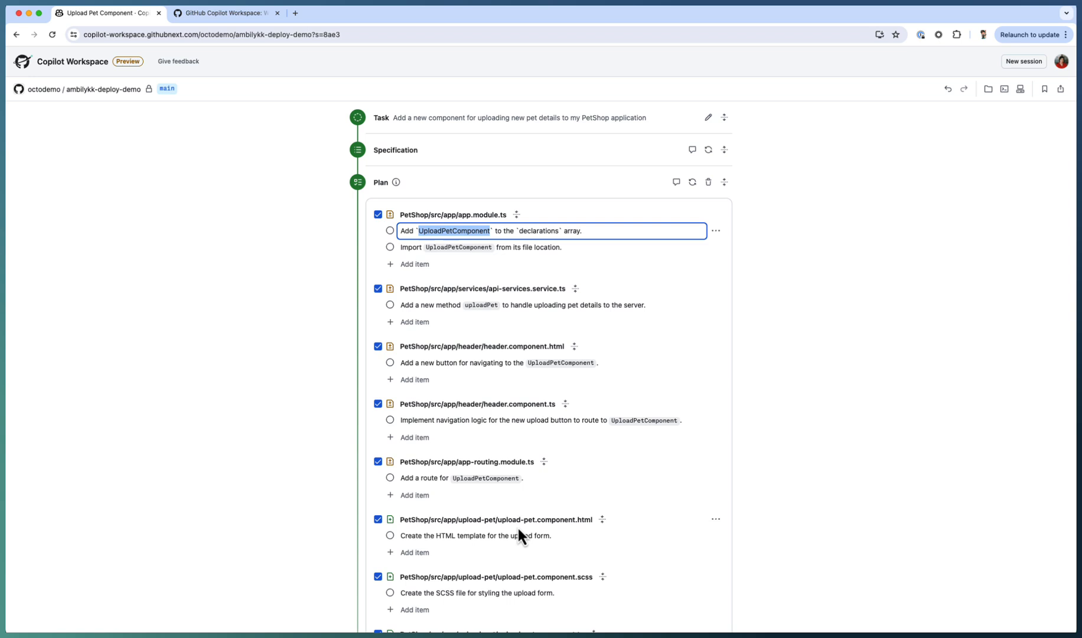
Finish editing the README.md step on documenting pet uploads, then review the whole plan.
scroll("down", 3)
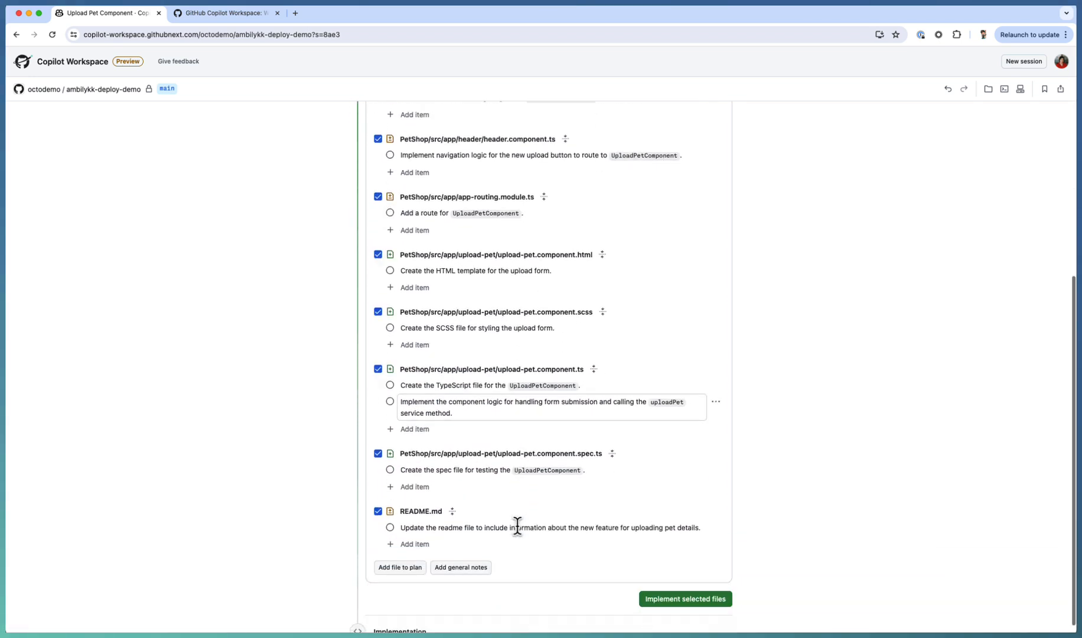
scroll("down", 3)
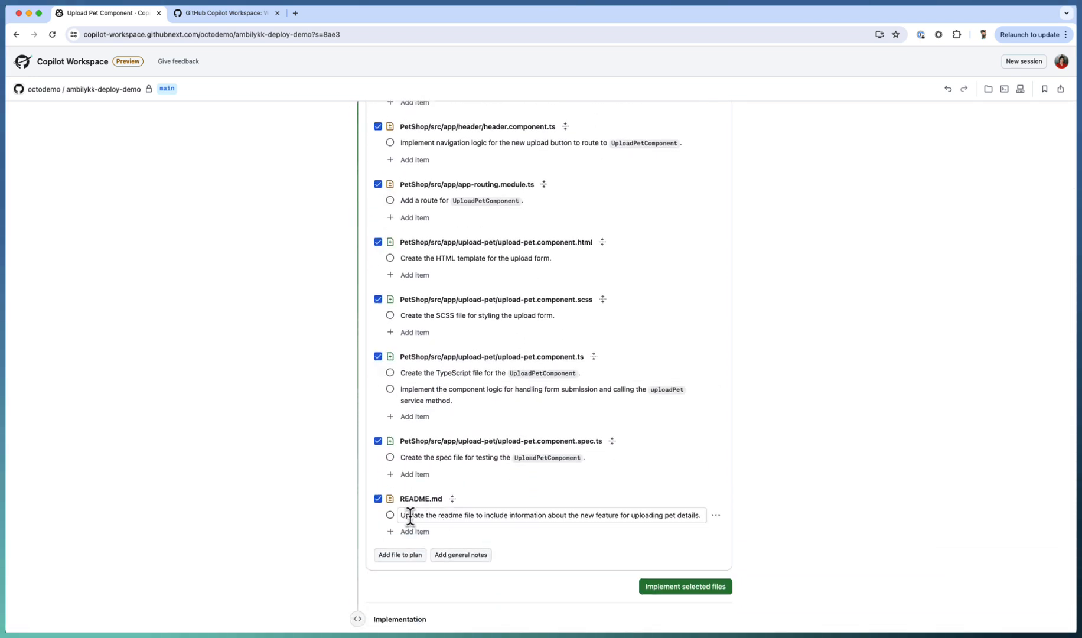
left_click(550, 515)
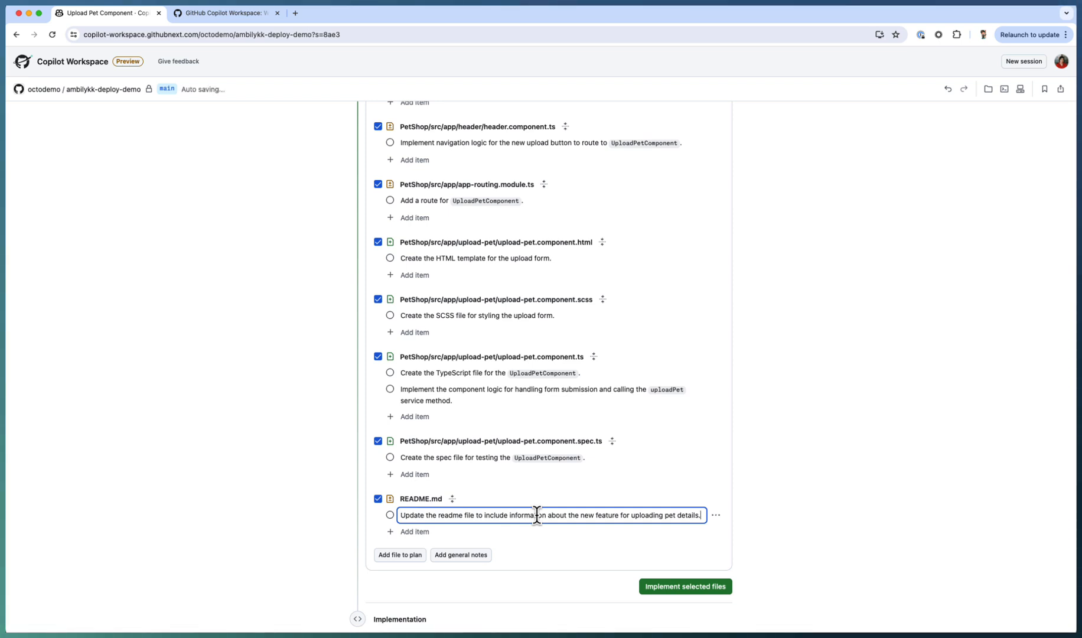
mouse_move(563, 405)
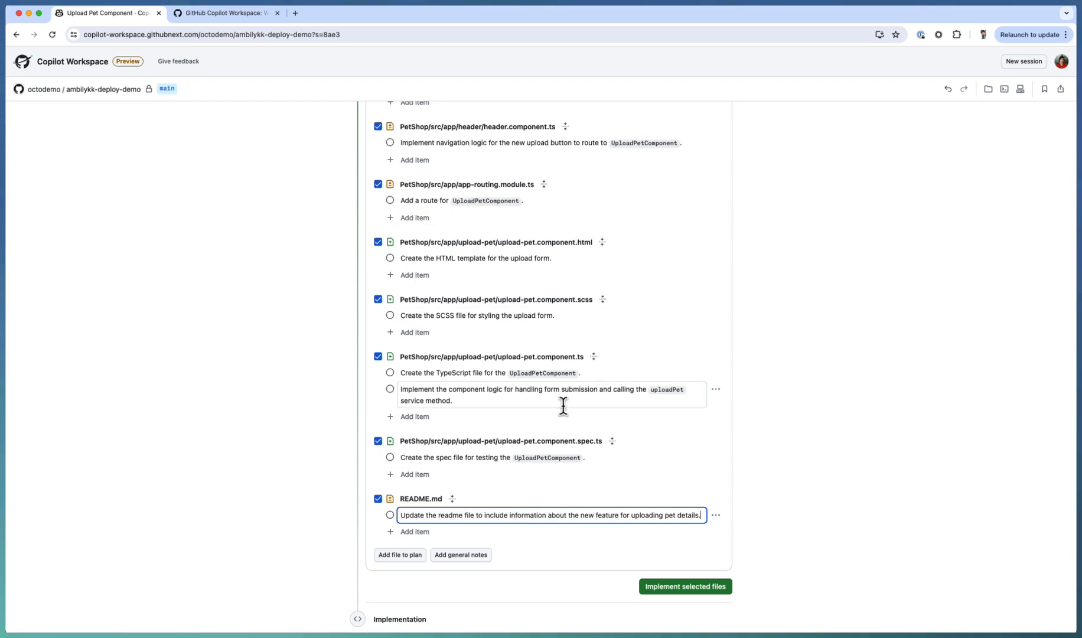
scroll("up", 3)
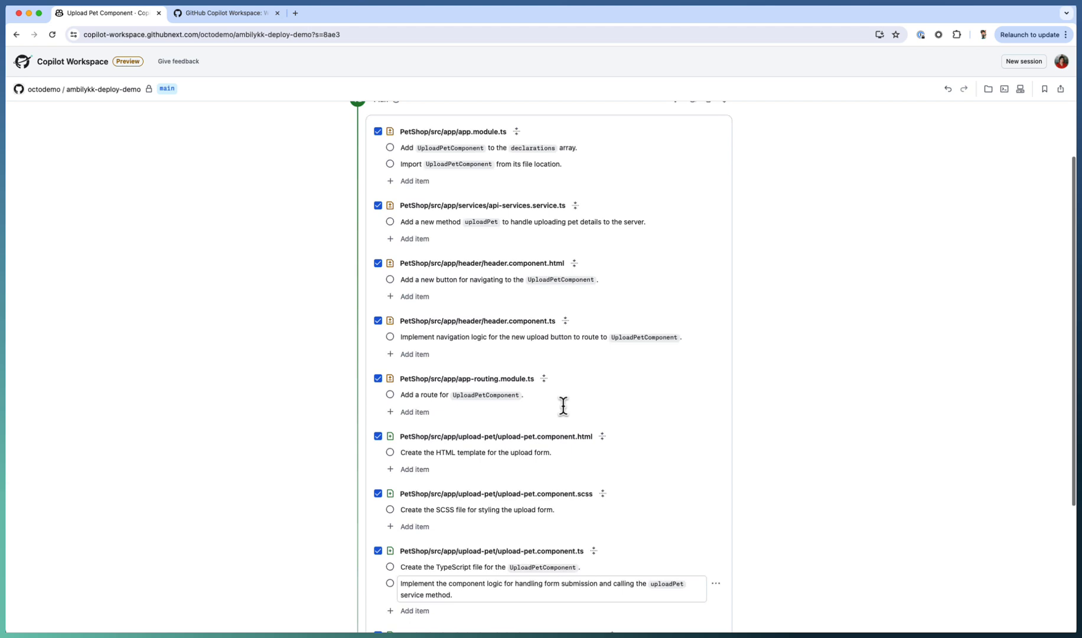
scroll("up", 3)
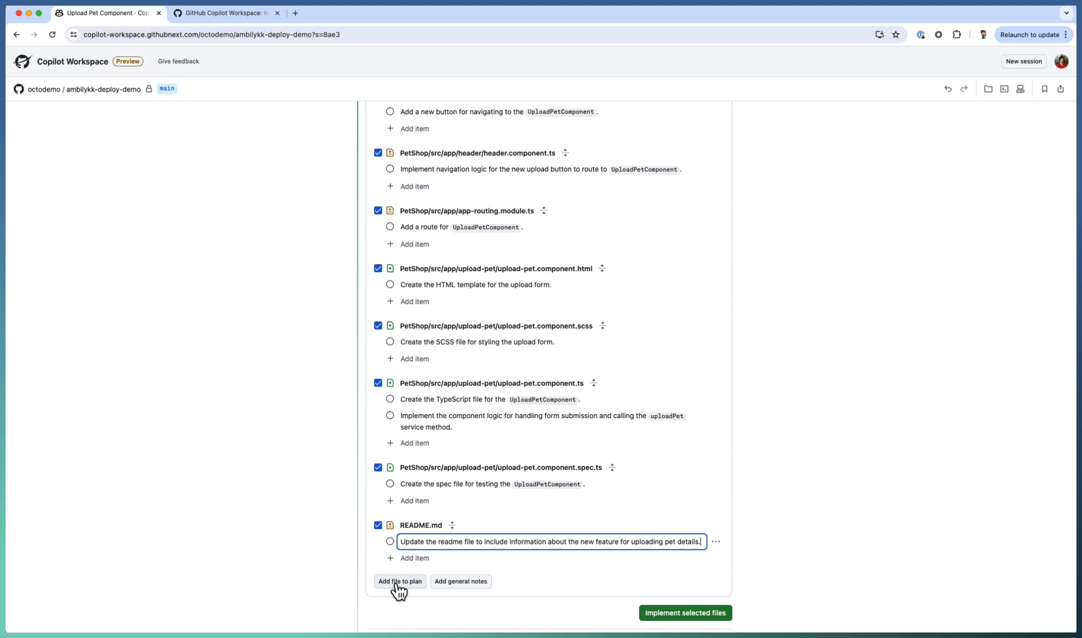
Add PetShop/src/styles.scss to the plan as an existing file to modify.
left_click(399, 580)
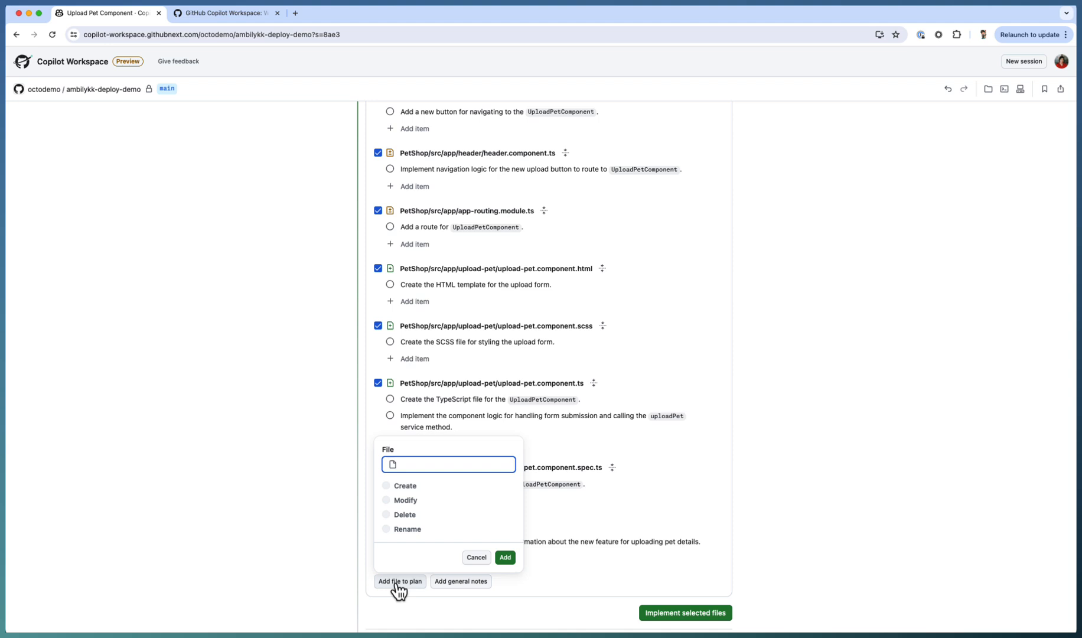
type("sty")
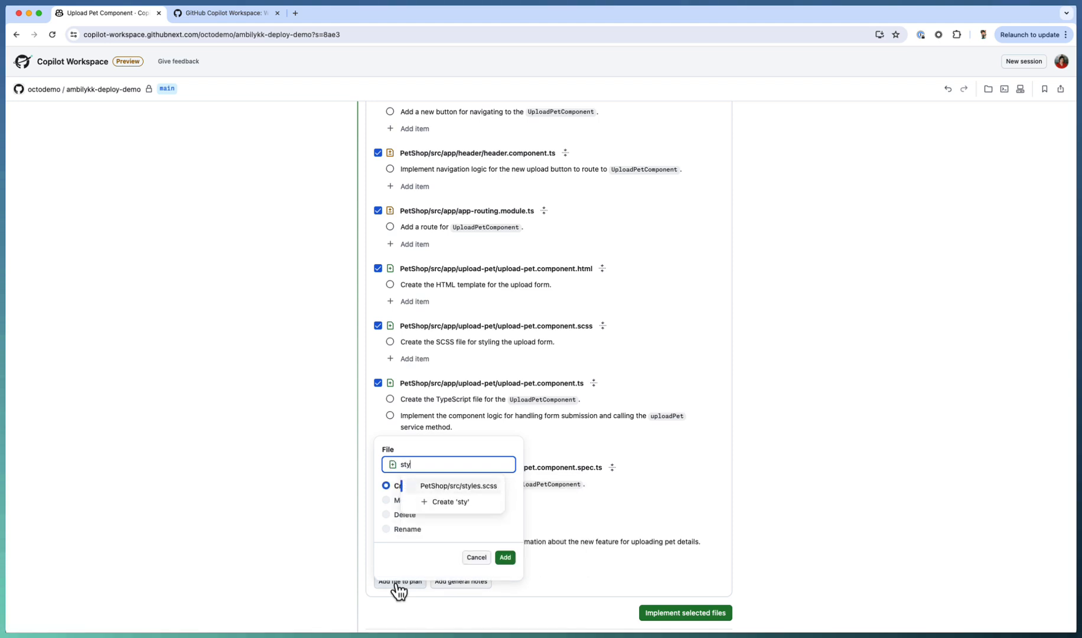
left_click(459, 486)
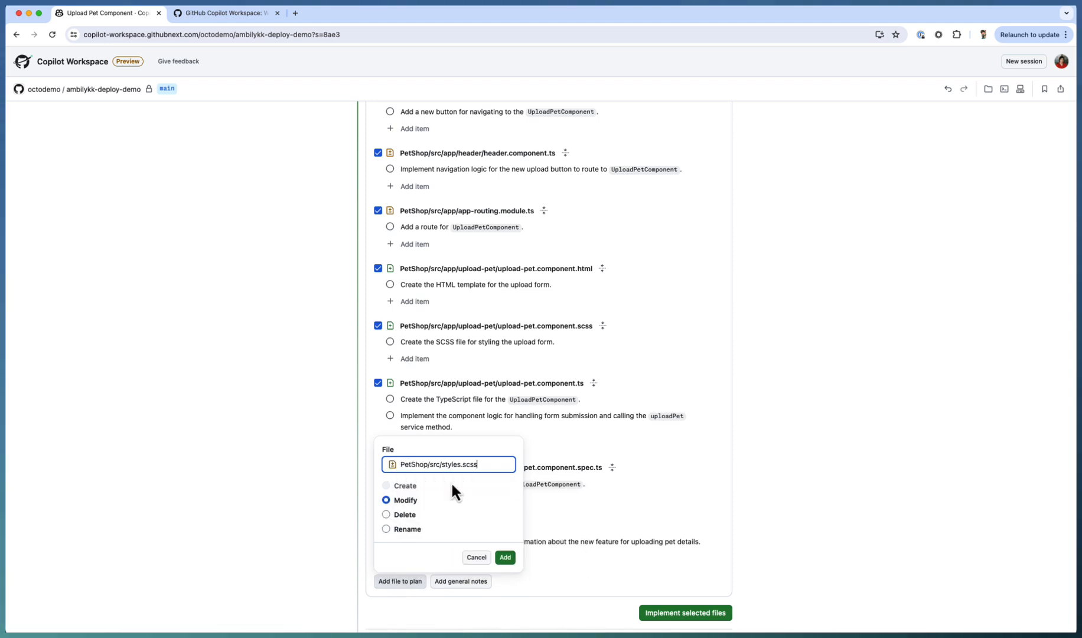
left_click(505, 557)
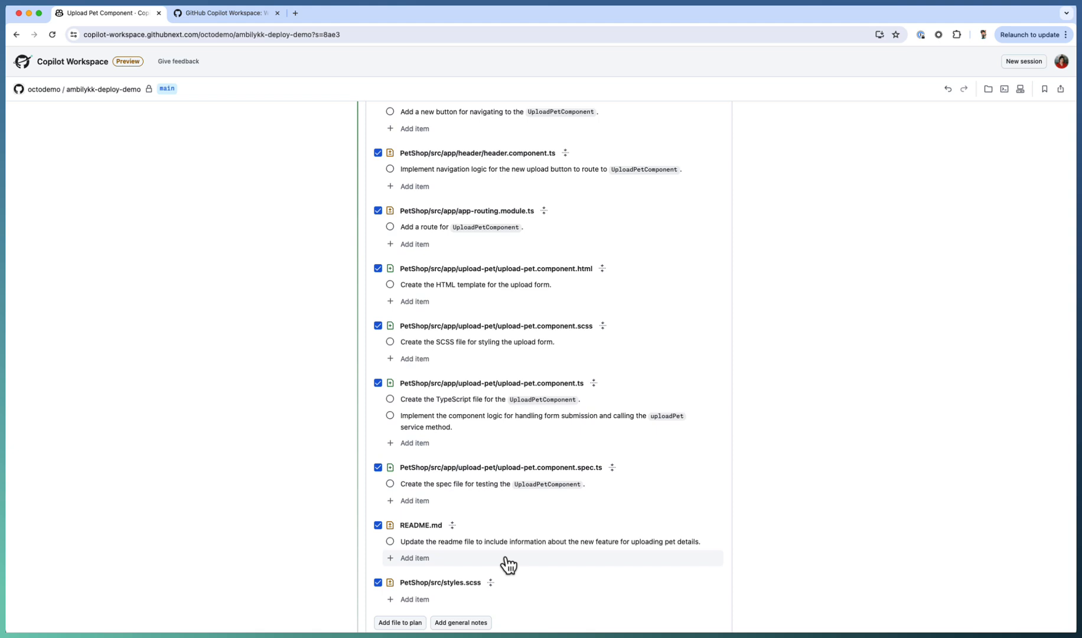
Write the styles.scss plan step 'add upload component styles', trimming extra words.
left_click(414, 598)
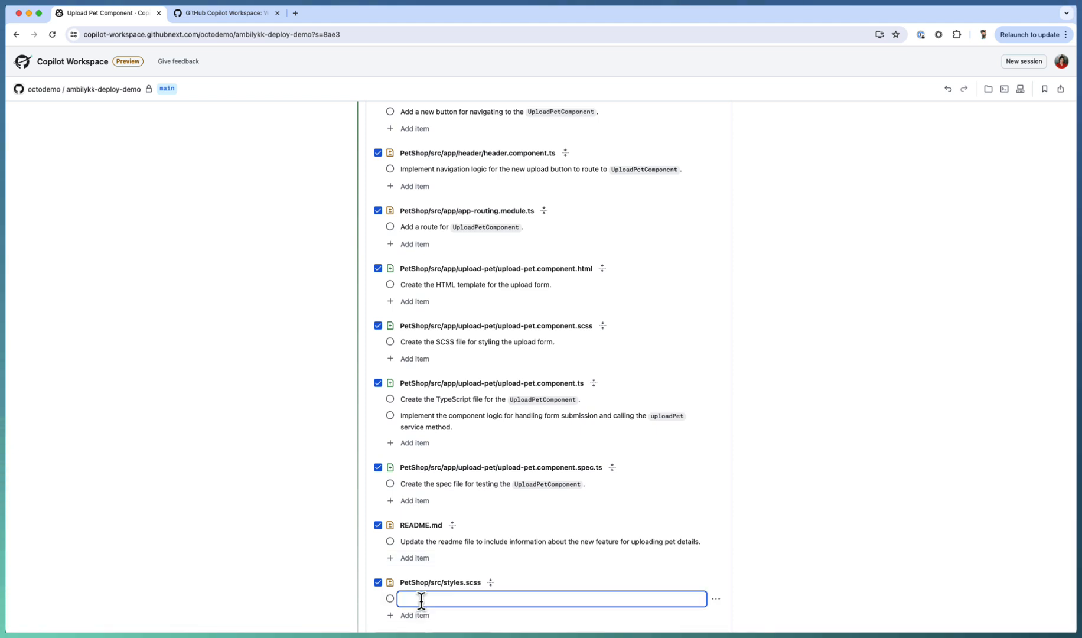
type("add")
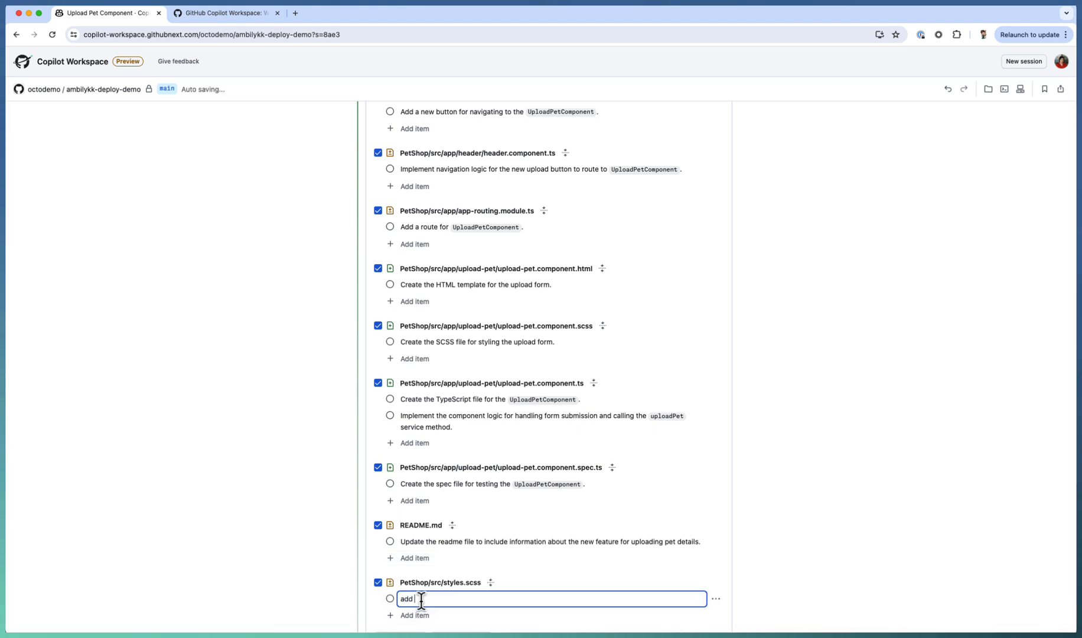
type("upload component")
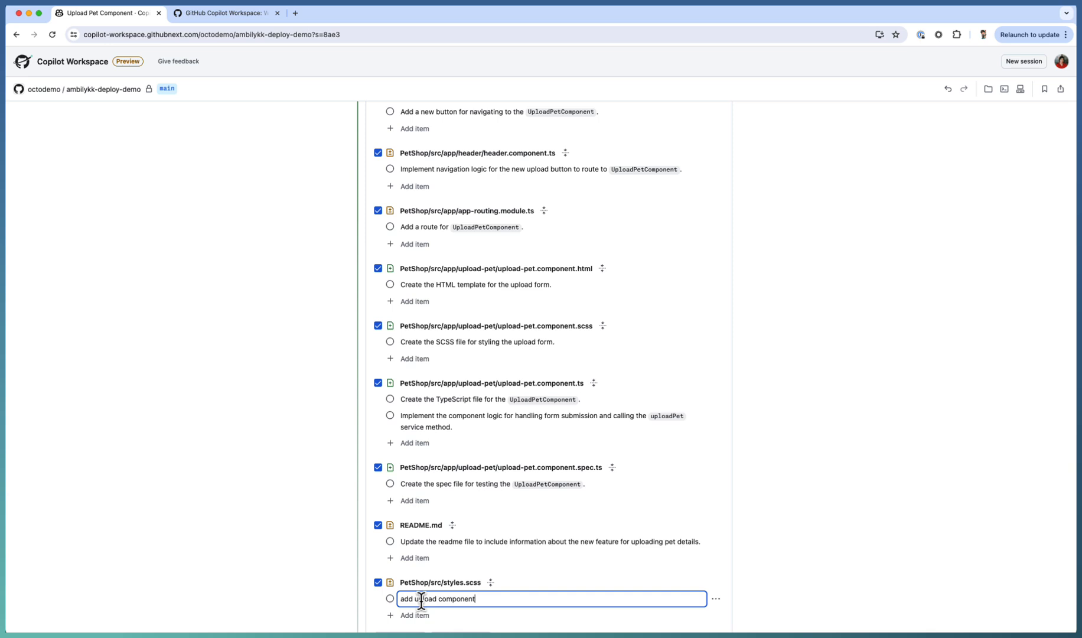
type("styles")
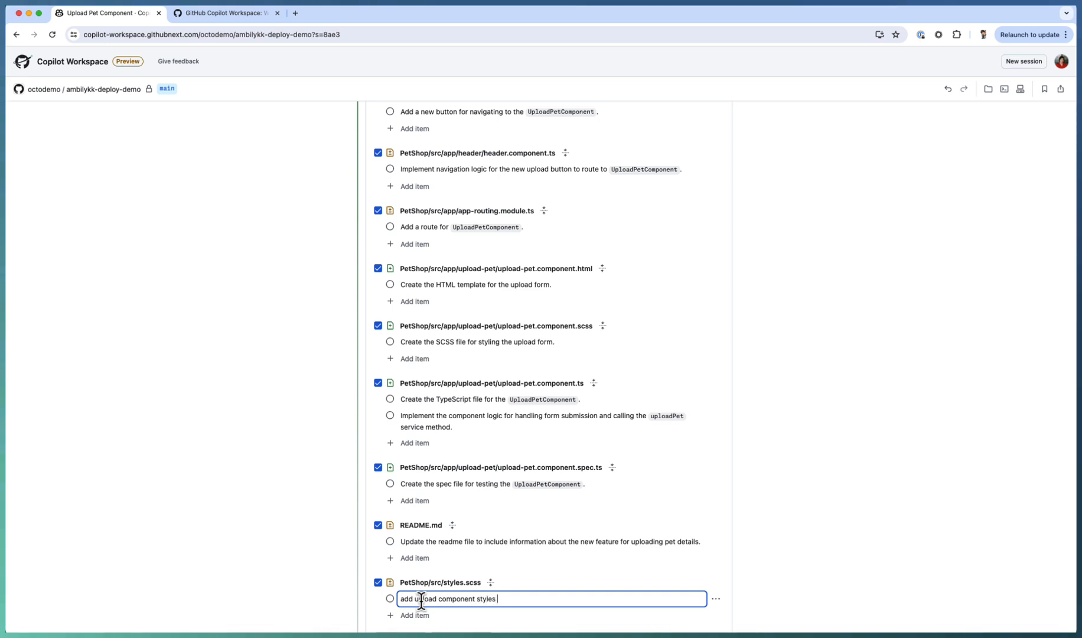
type("to this shee")
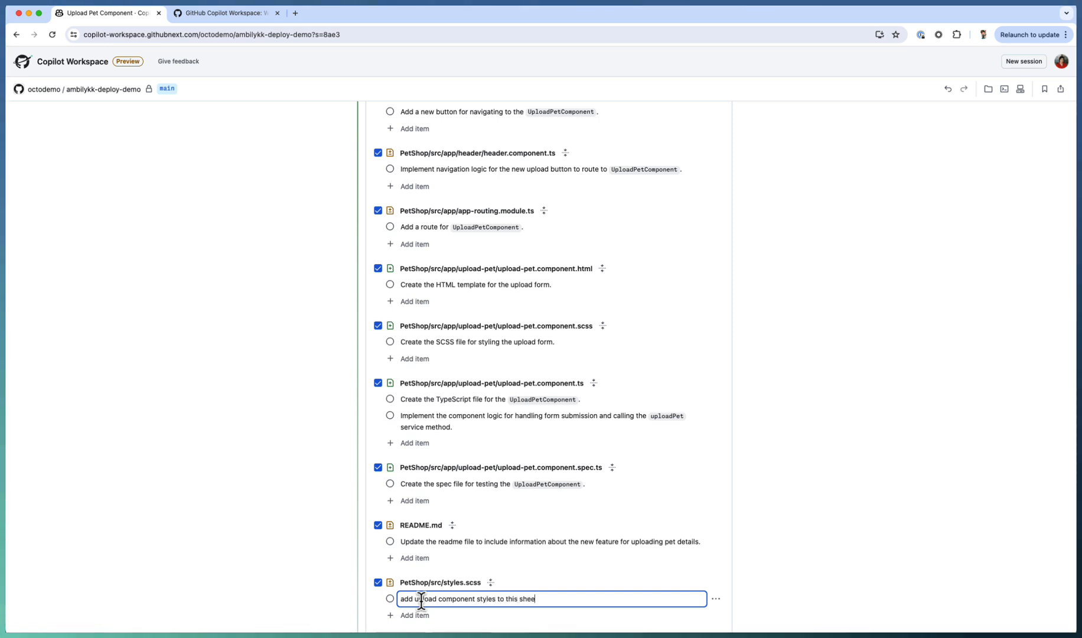
key("Backspace")
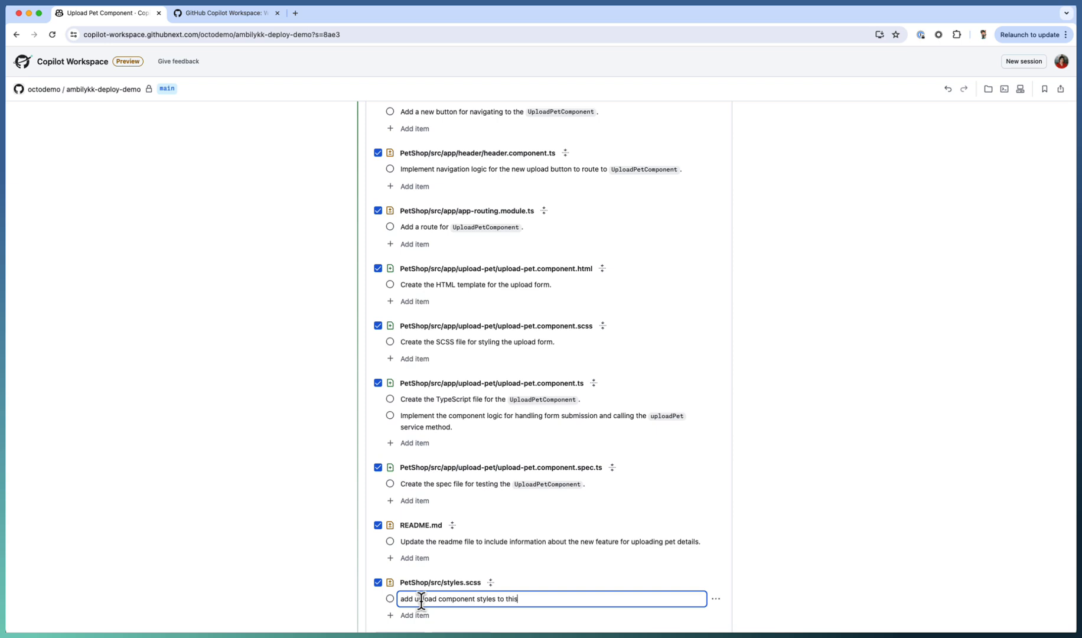
key("Backspace")
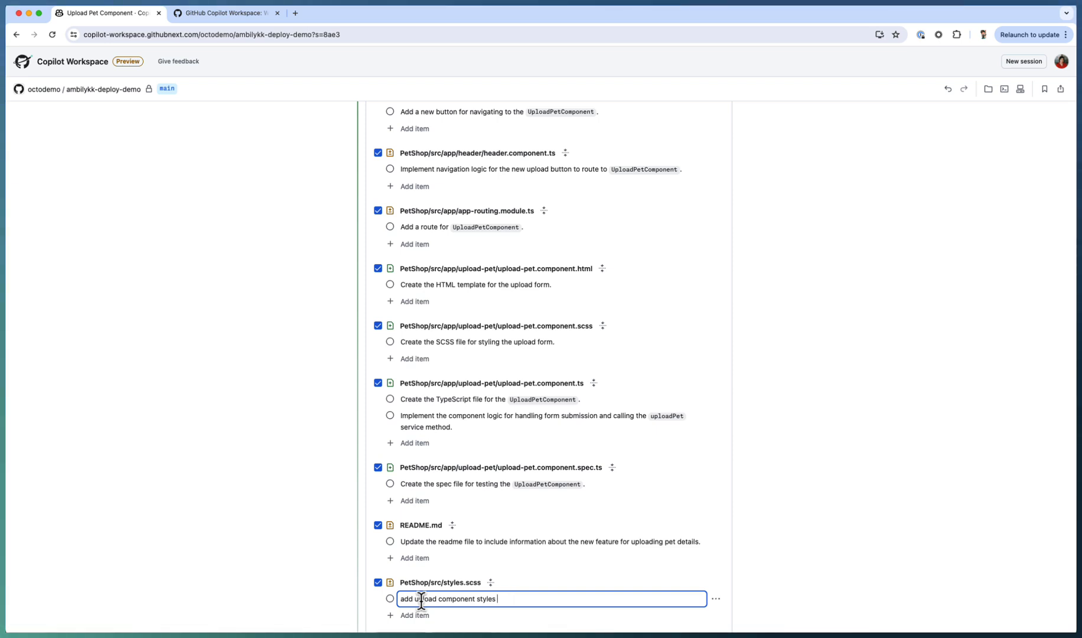
mouse_move(791, 568)
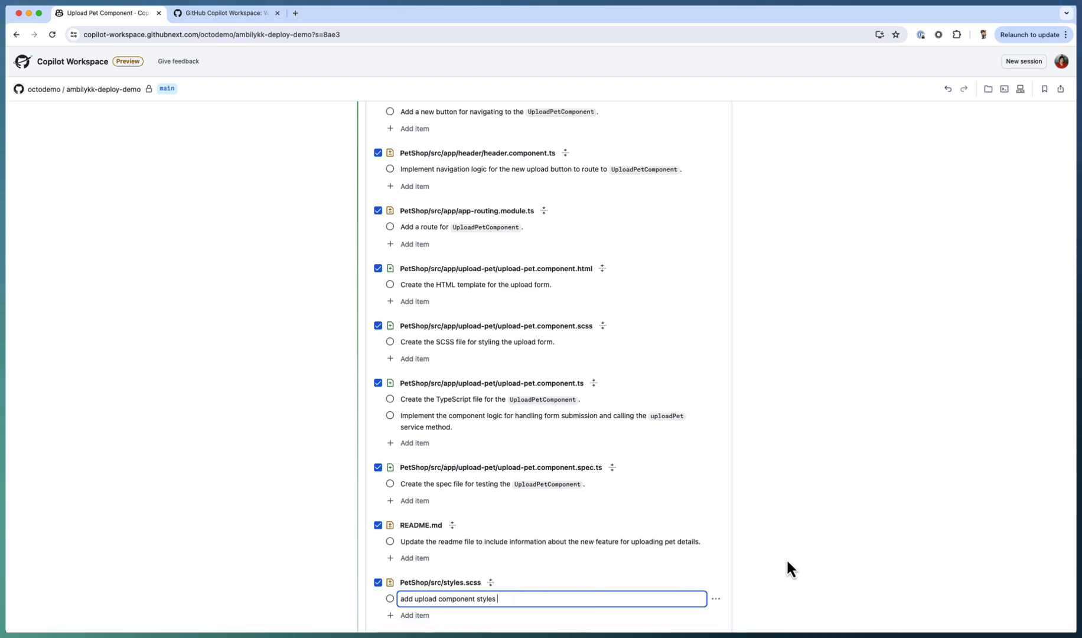
mouse_move(464, 598)
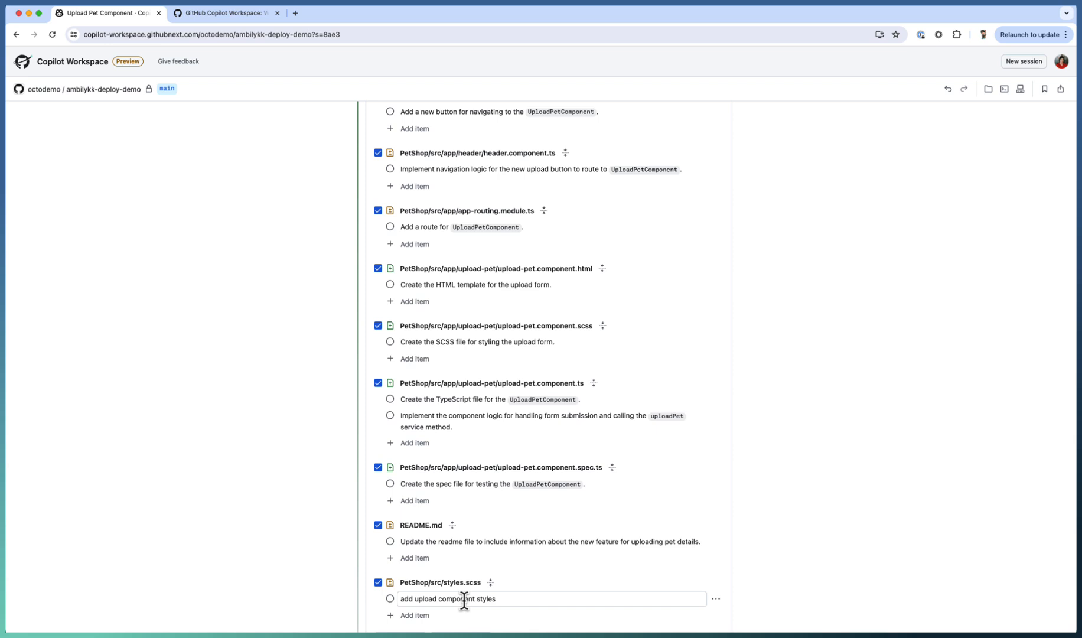
scroll("up", 3)
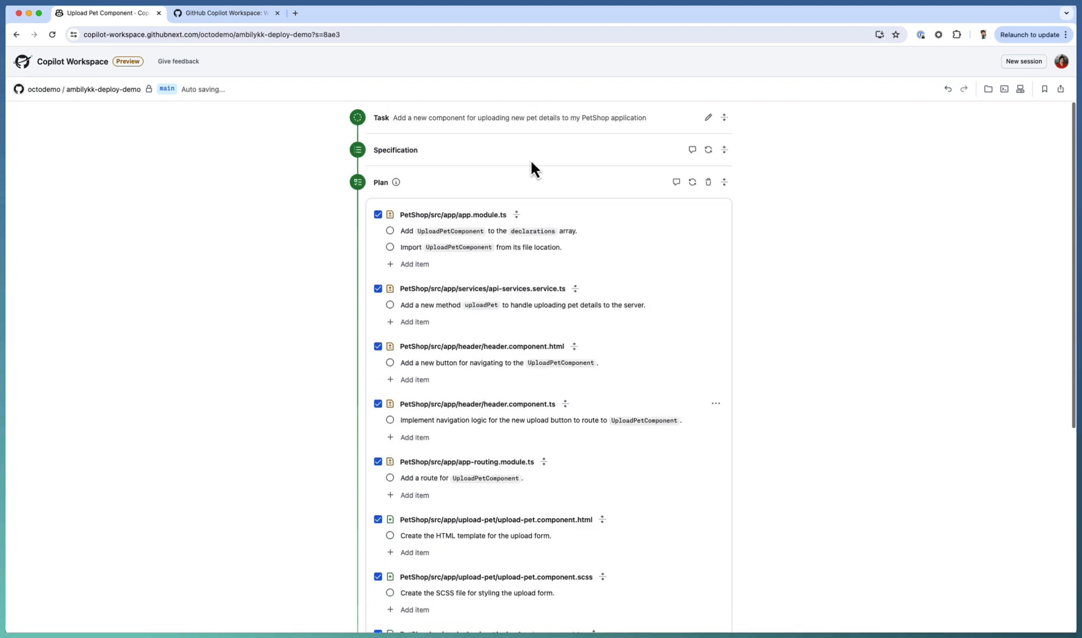
mouse_move(440, 156)
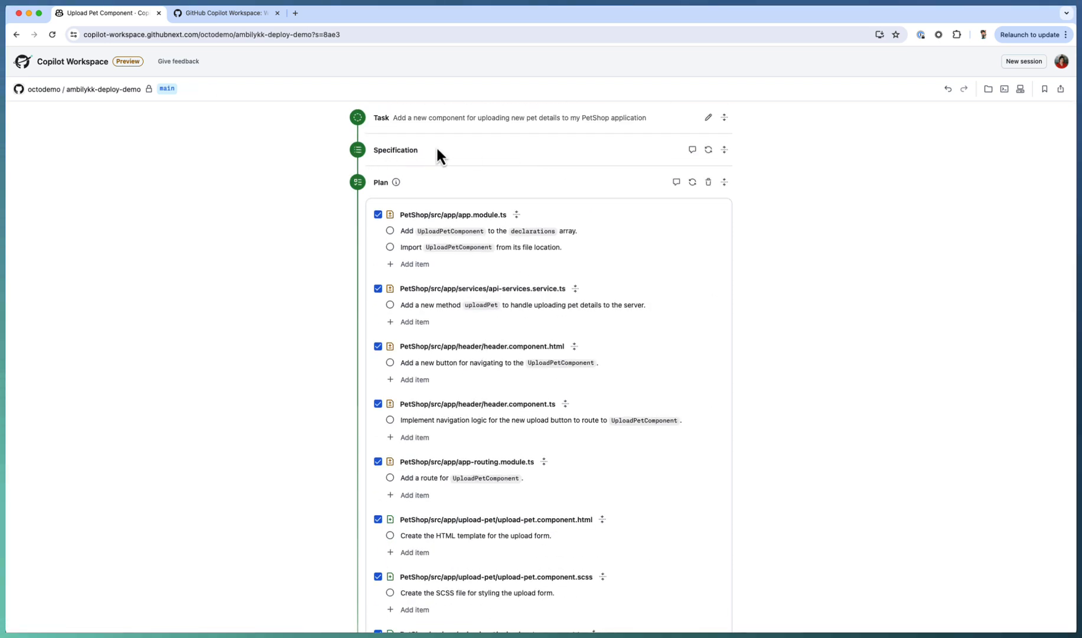
mouse_move(518, 379)
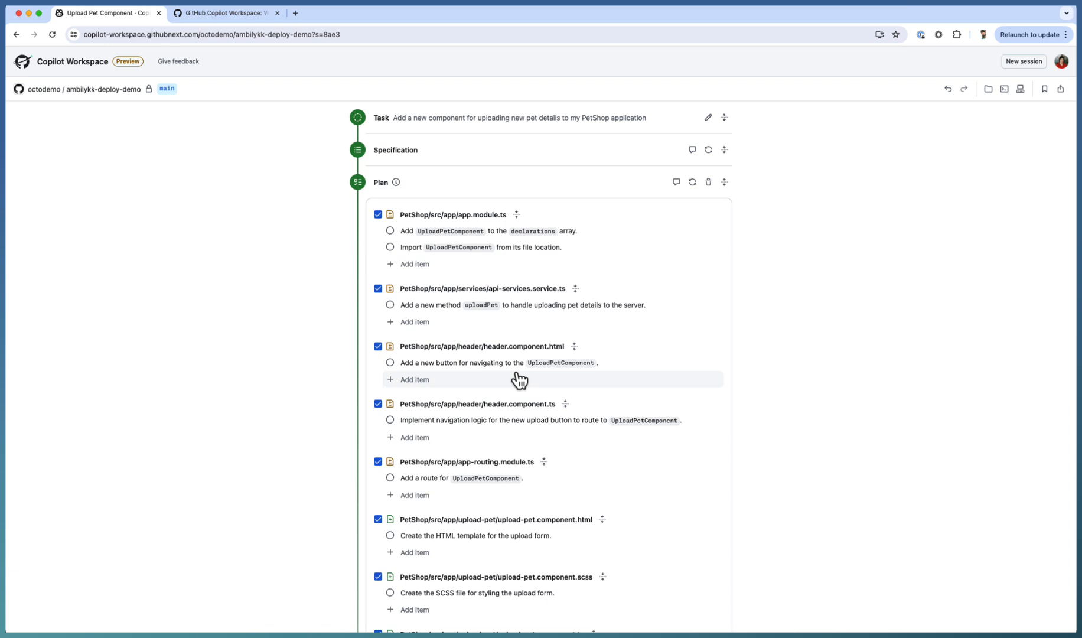
scroll("down", 3)
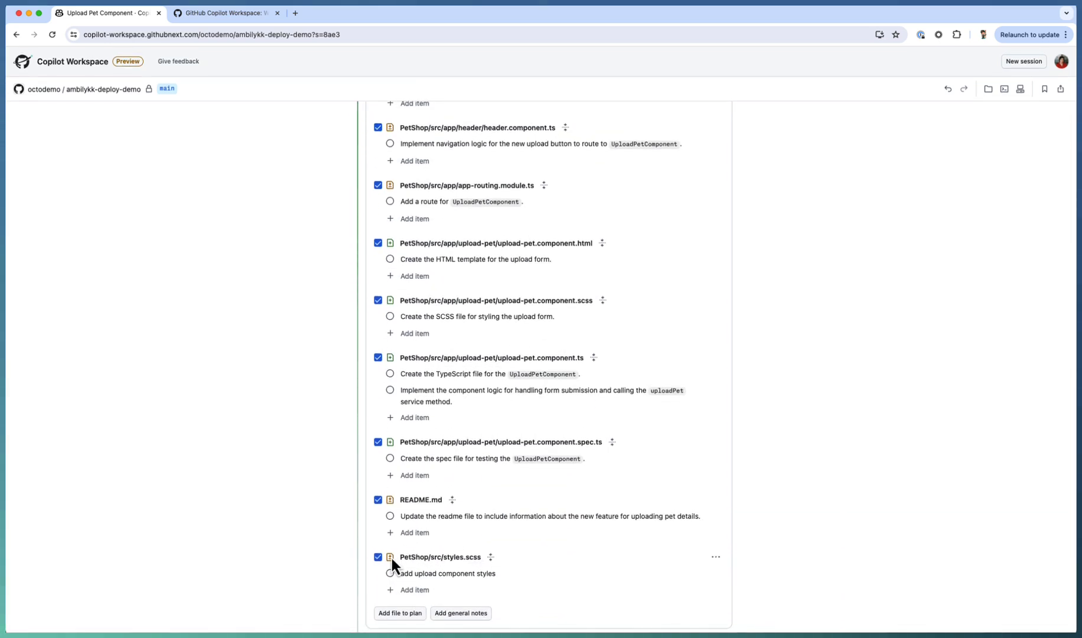
mouse_move(460, 564)
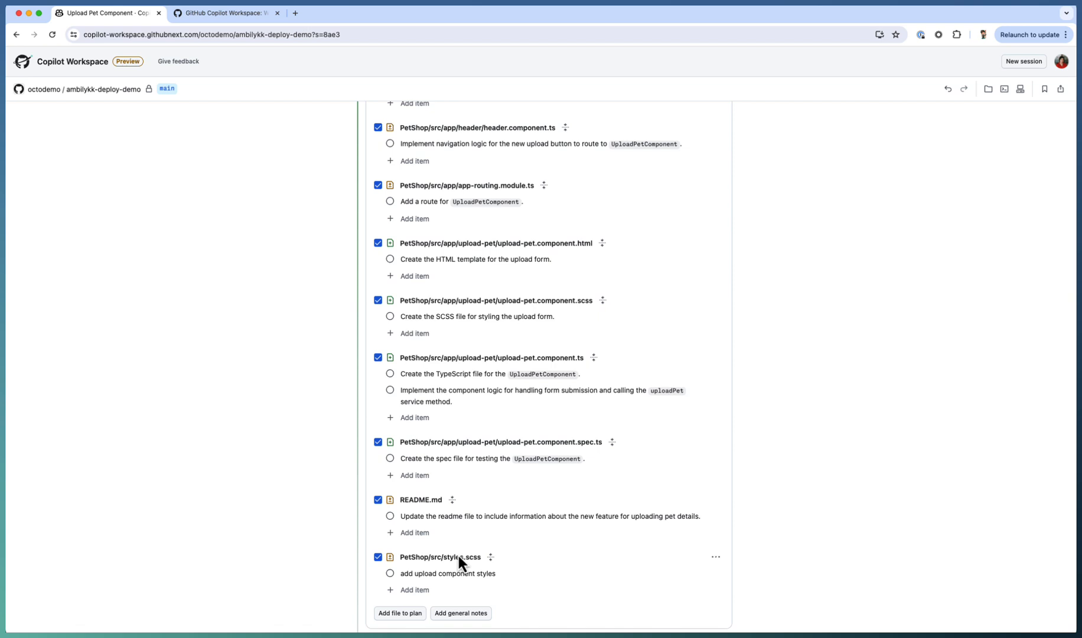
left_click(459, 573)
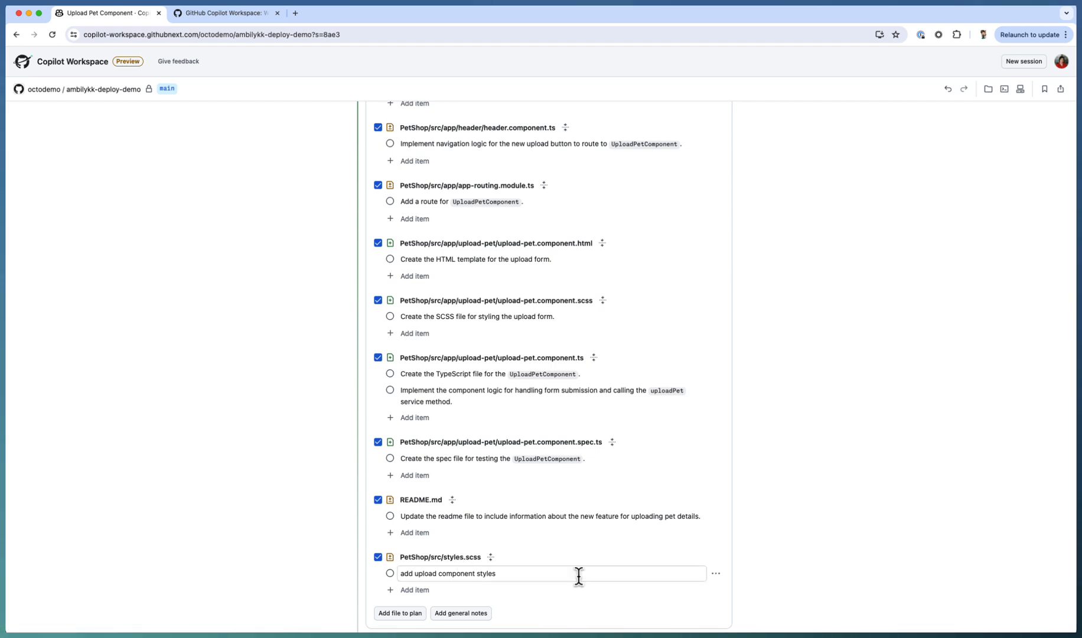
scroll("down", 3)
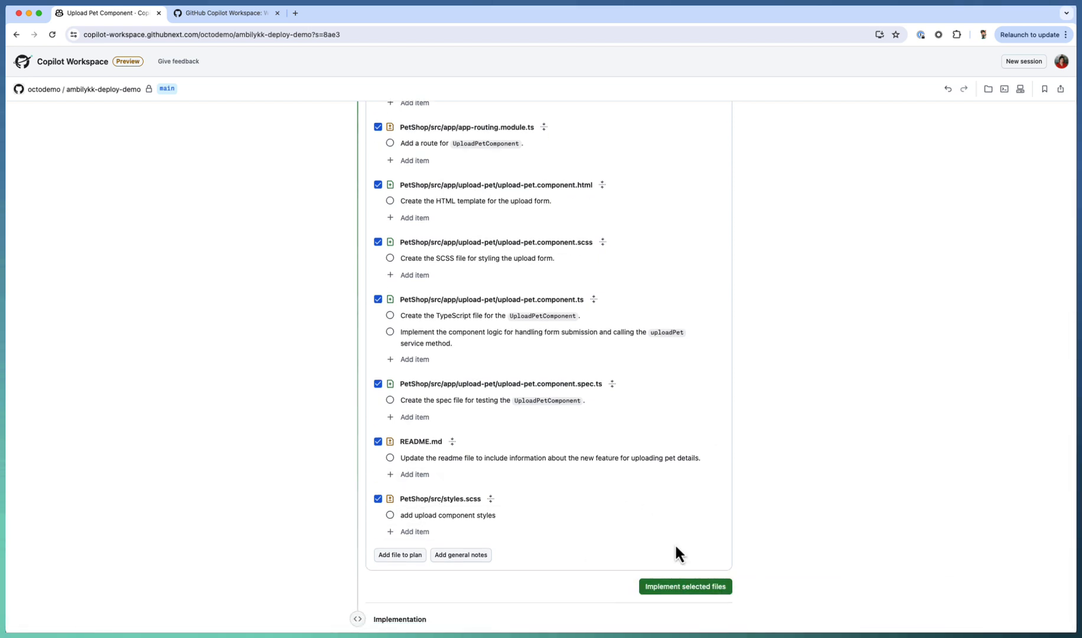
mouse_move(693, 565)
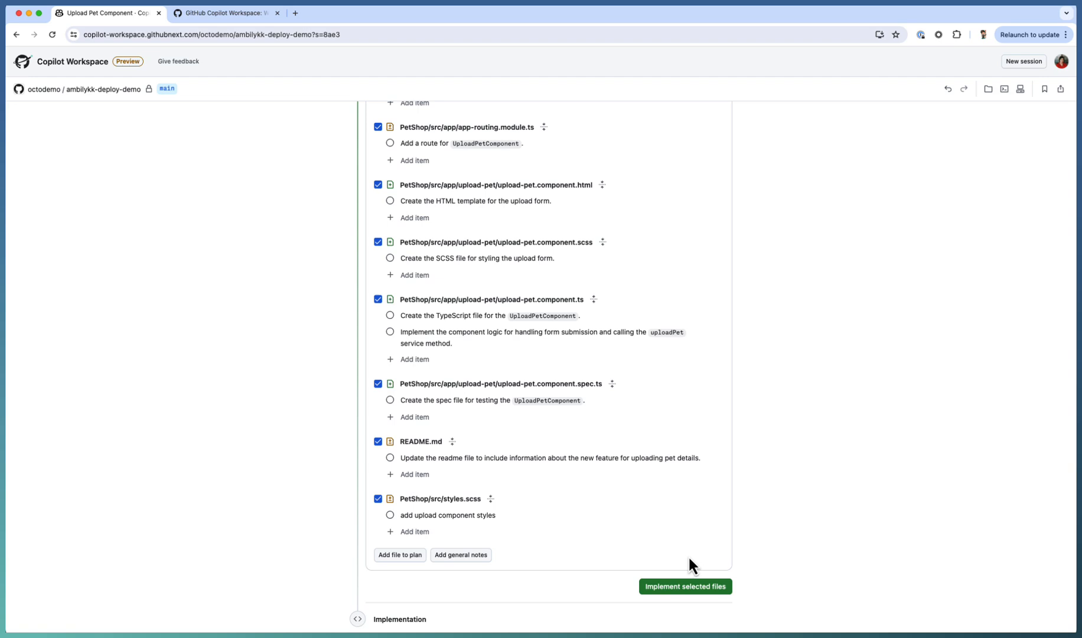
mouse_move(670, 594)
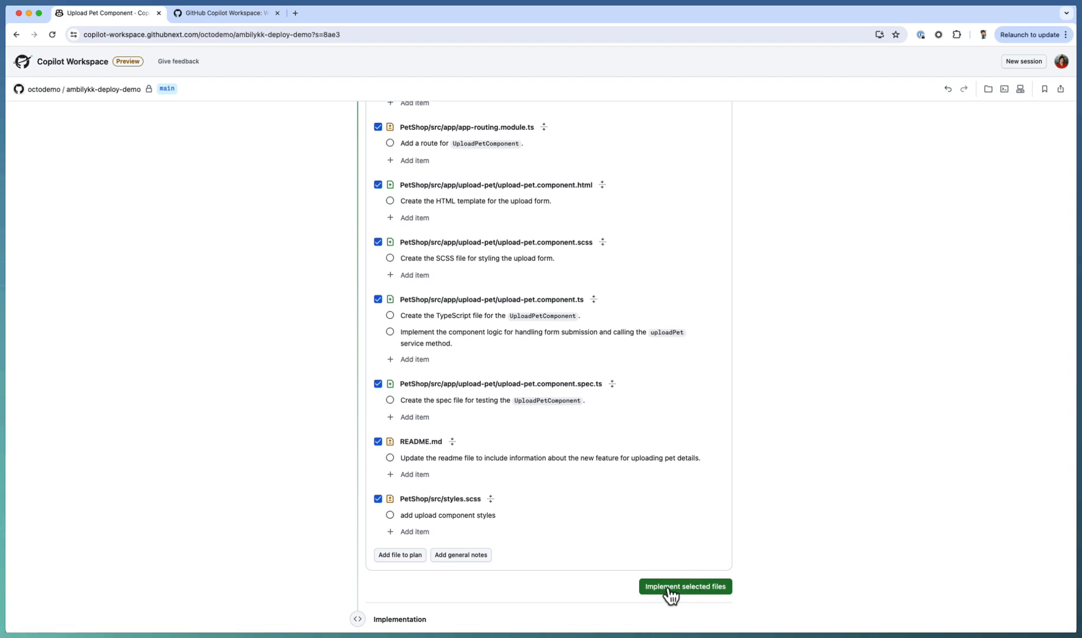
Implement the plan and review the upload-pet HTML, TypeScript and app.module.ts diffs.
left_click(684, 586)
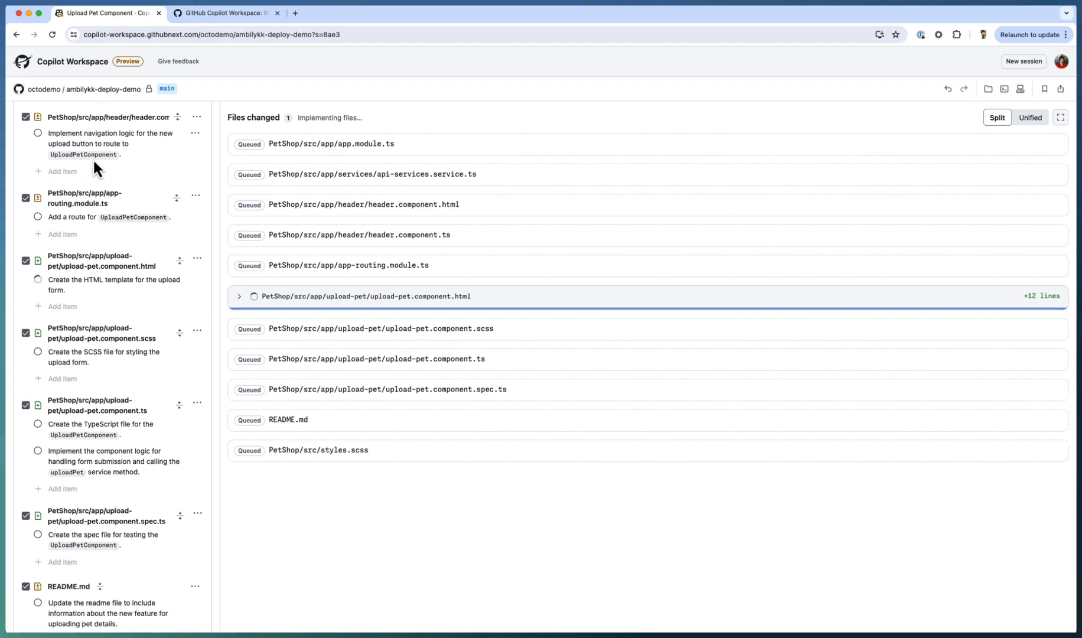
mouse_move(529, 208)
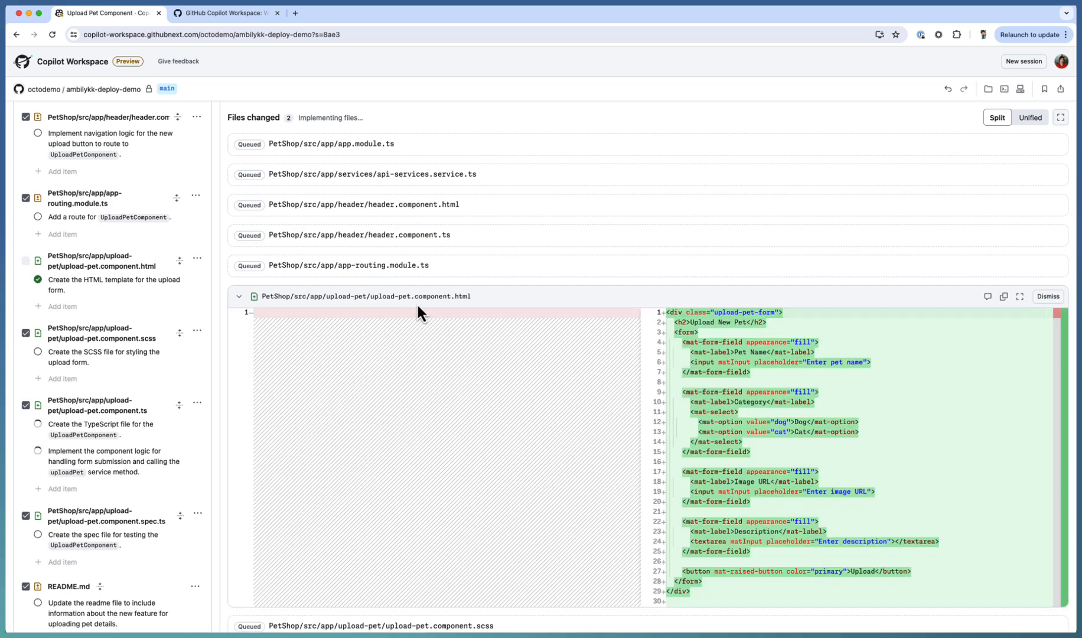
mouse_move(808, 405)
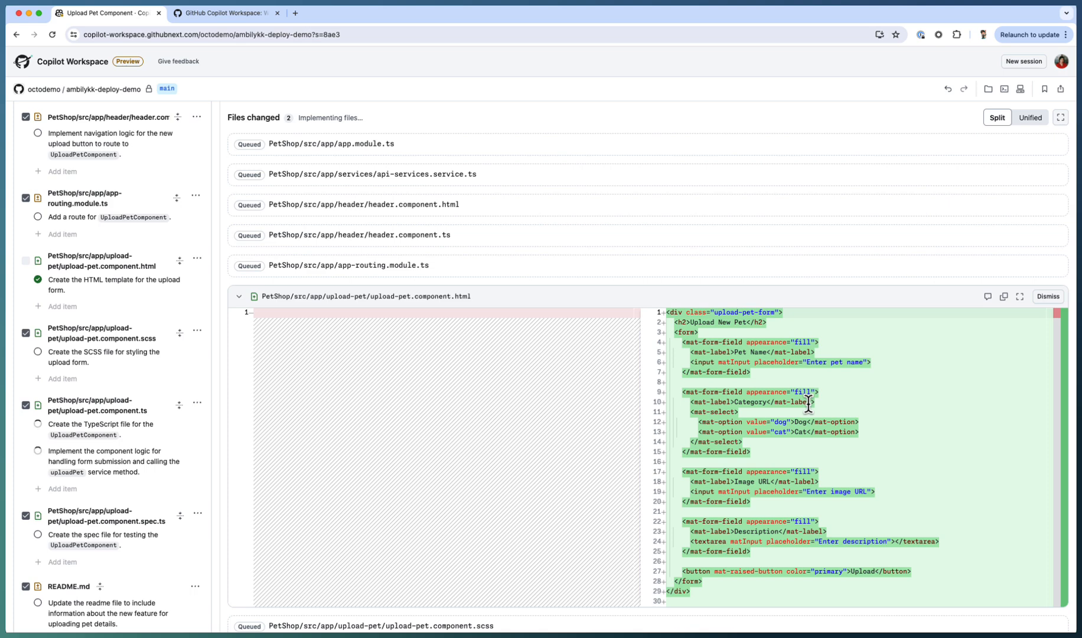
mouse_move(746, 348)
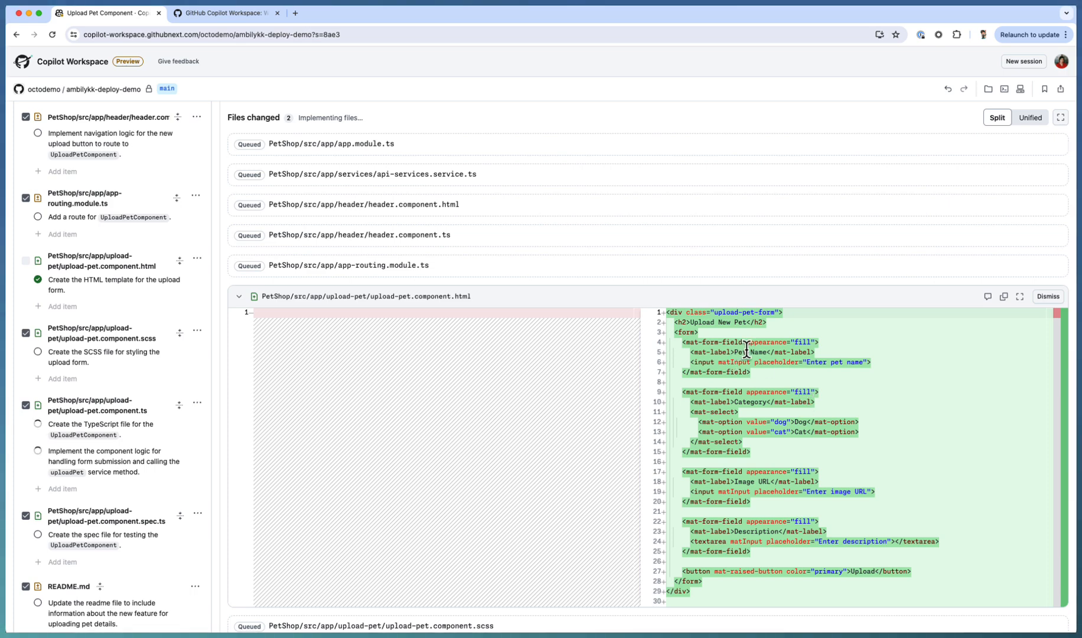
mouse_move(770, 495)
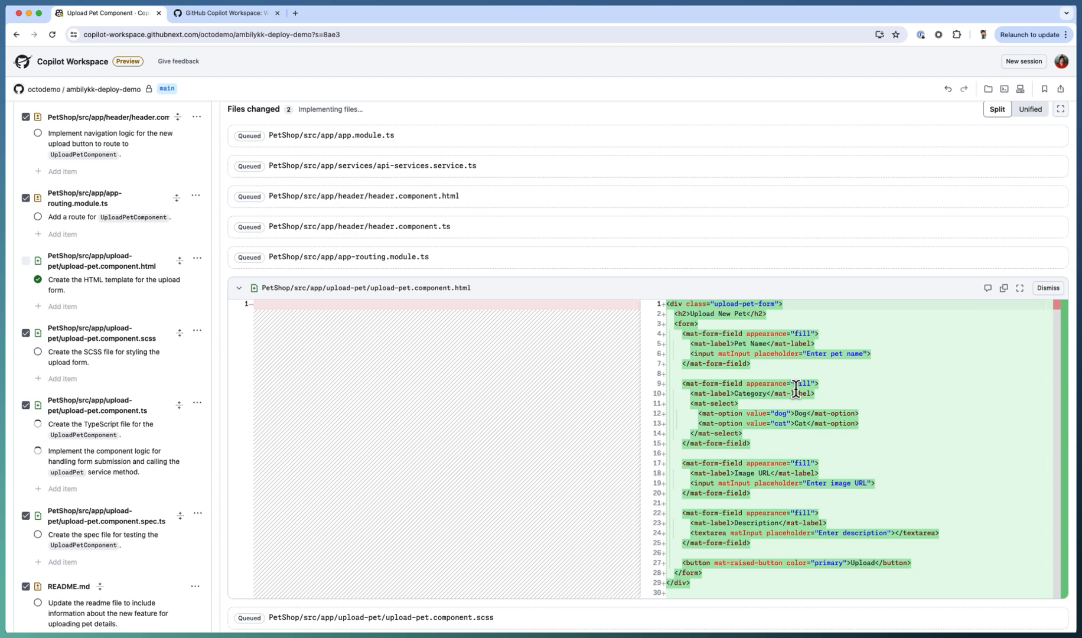
mouse_move(796, 497)
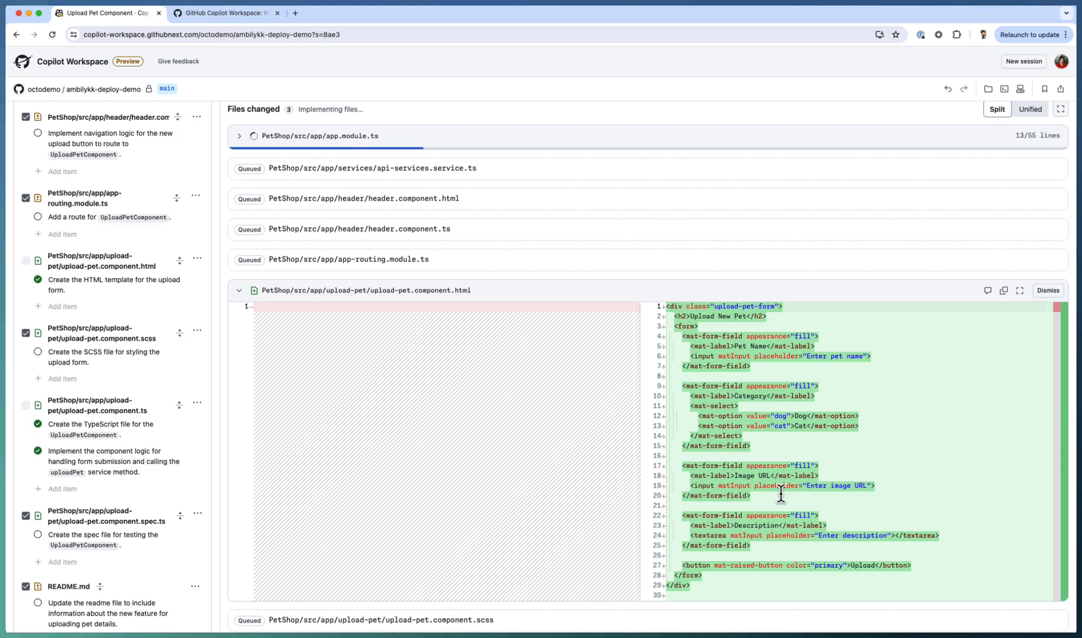
scroll("down", 3)
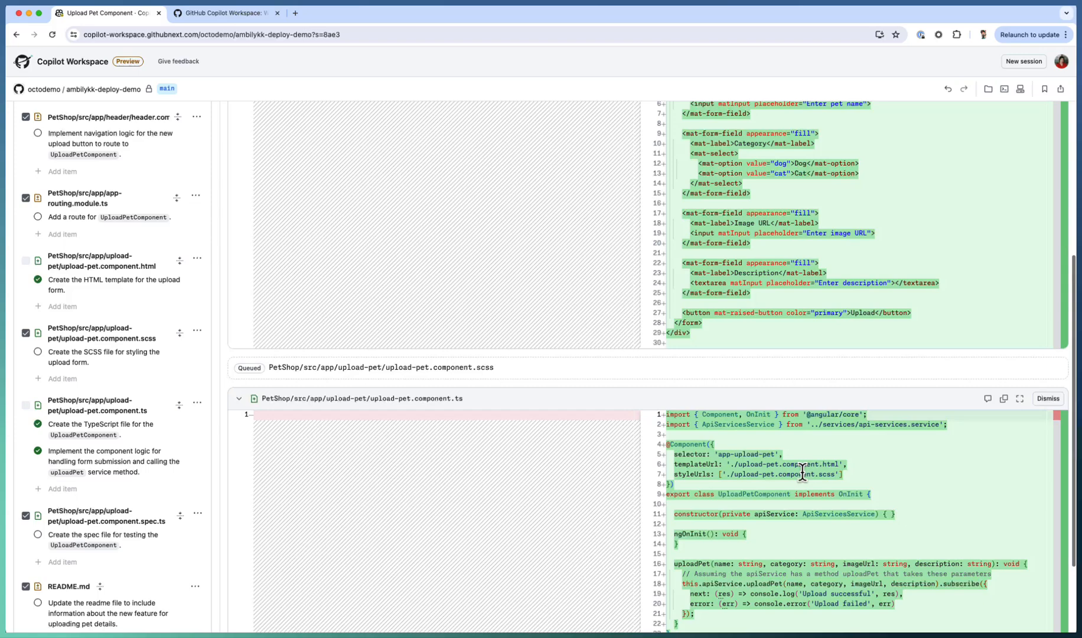
scroll("down", 3)
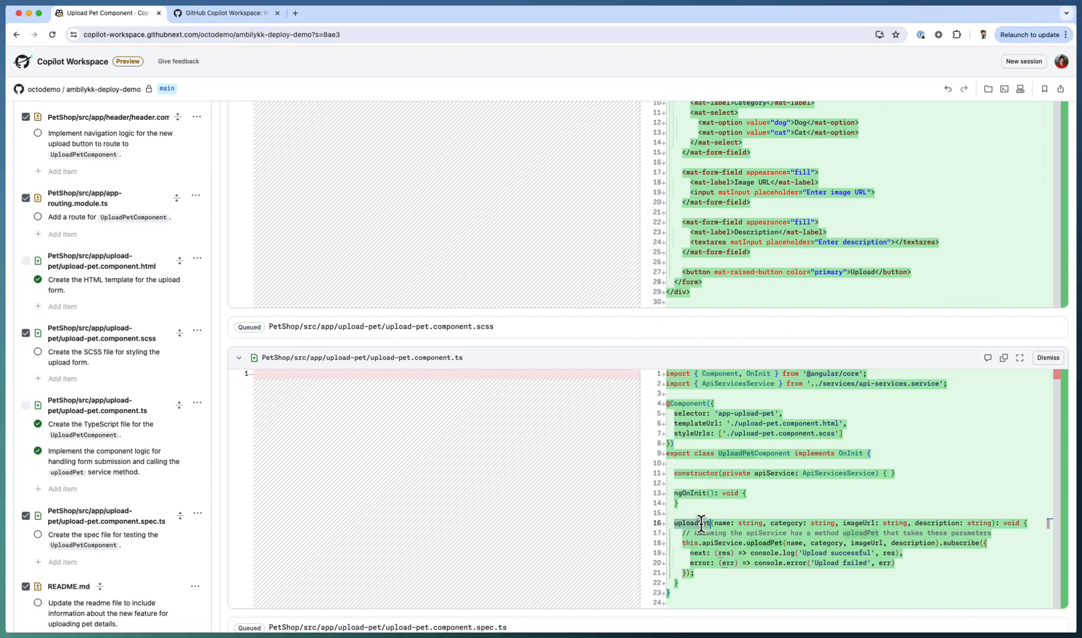
scroll("up", 3)
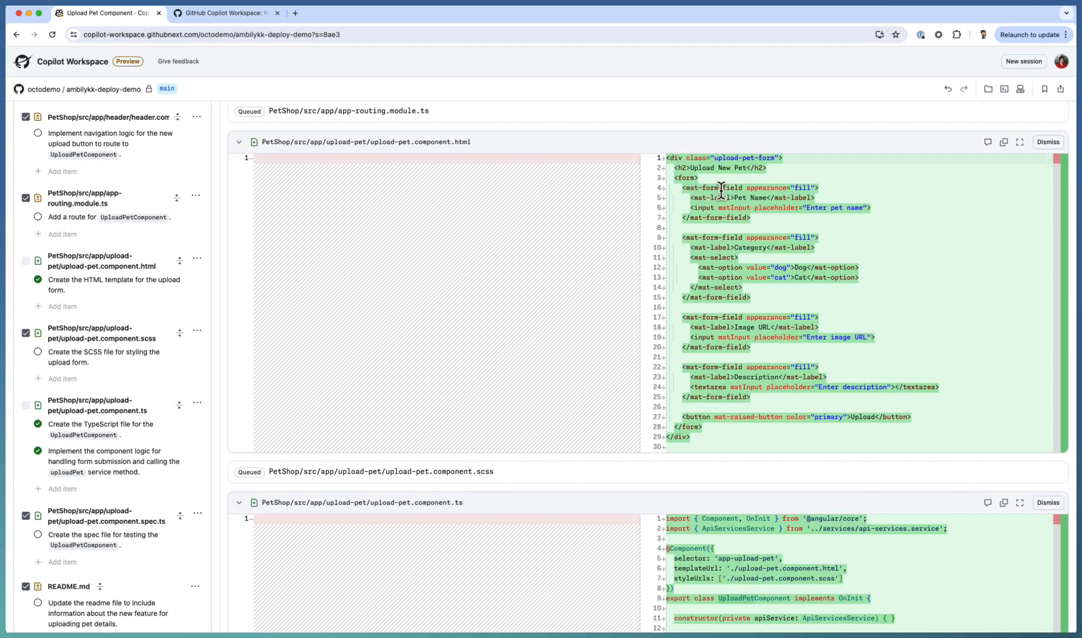
mouse_move(766, 213)
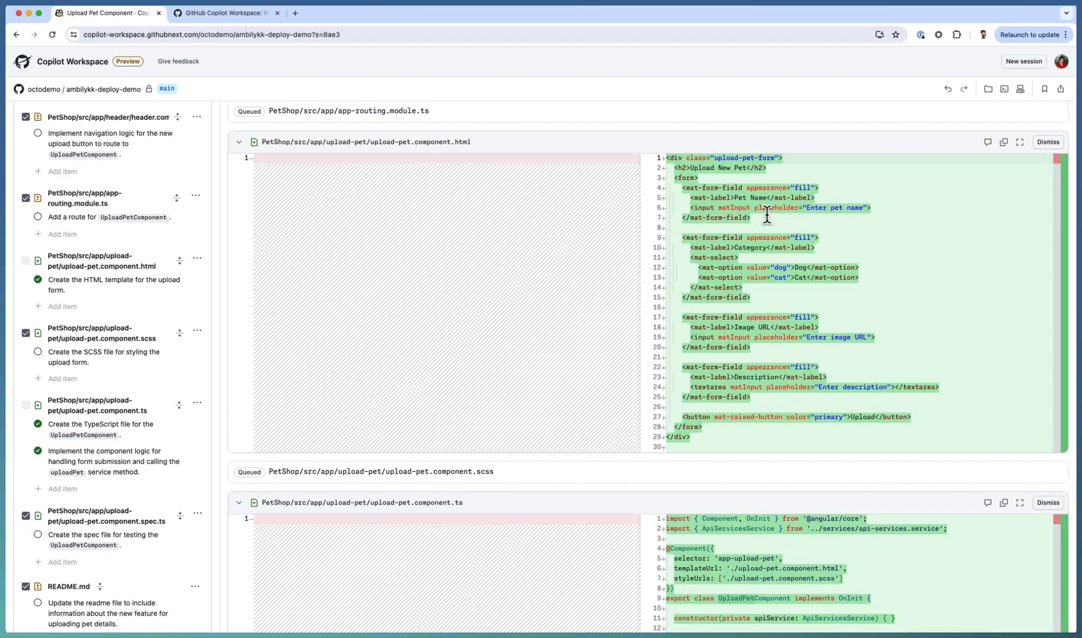
mouse_move(729, 411)
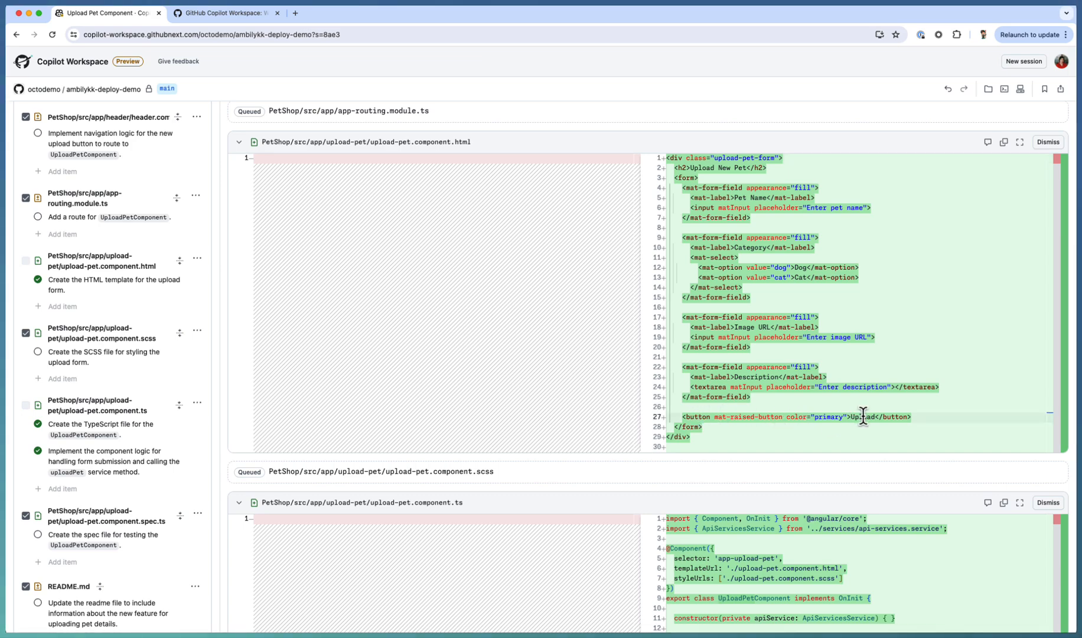
scroll("down", 3)
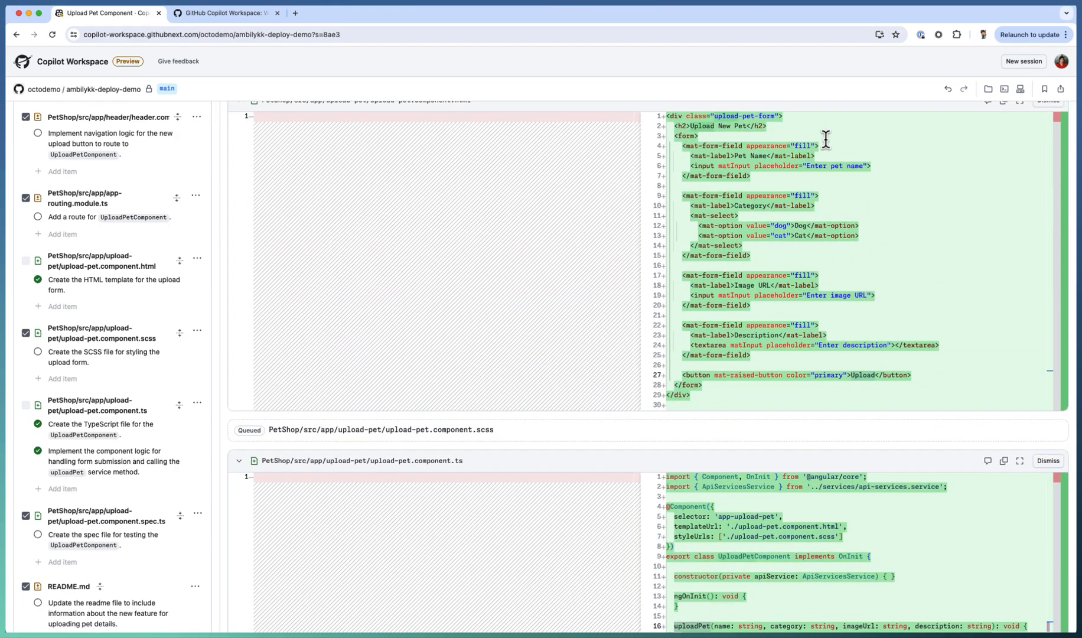
scroll("down", 3)
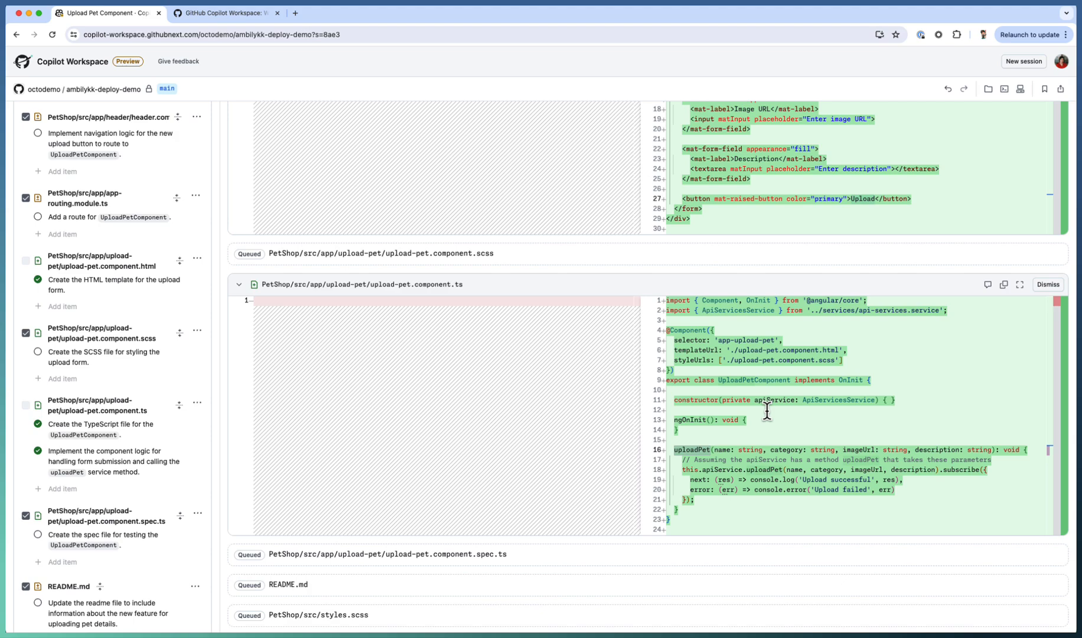
mouse_move(721, 461)
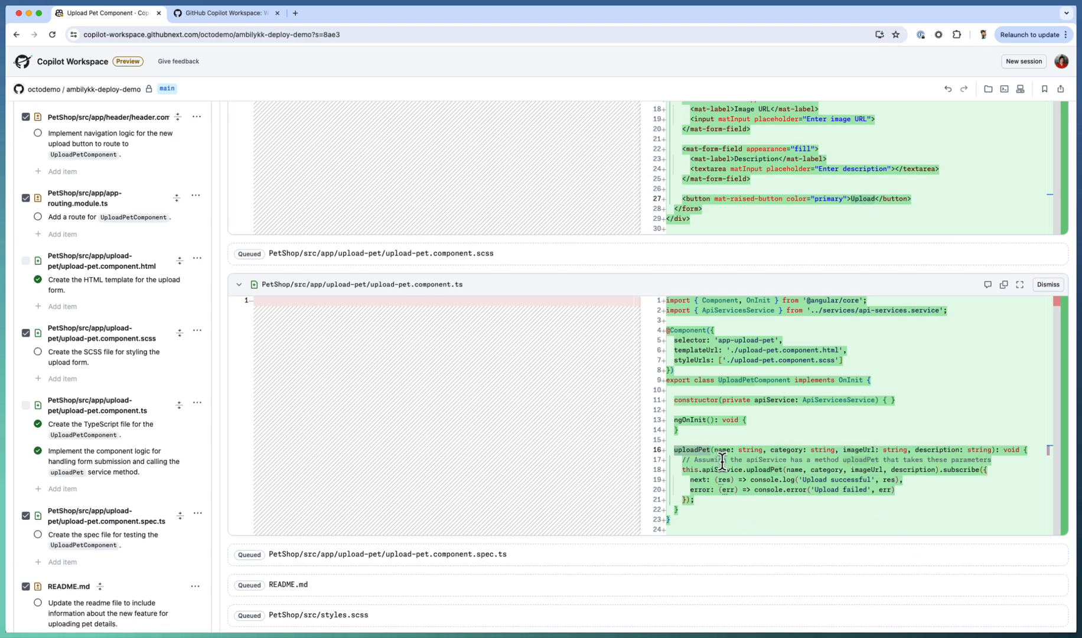
mouse_move(770, 470)
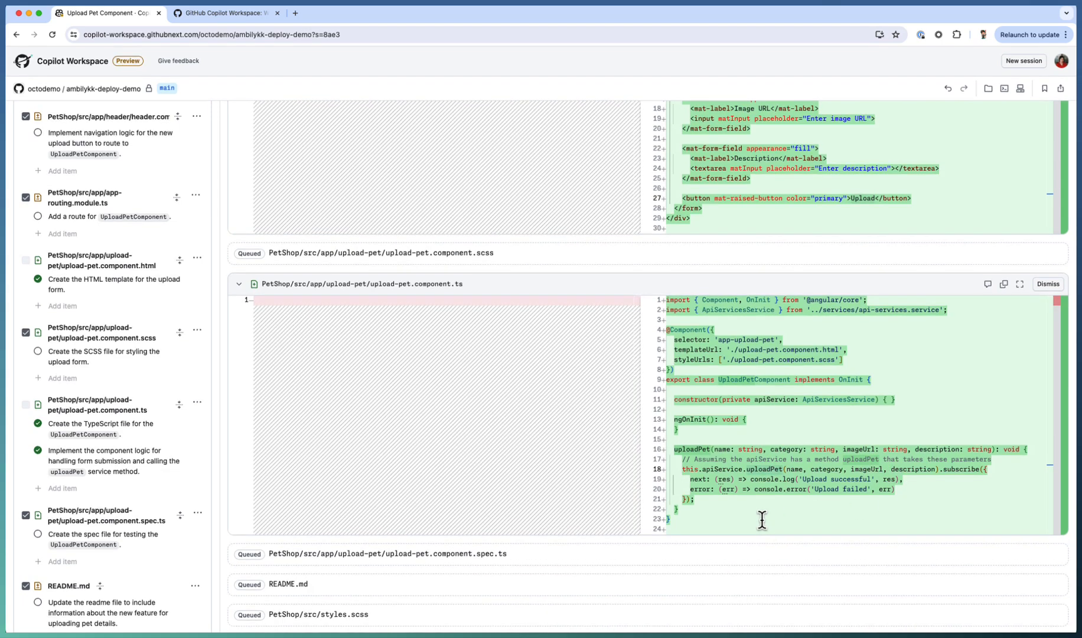
scroll("up", 3)
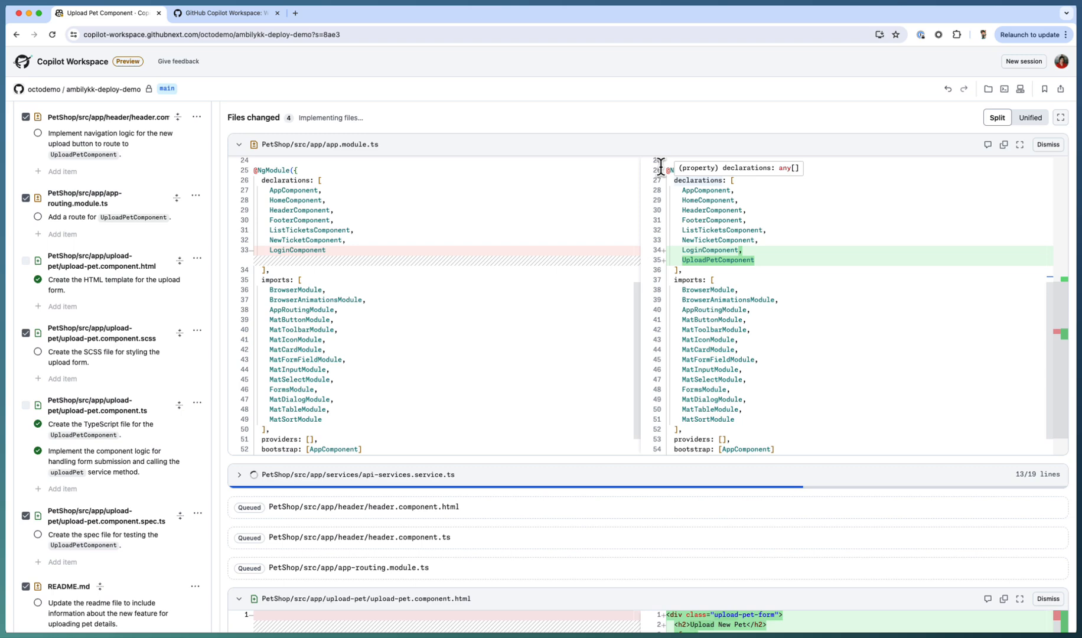
mouse_move(733, 261)
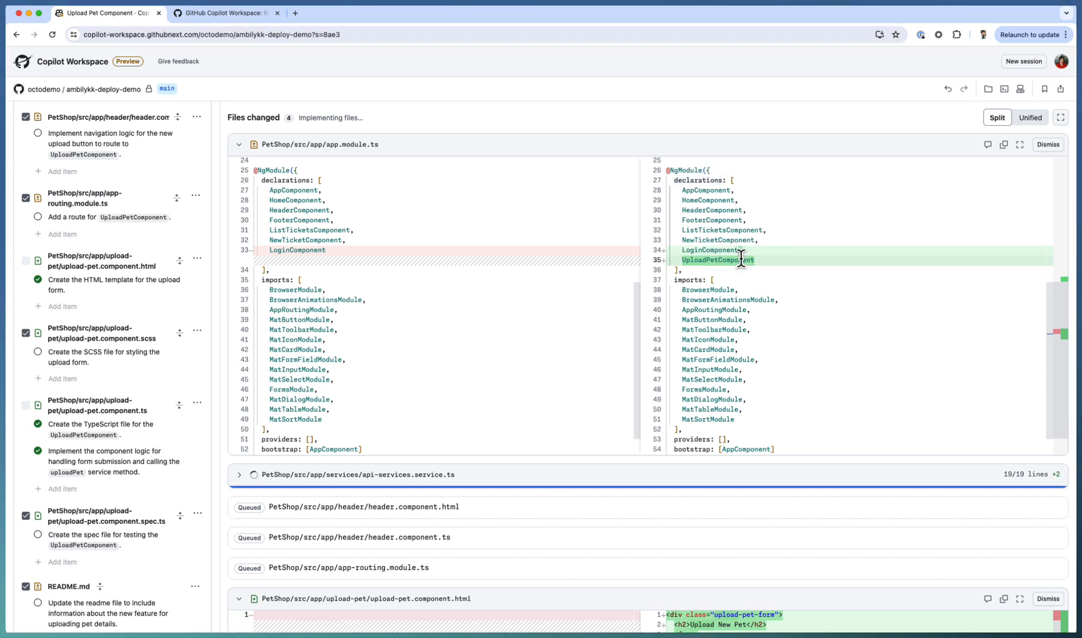
Check the app.module.ts and api-services.service.ts diffs, then collapse both files.
scroll("down", 3)
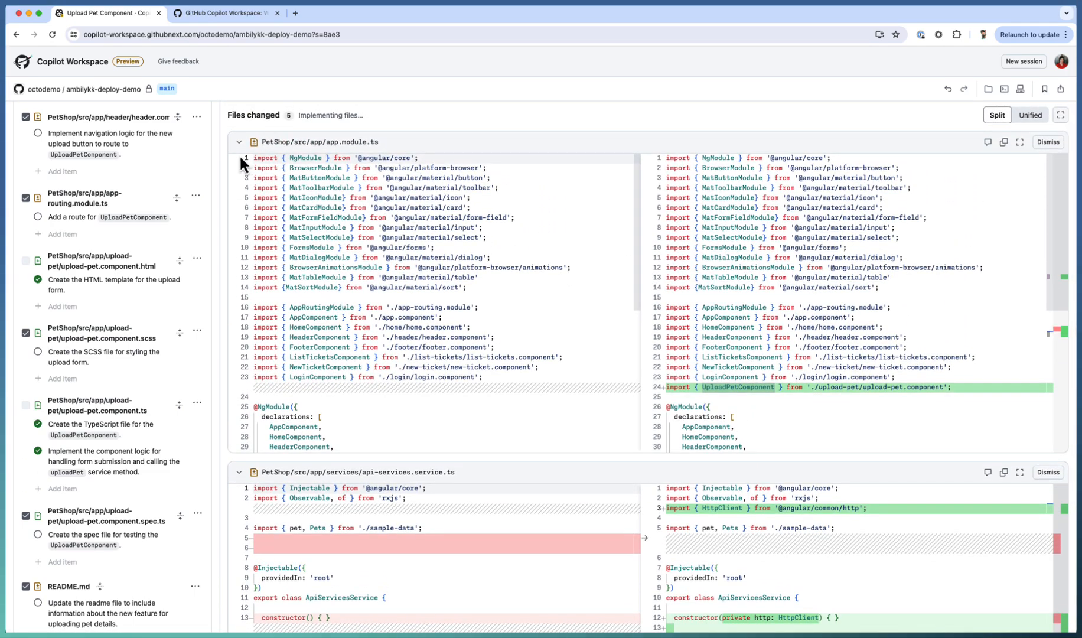
left_click(238, 142)
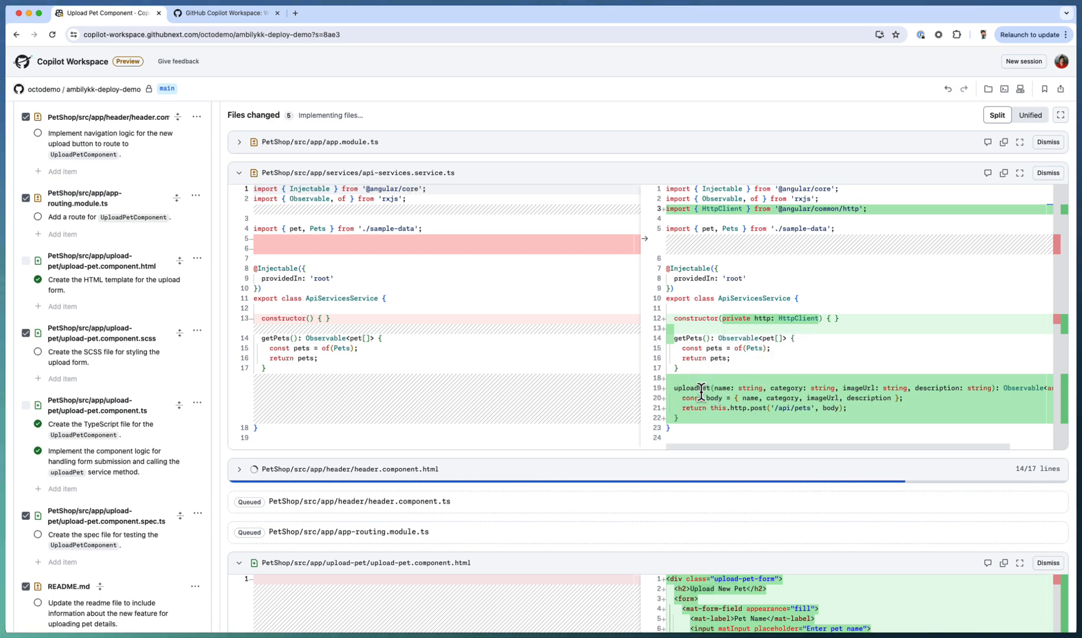
mouse_move(720, 397)
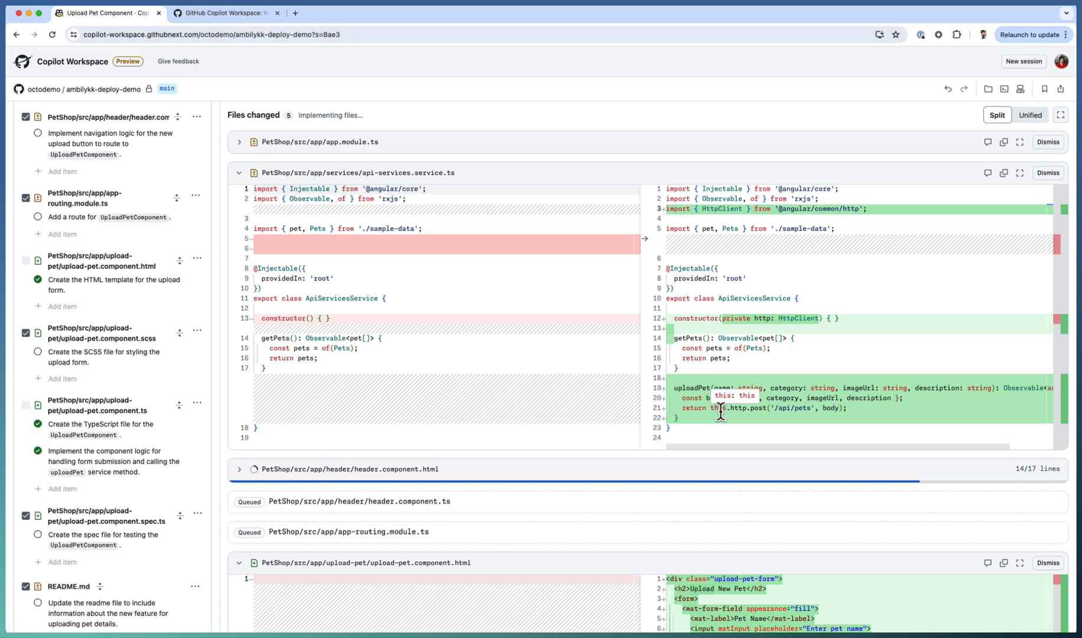
left_click(239, 172)
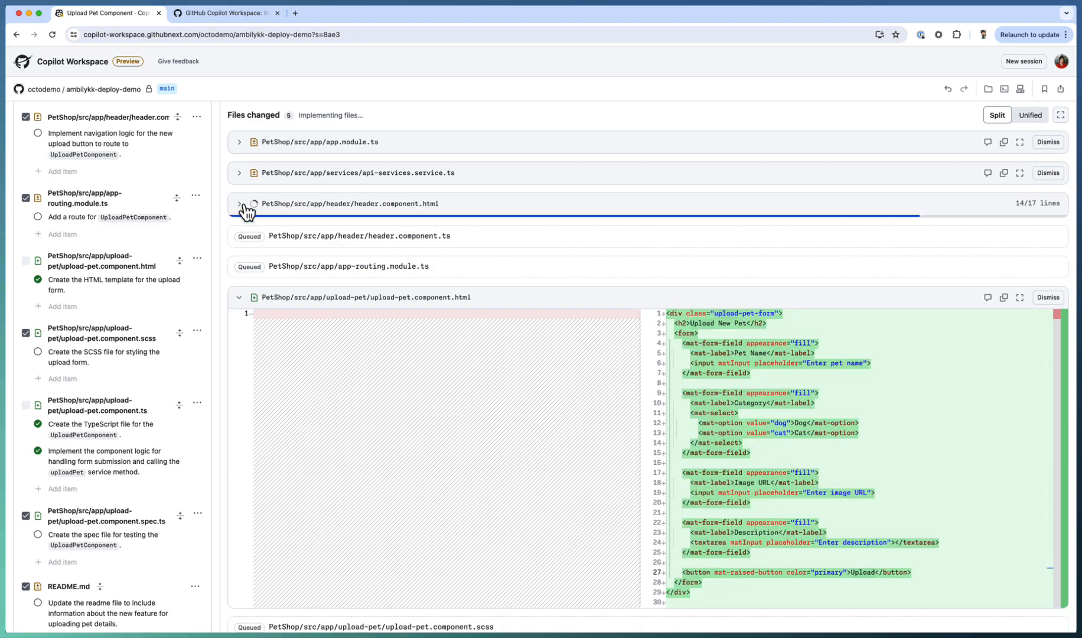
mouse_move(442, 216)
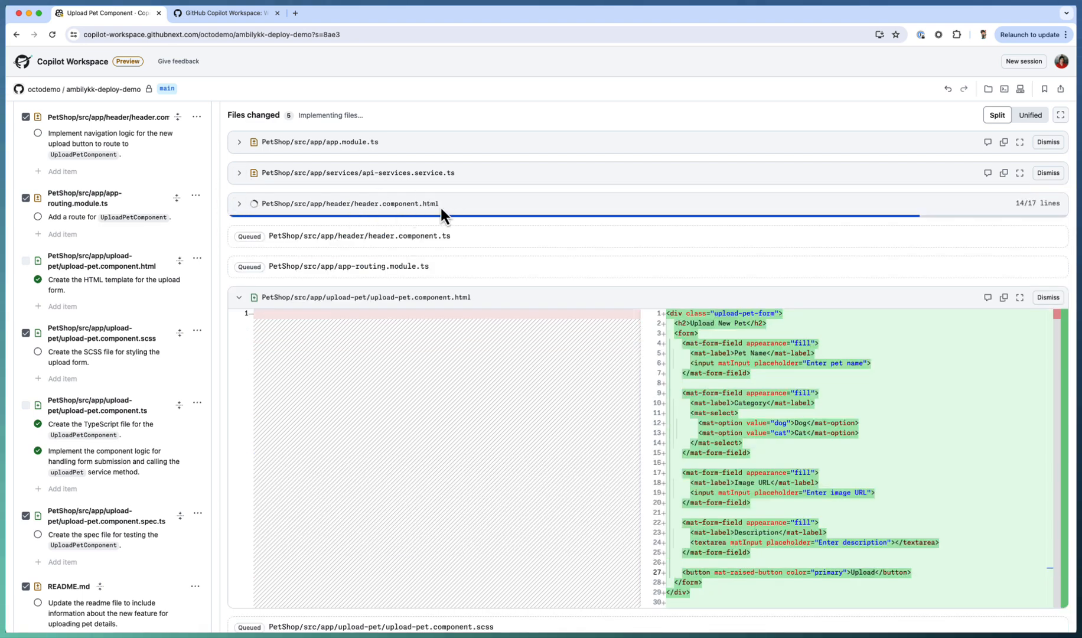
Inspect the header.component.html diff adding the cloud_upload button that calls navigateToUploadPet.
left_click(238, 203)
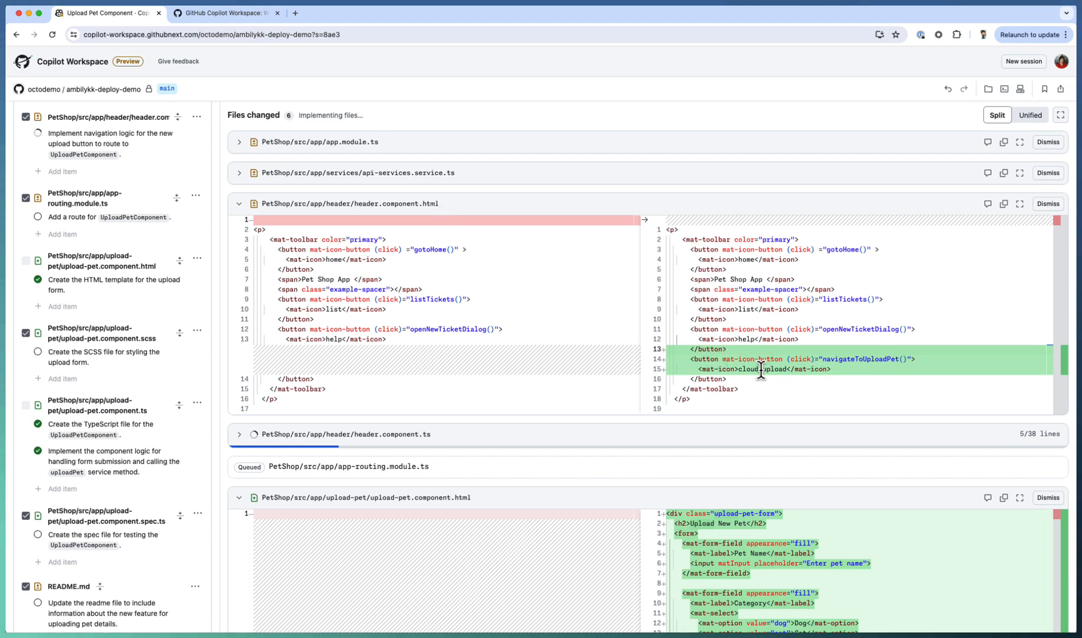
mouse_move(779, 383)
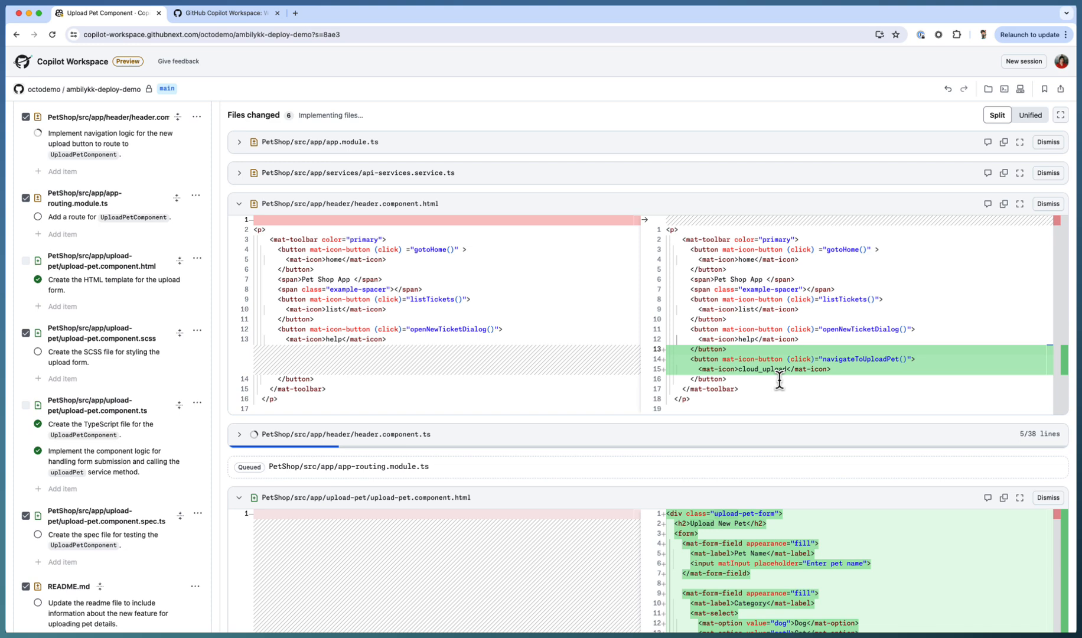
mouse_move(779, 385)
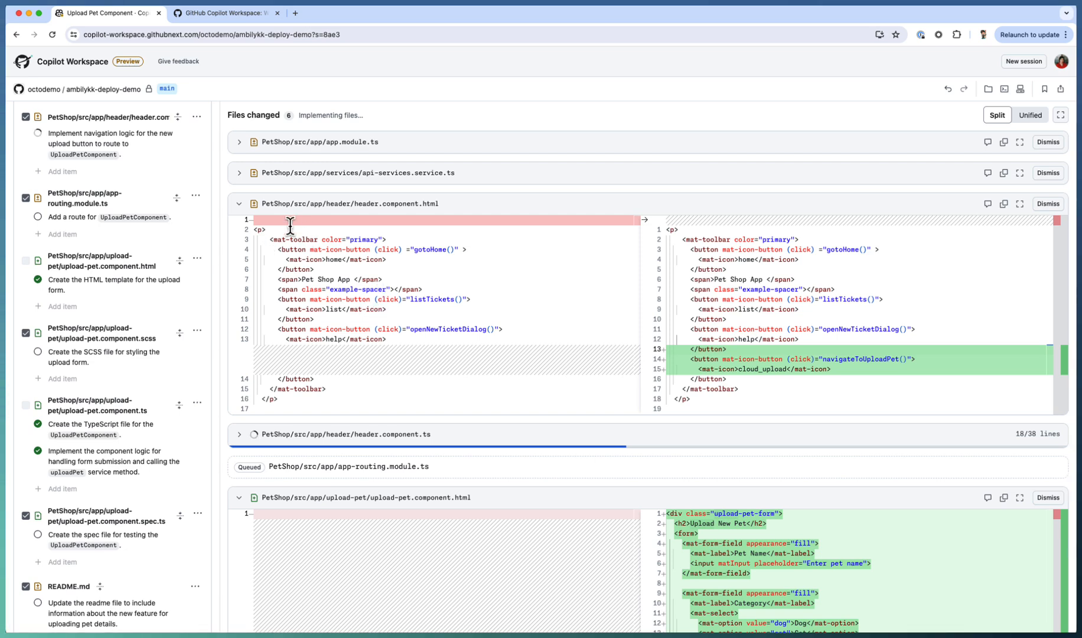
left_click(238, 203)
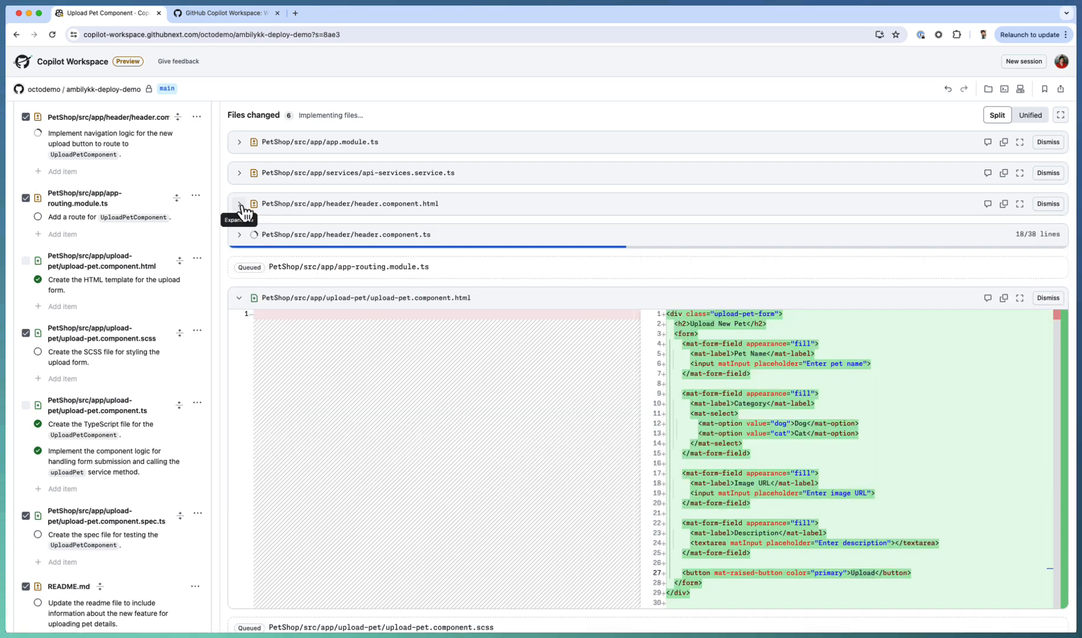
left_click(238, 203)
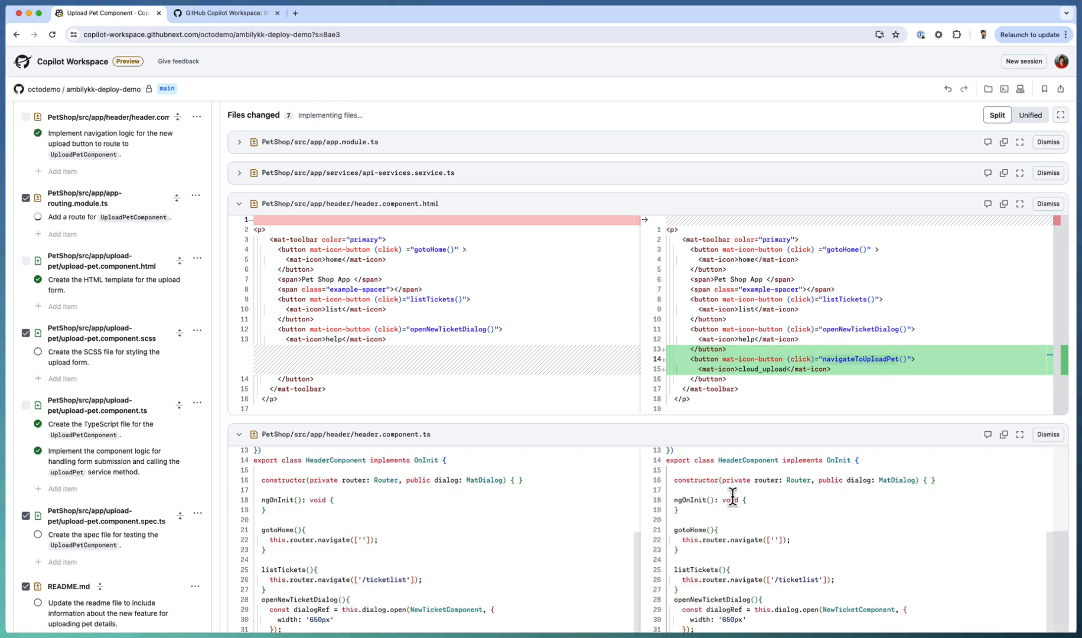
scroll("down", 3)
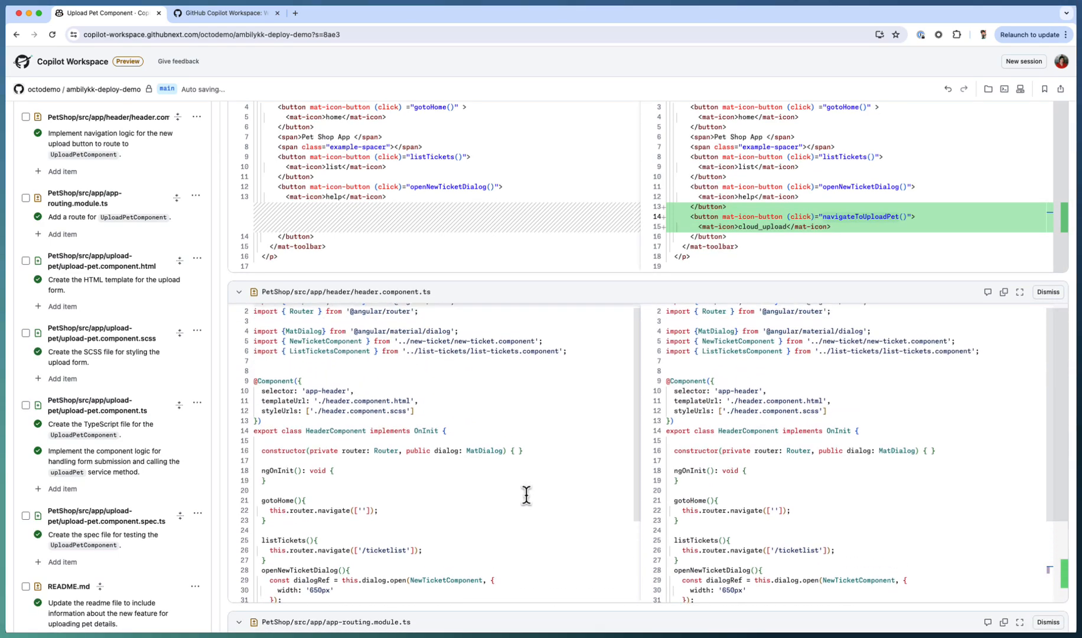
scroll("up", 3)
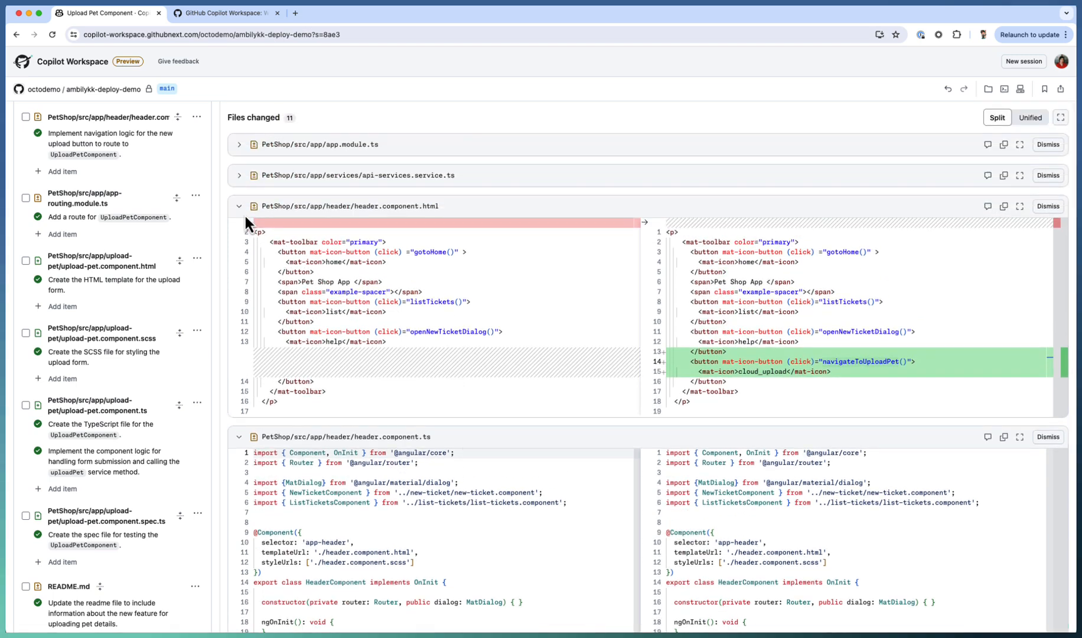
Collapse the header, app-routing, upload-pet HTML, spec and styles.scss diffs after reviewing them.
left_click(239, 205)
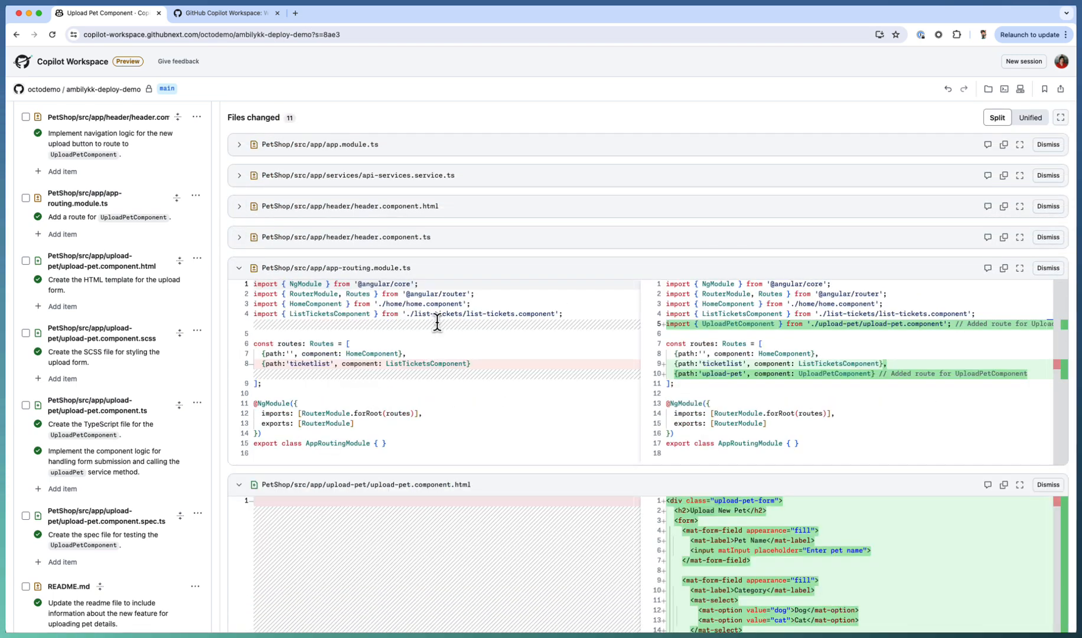
mouse_move(249, 285)
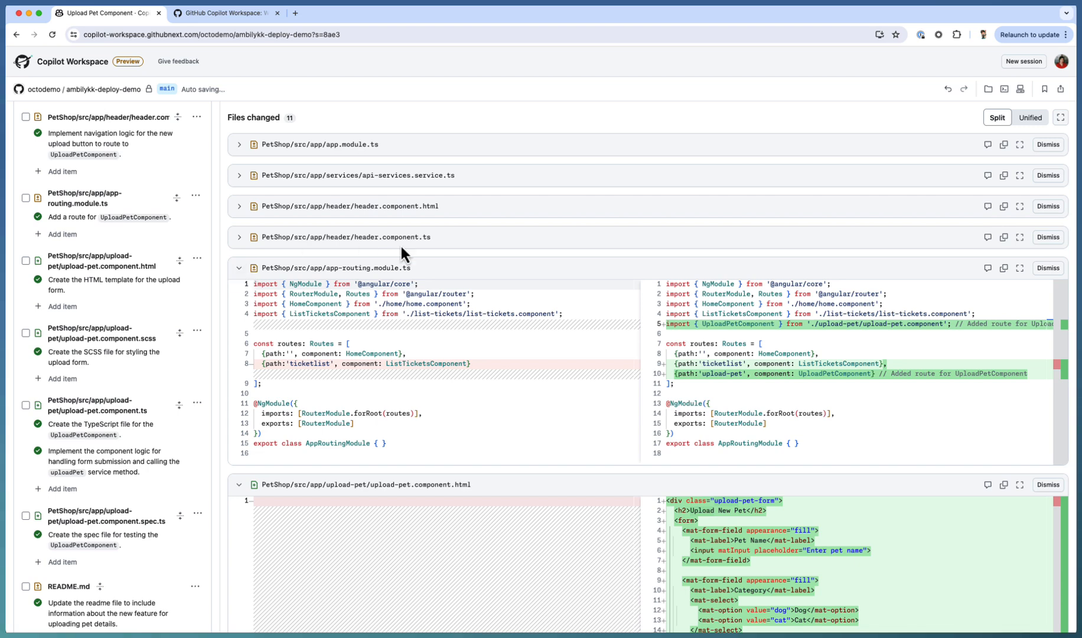
mouse_move(784, 373)
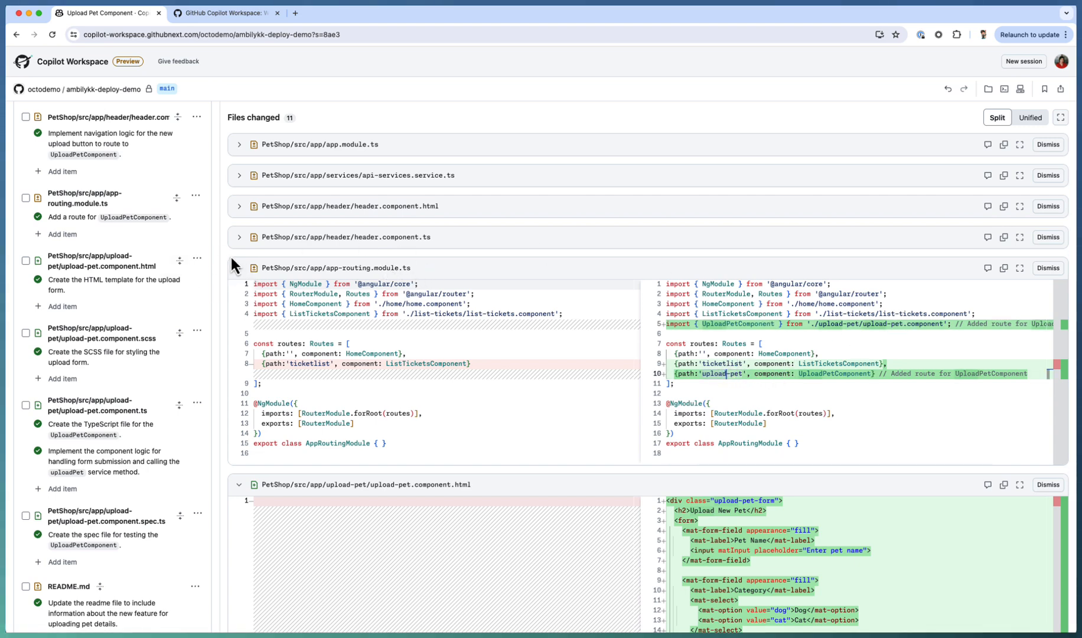
left_click(239, 268)
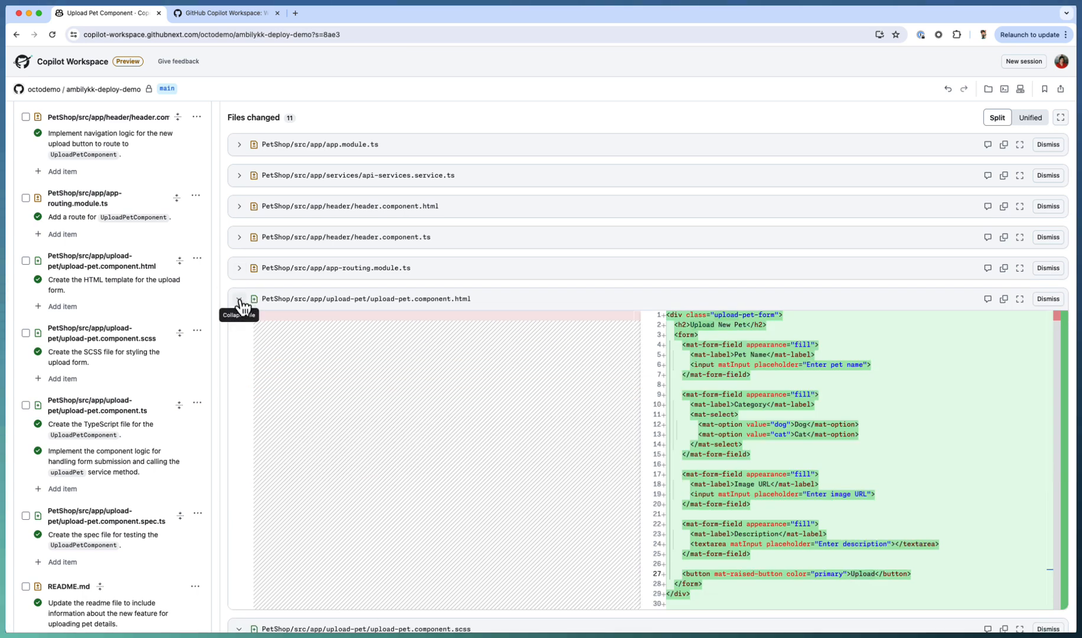
left_click(238, 299)
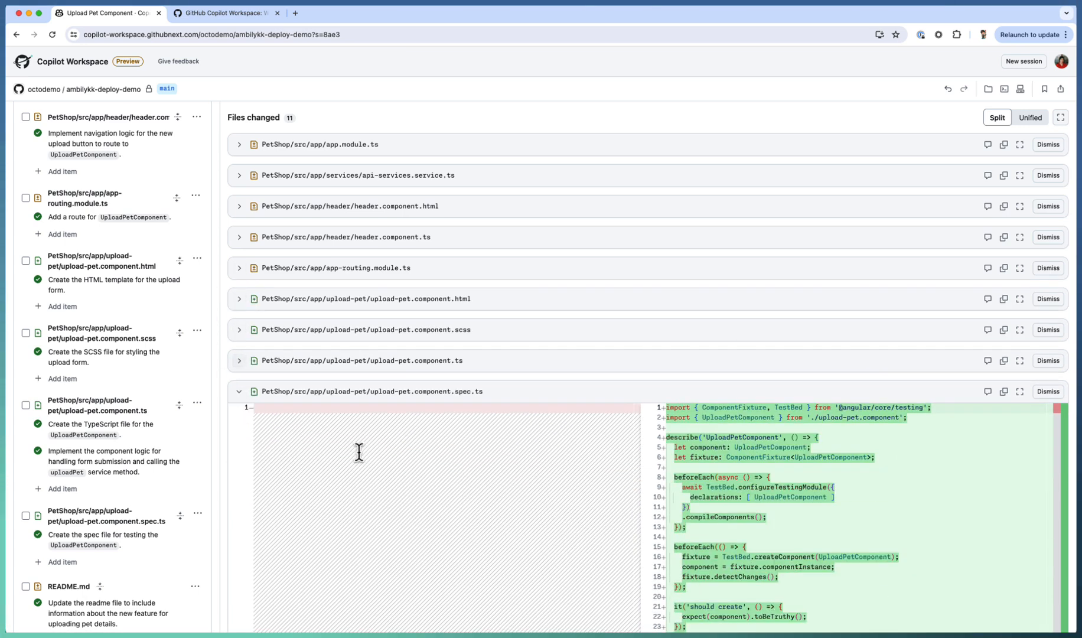
scroll("down", 3)
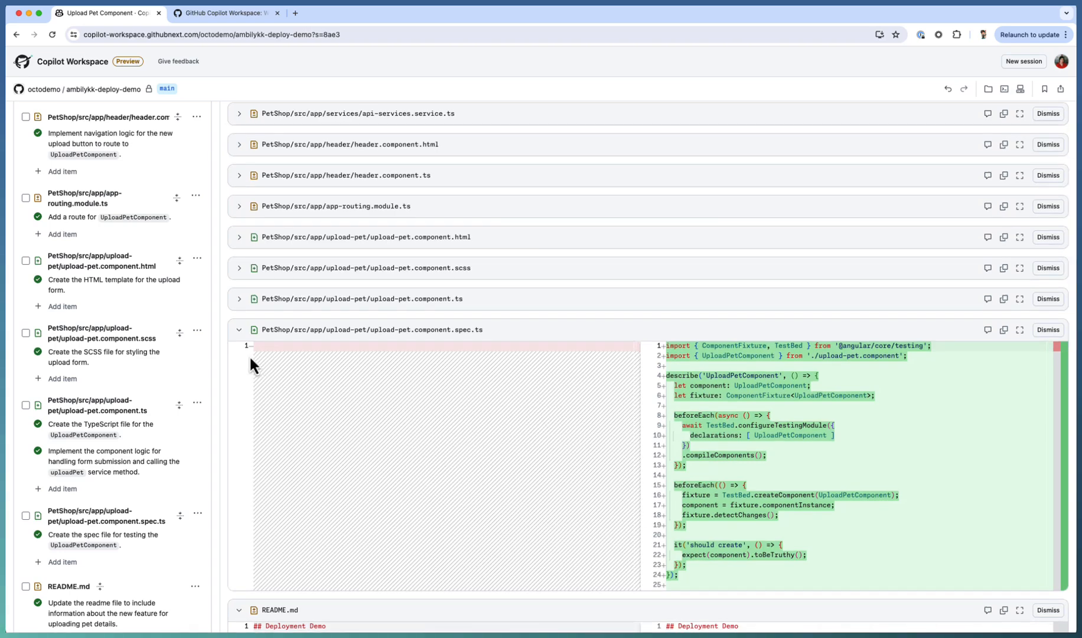
left_click(239, 329)
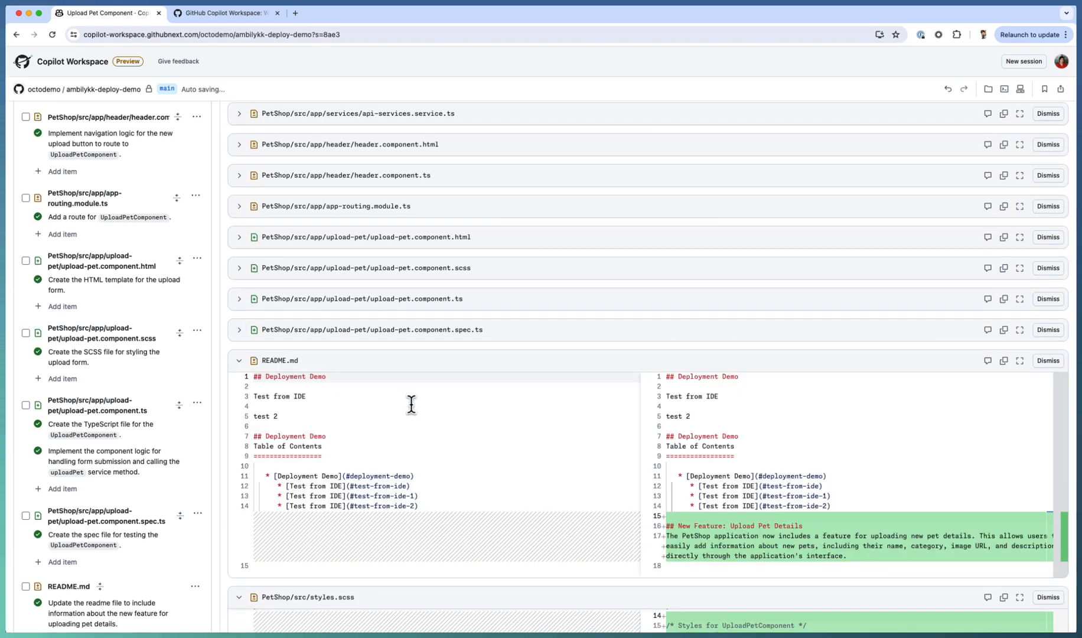
scroll("down", 3)
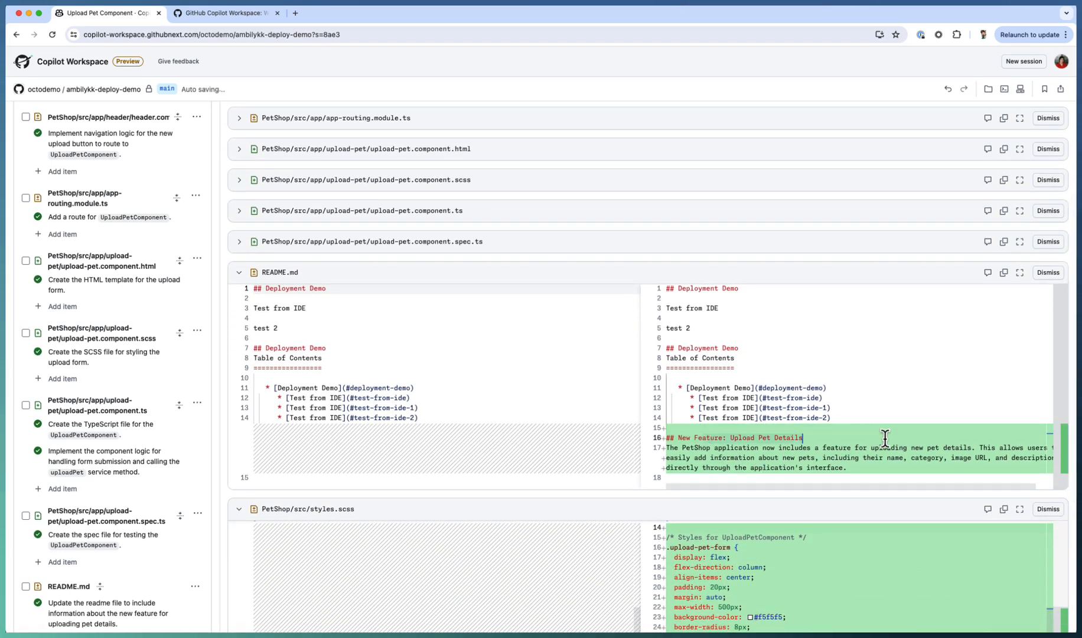
mouse_move(320, 315)
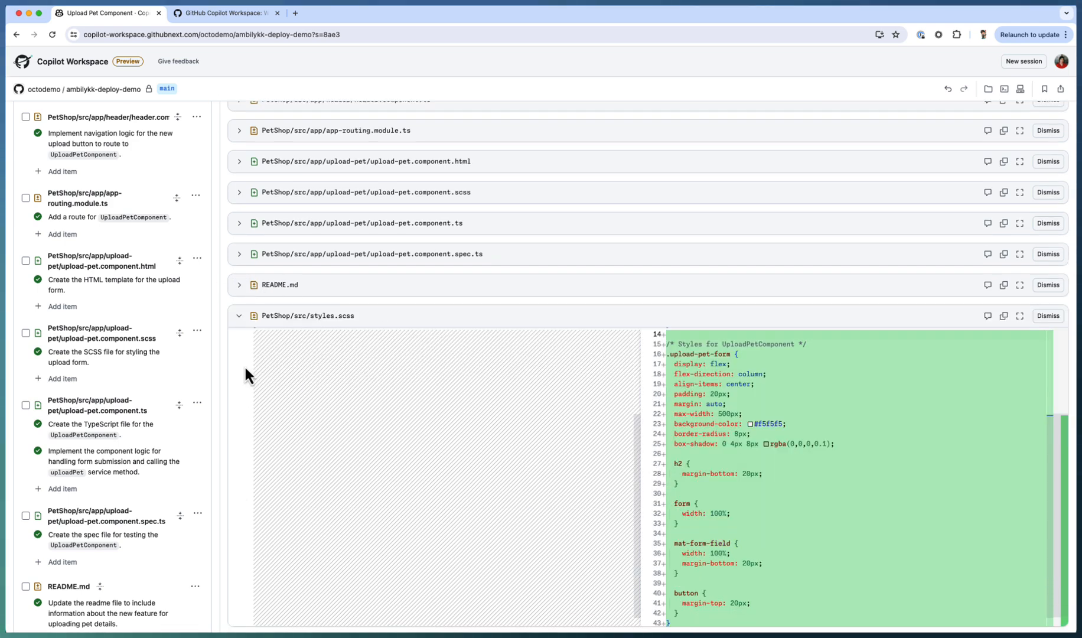
mouse_move(239, 316)
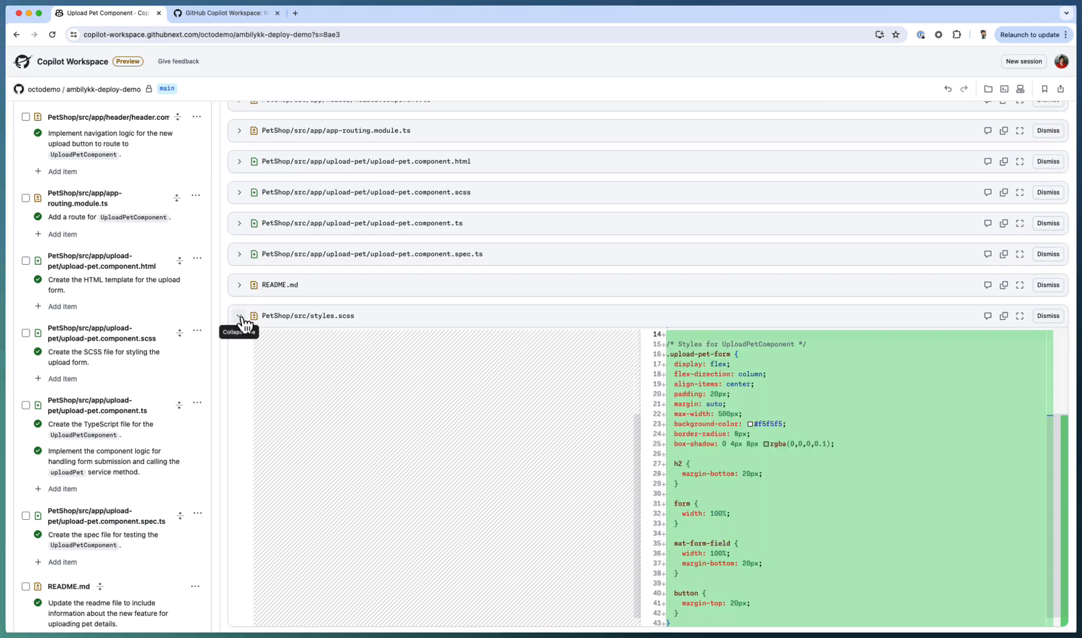
left_click(239, 315)
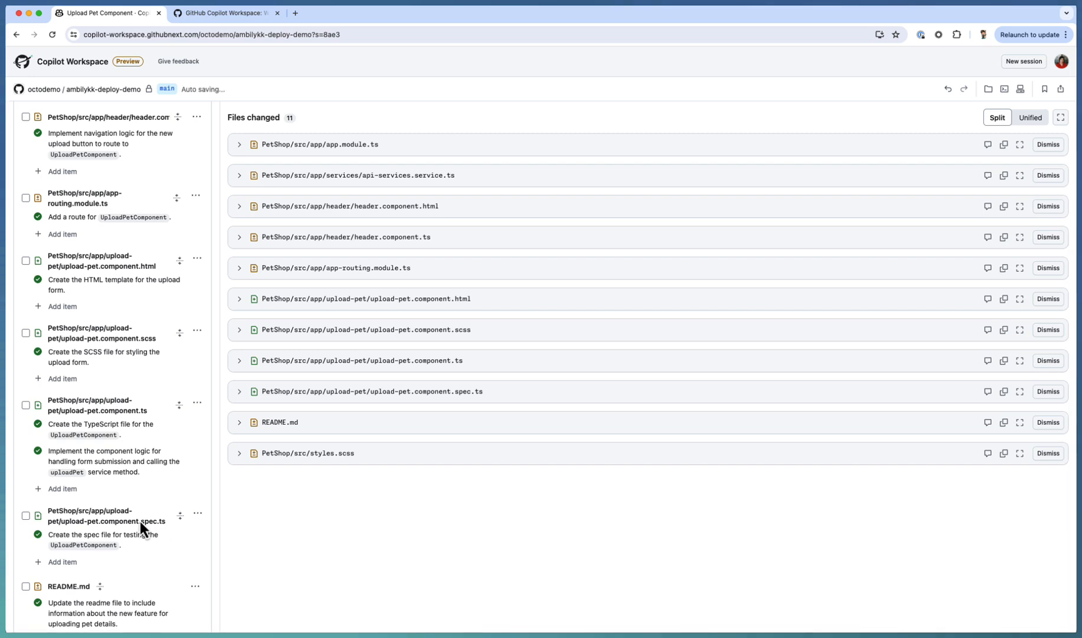
mouse_move(1071, 472)
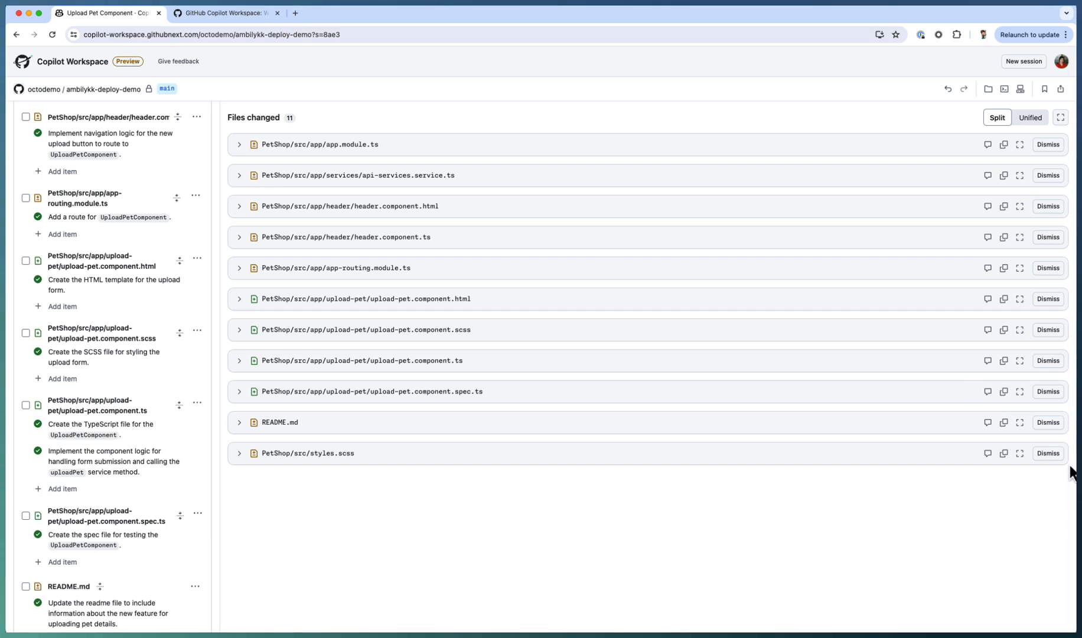
mouse_move(993, 461)
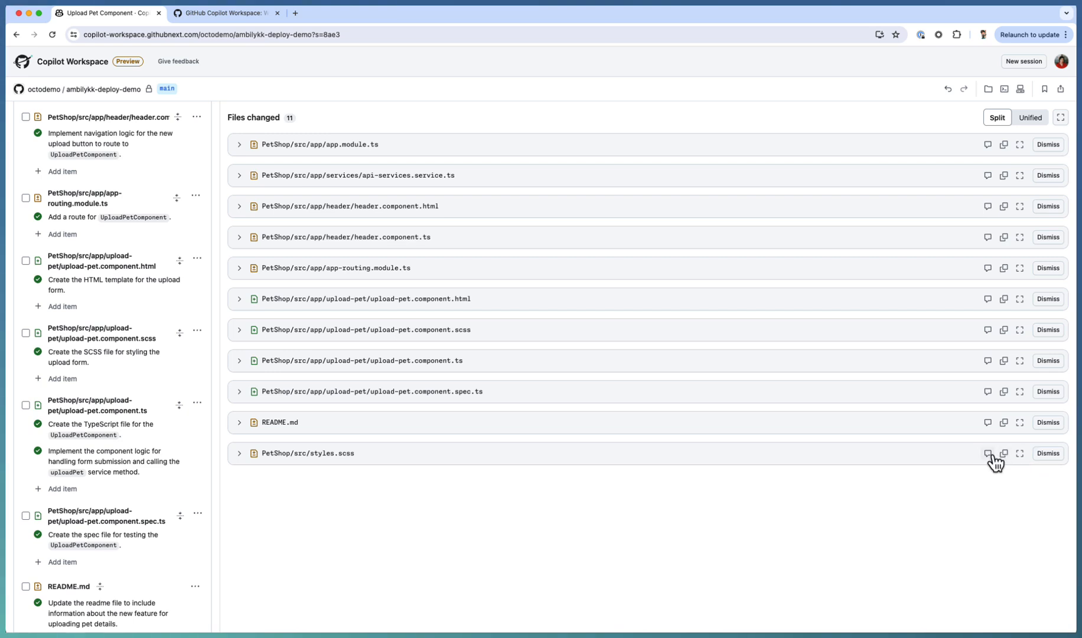
Reopen the upload-pet.component.html diff with its name, category, image URL and description fields.
left_click(988, 454)
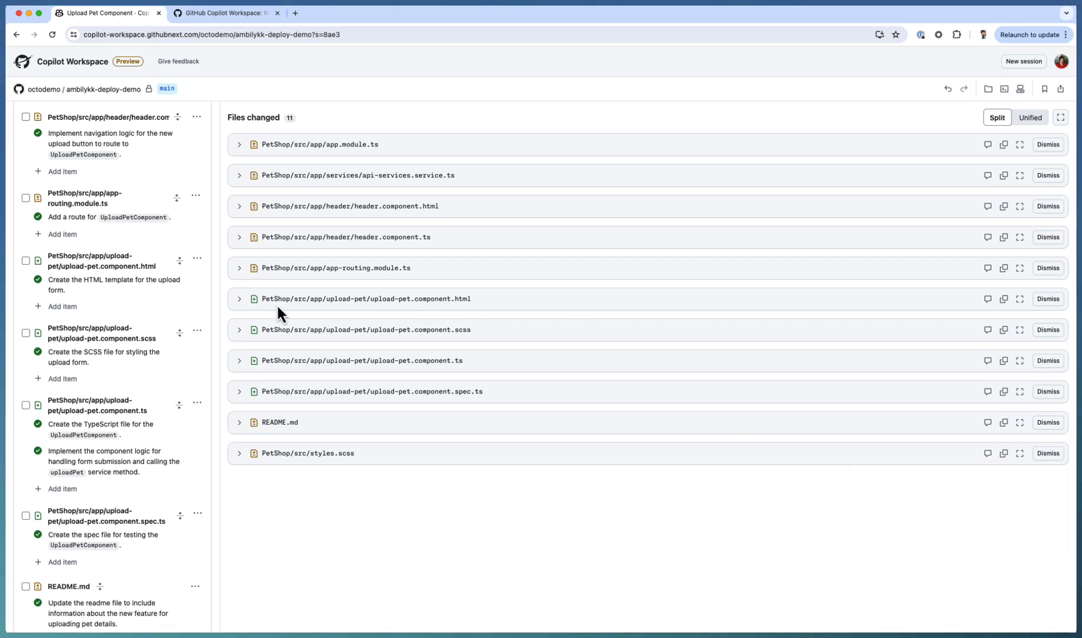
left_click(239, 298)
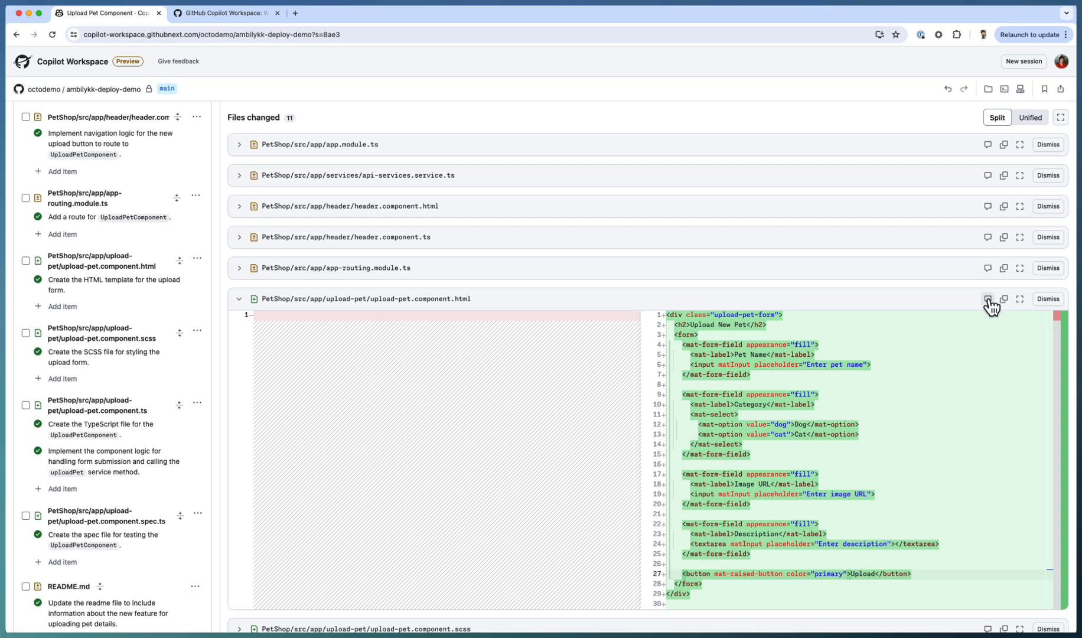
Request a Copilot revision of upload-pet.component.html: 'Add the Upload button click event handler'.
left_click(989, 298)
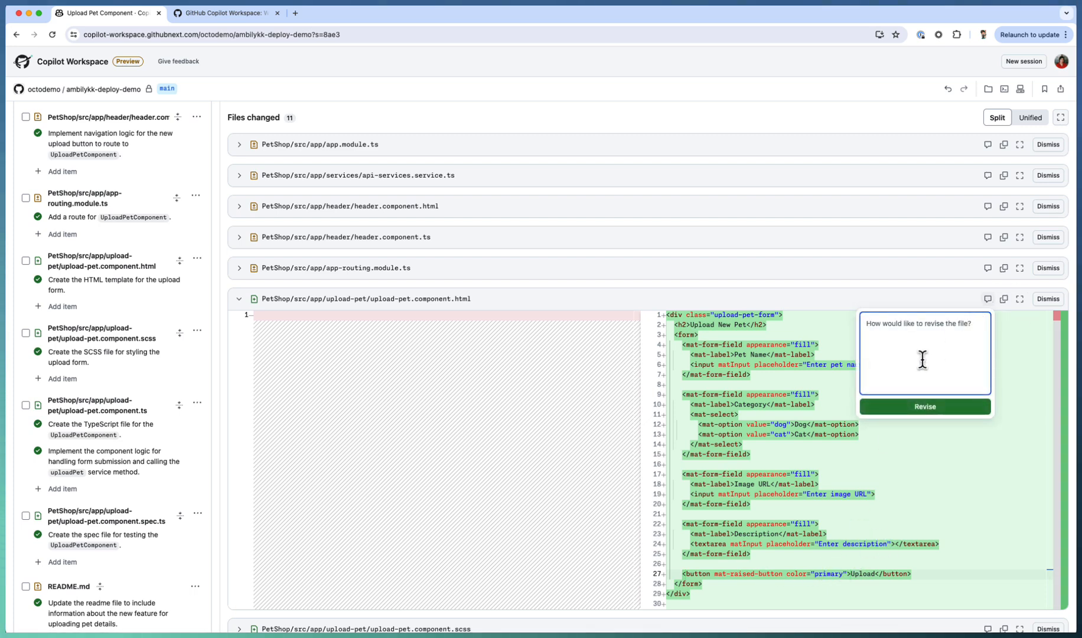
type("Add the")
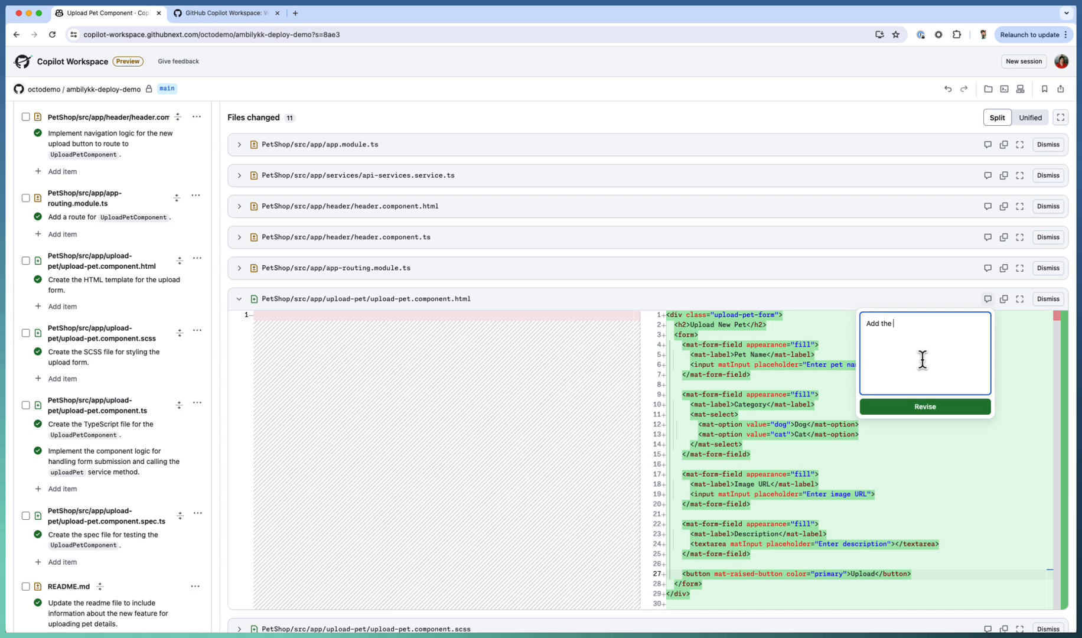
type("Upload")
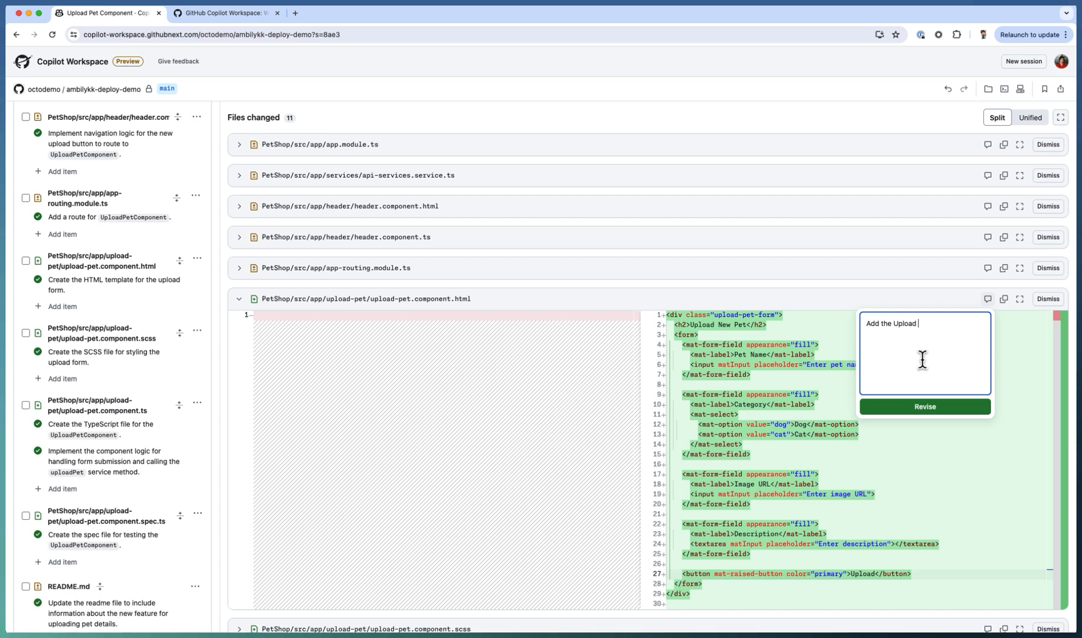
type("button ev")
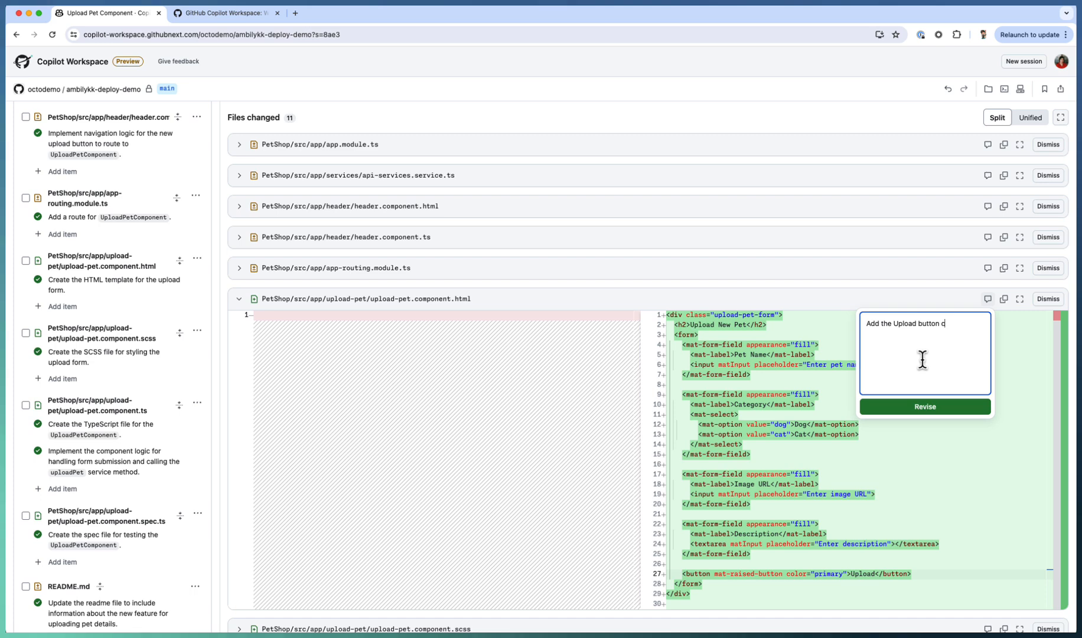
type("click event ha")
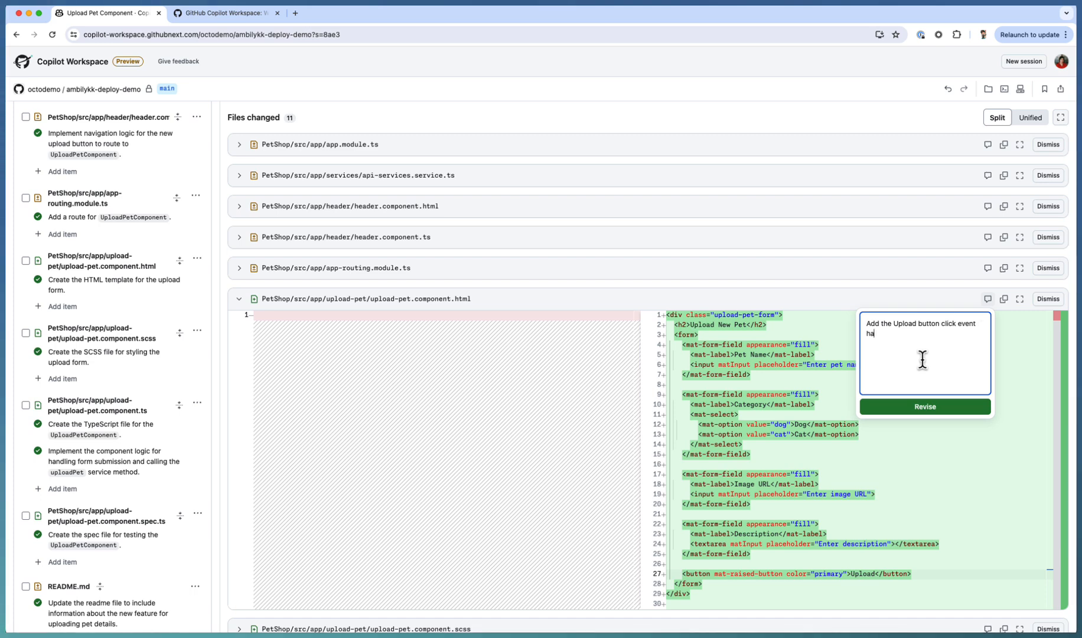
type("ndler")
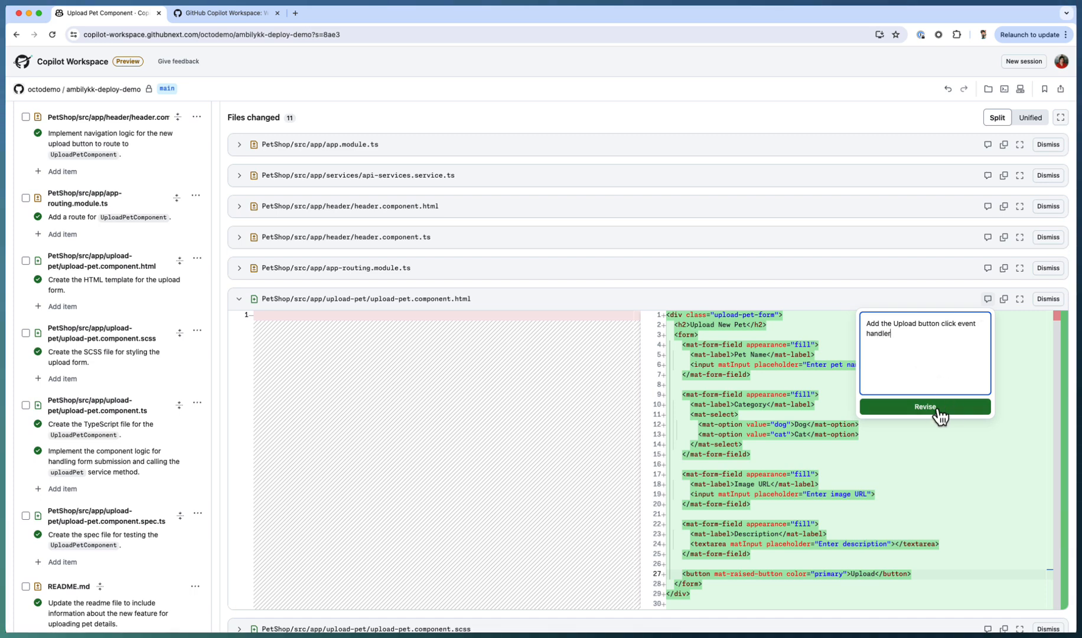
left_click(924, 406)
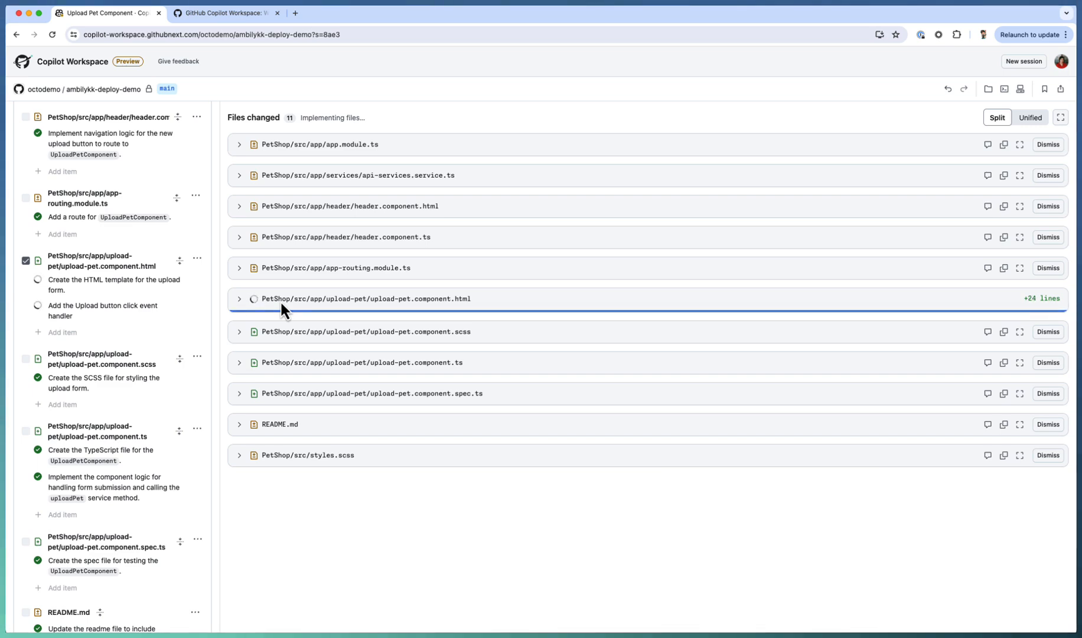
Review the revised upload-pet.component.html, whose form submits to uploadPet via a submit button.
left_click(238, 298)
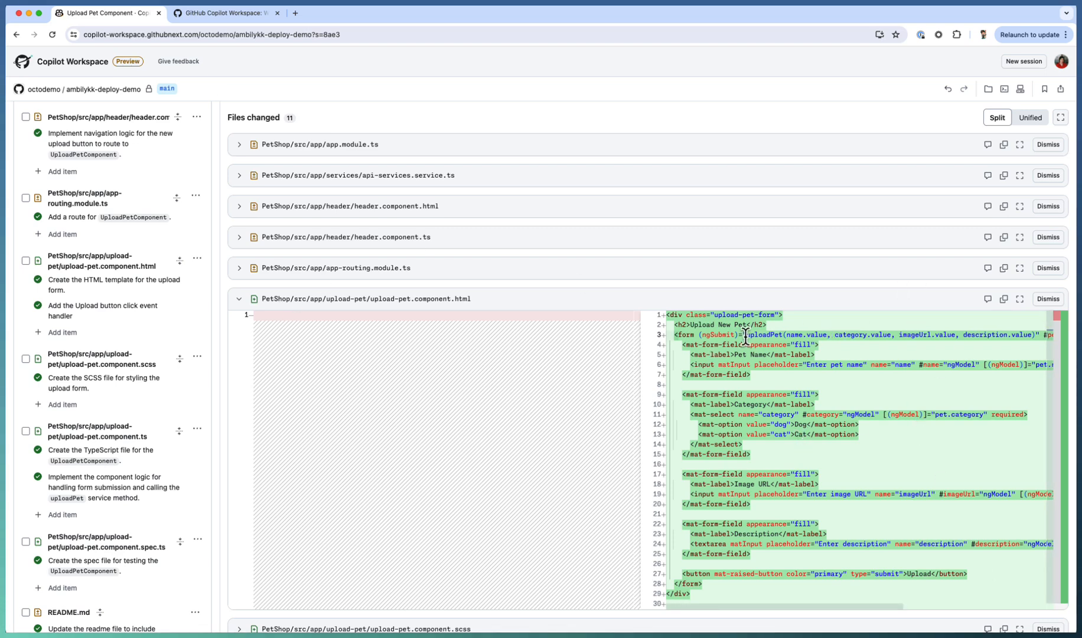
mouse_move(841, 334)
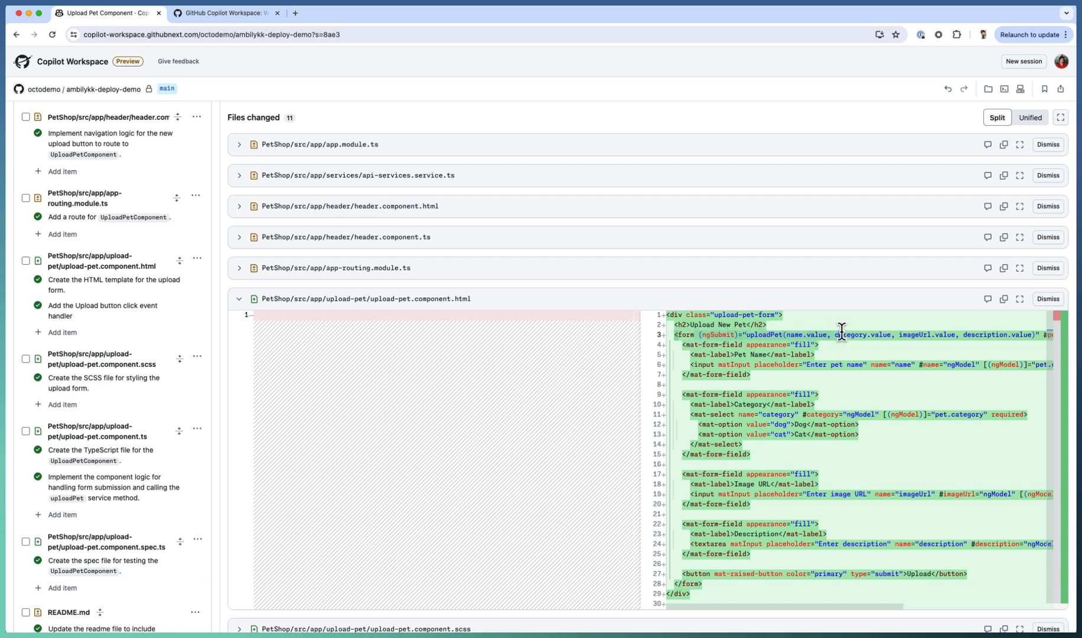
mouse_move(761, 326)
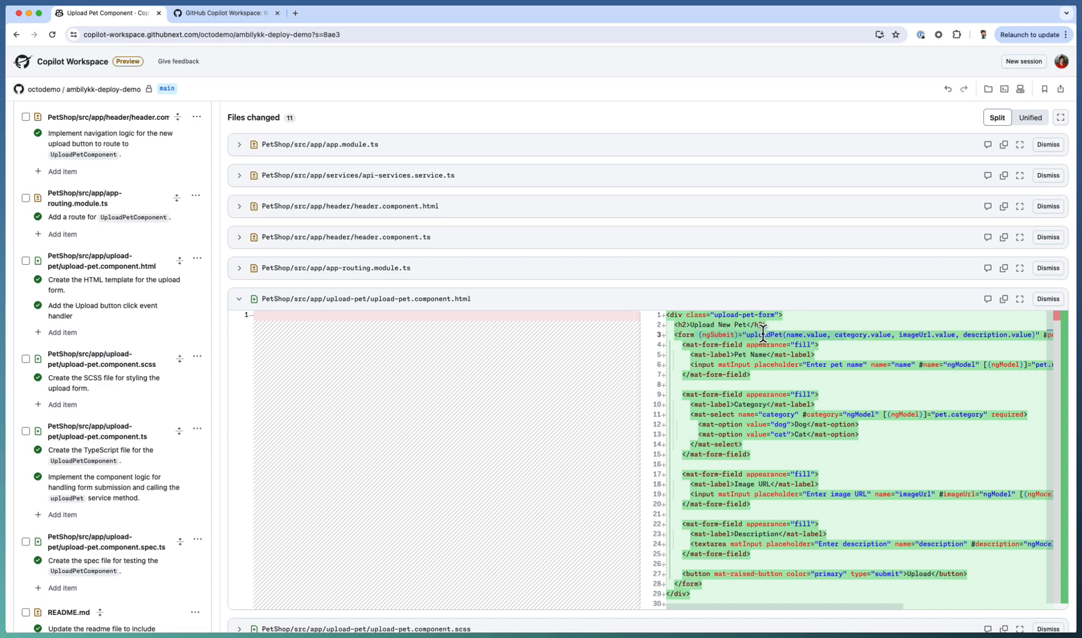
scroll("down", 3)
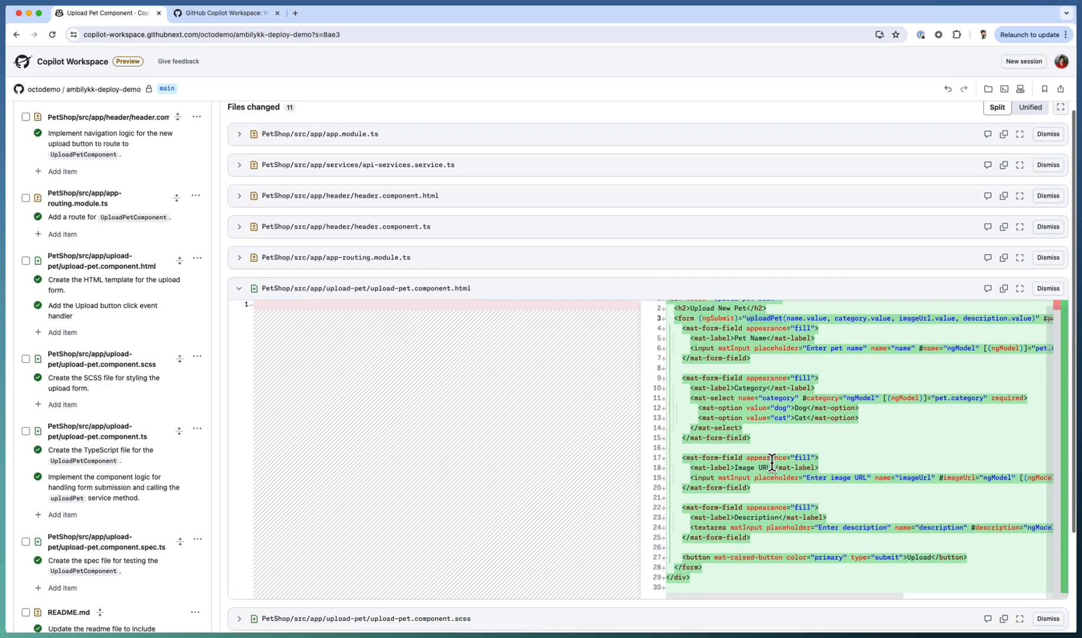
scroll("down", 3)
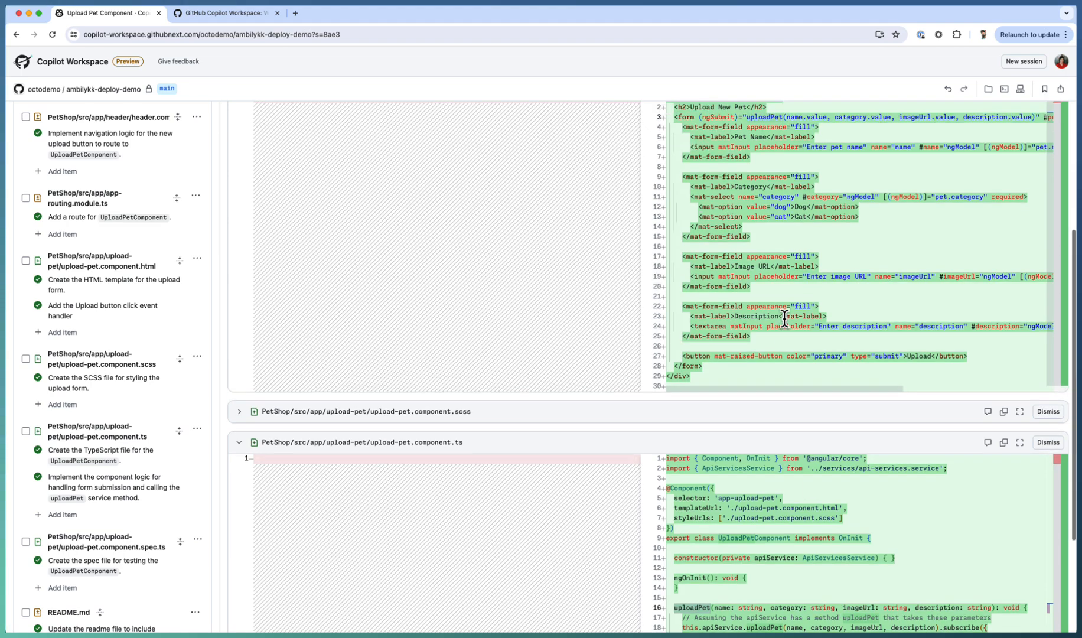
scroll("up", 3)
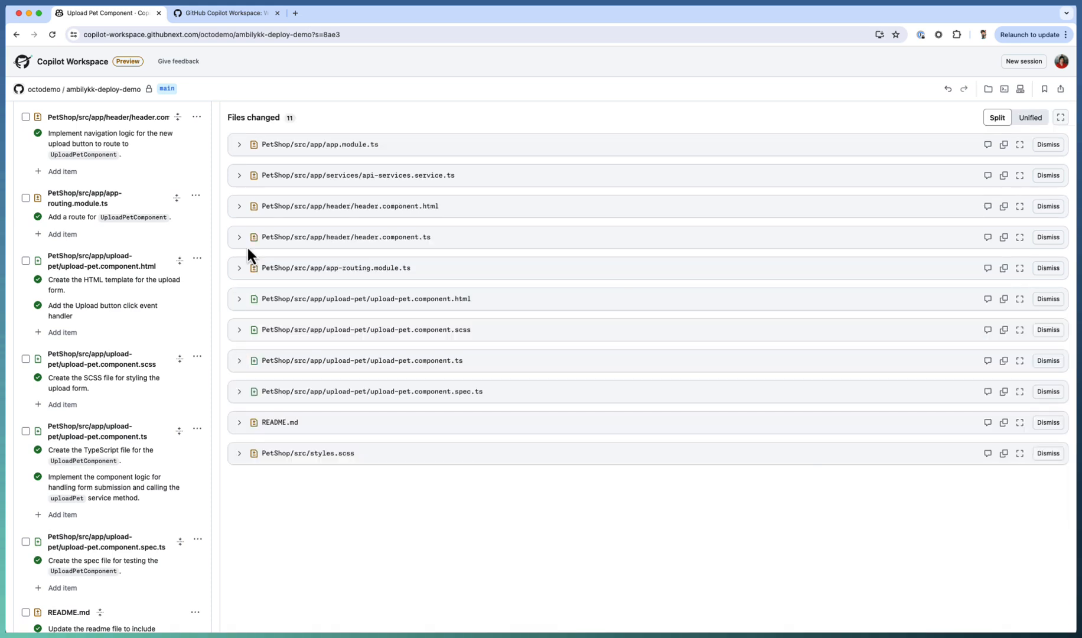
mouse_move(1034, 443)
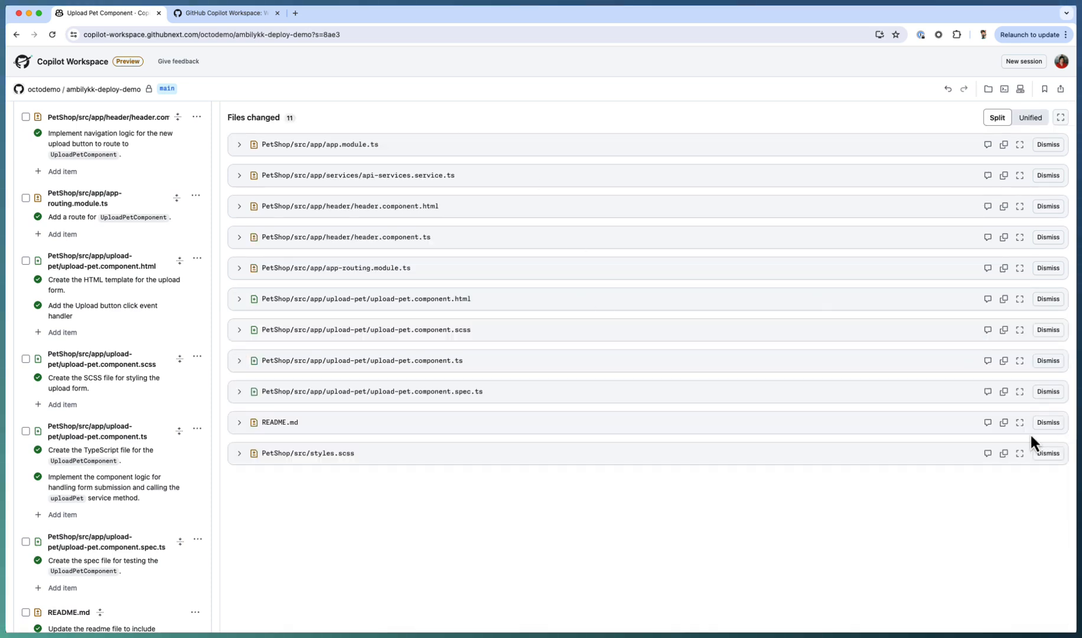
mouse_move(1004, 453)
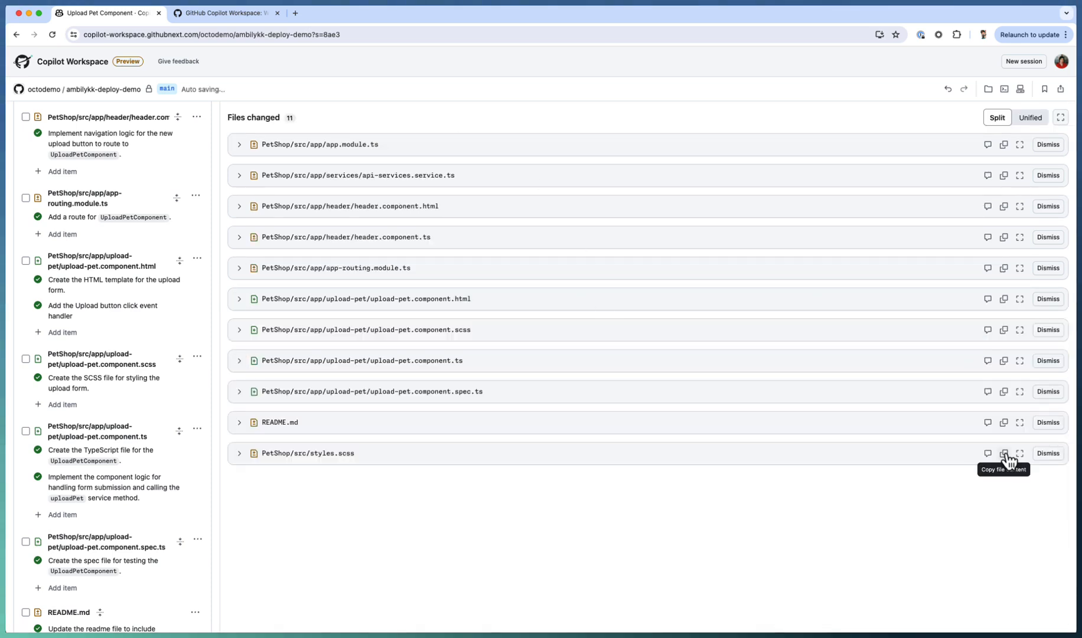
mouse_move(1020, 453)
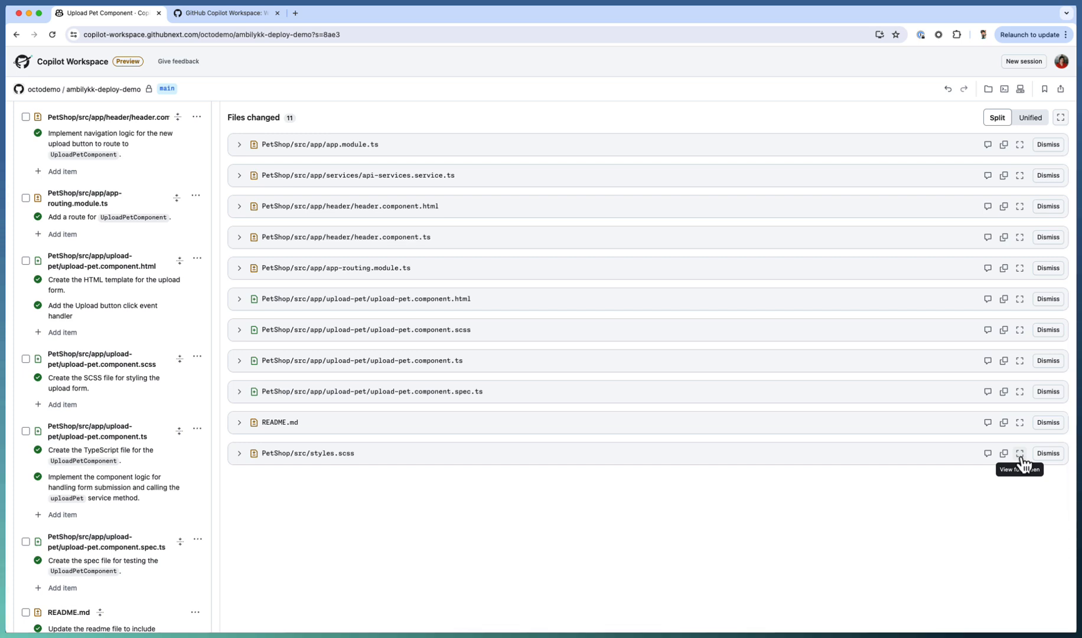
mouse_move(526, 609)
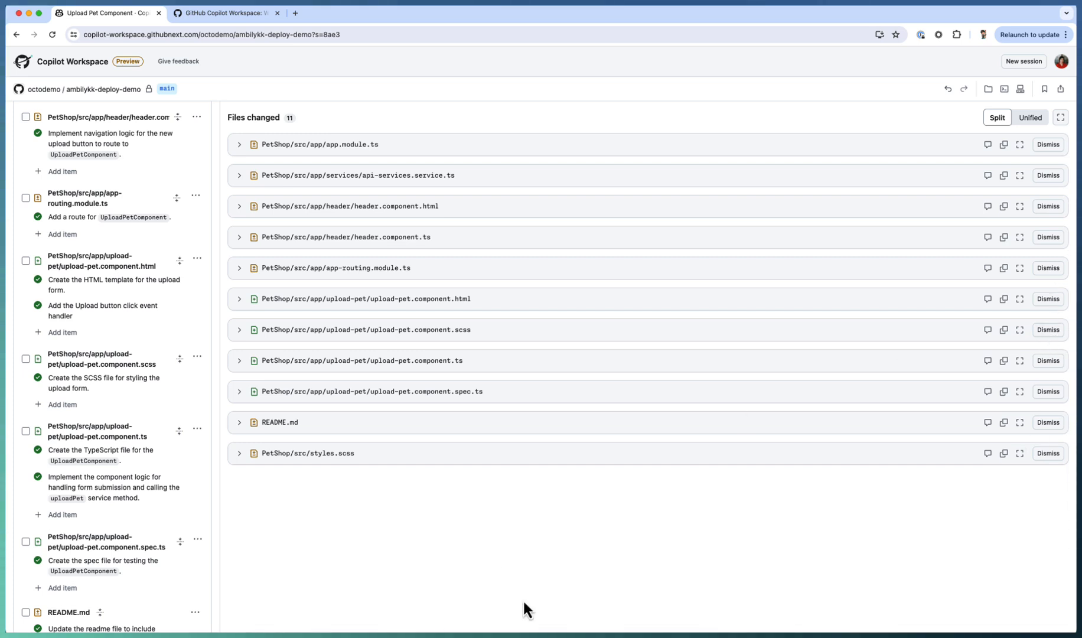
mouse_move(622, 561)
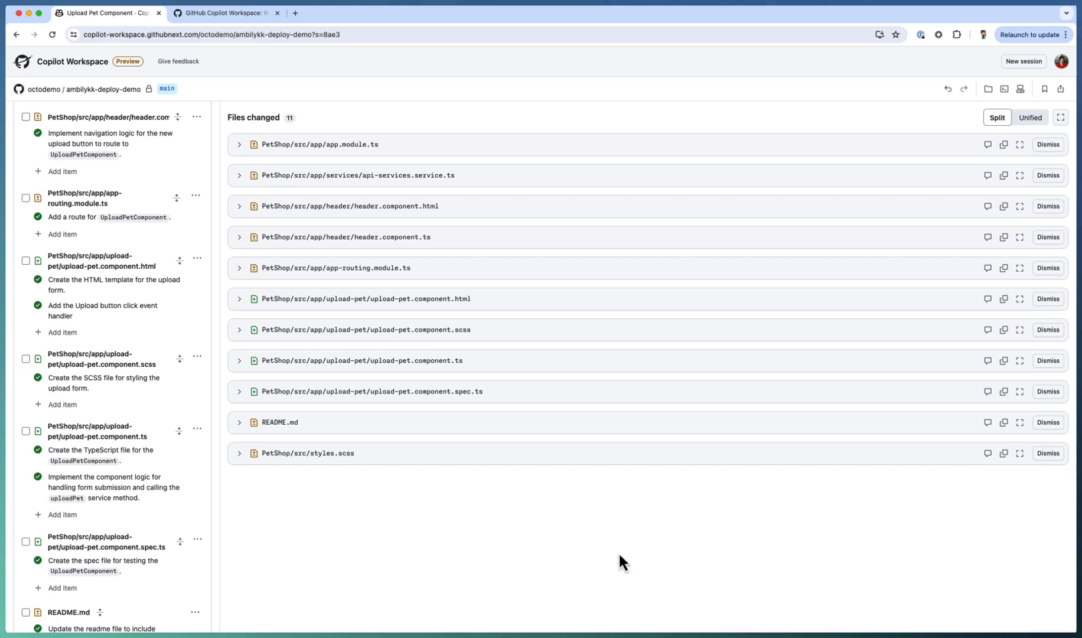
mouse_move(392, 399)
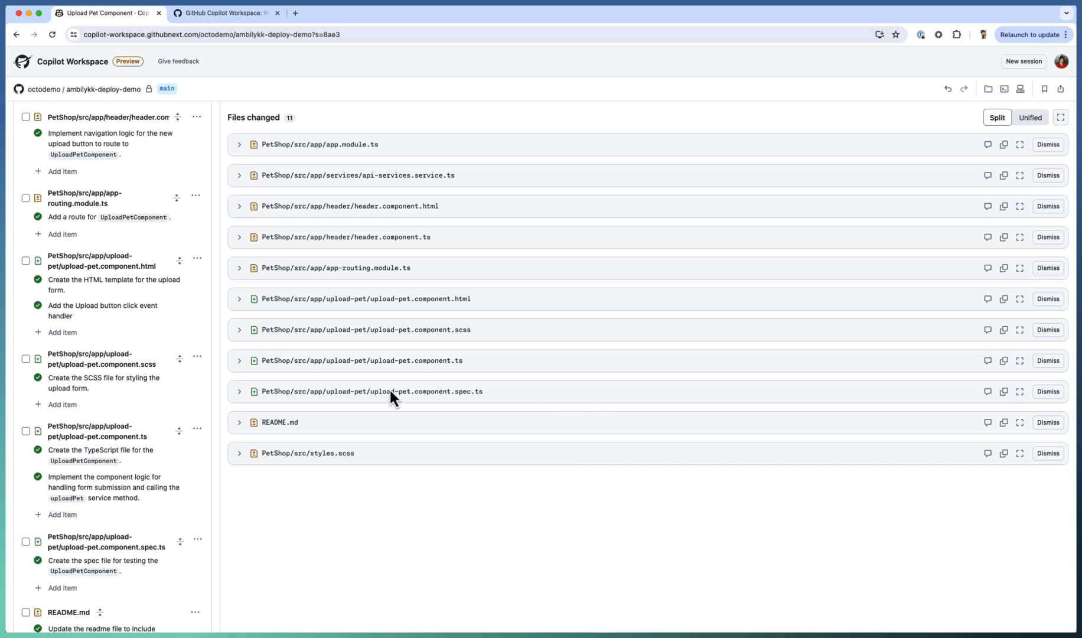
Scroll to the Implementation summary listing the eleven changed files.
scroll("down", 3)
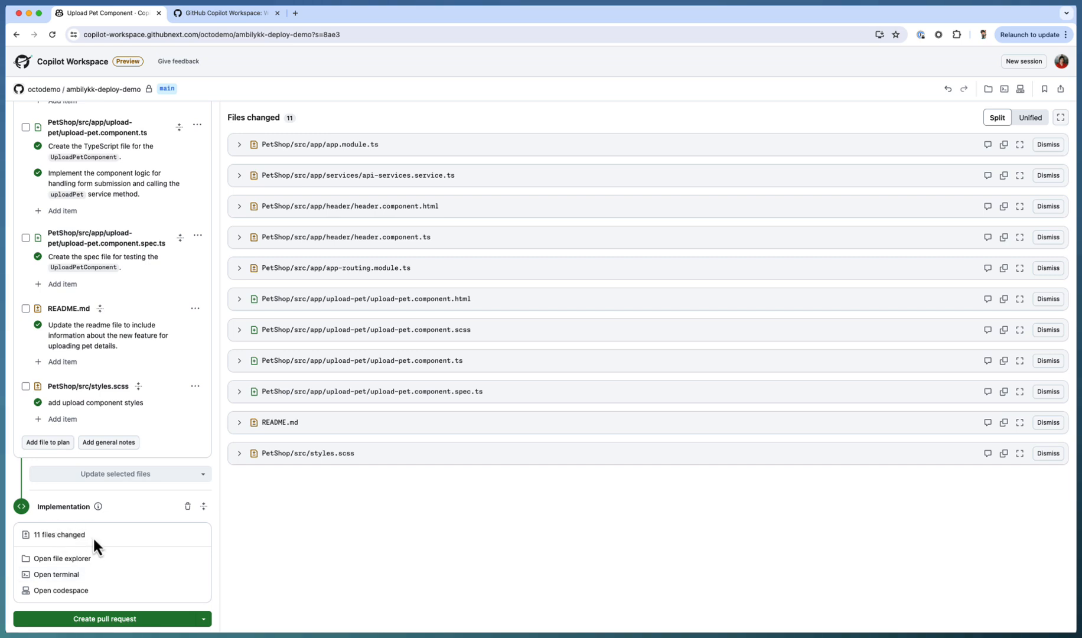
mouse_move(206, 622)
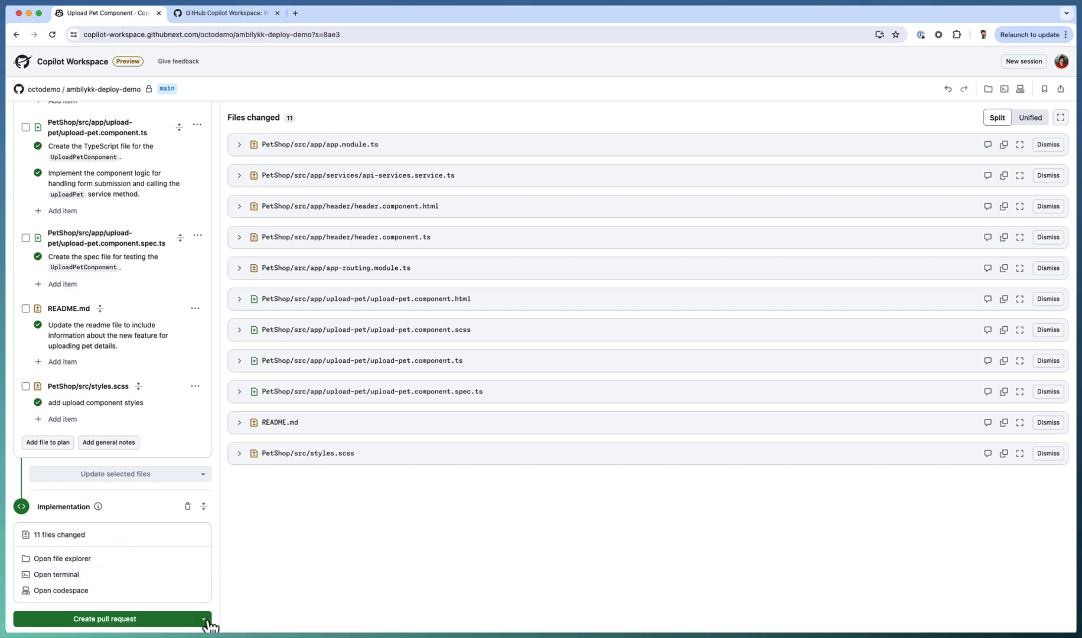
Choose Push to new branch from the Create pull request dropdown to open the push dialog.
left_click(203, 618)
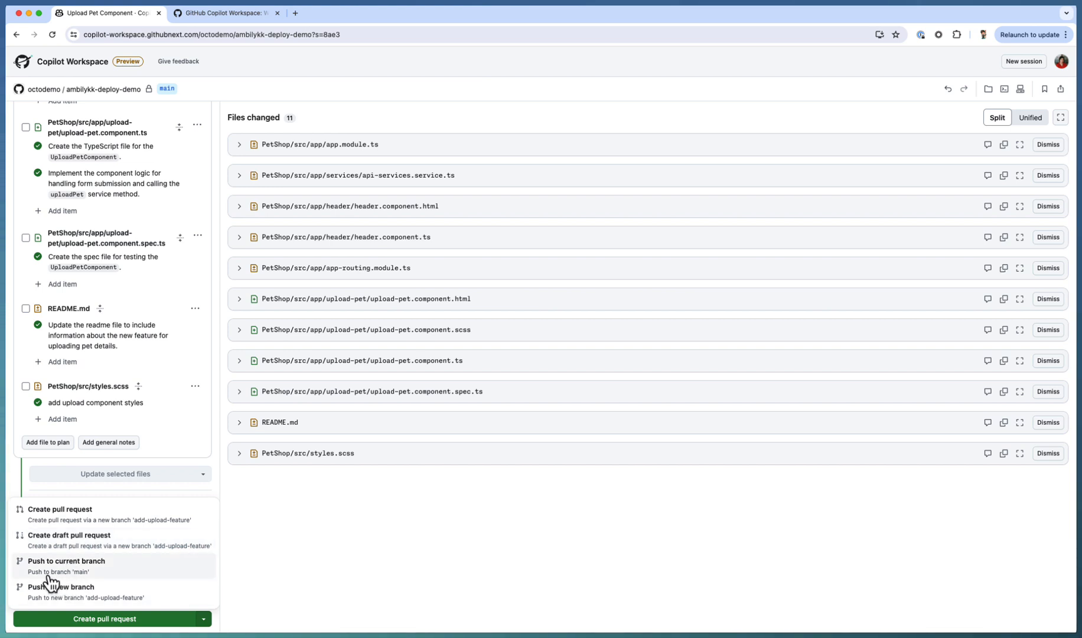
mouse_move(105, 578)
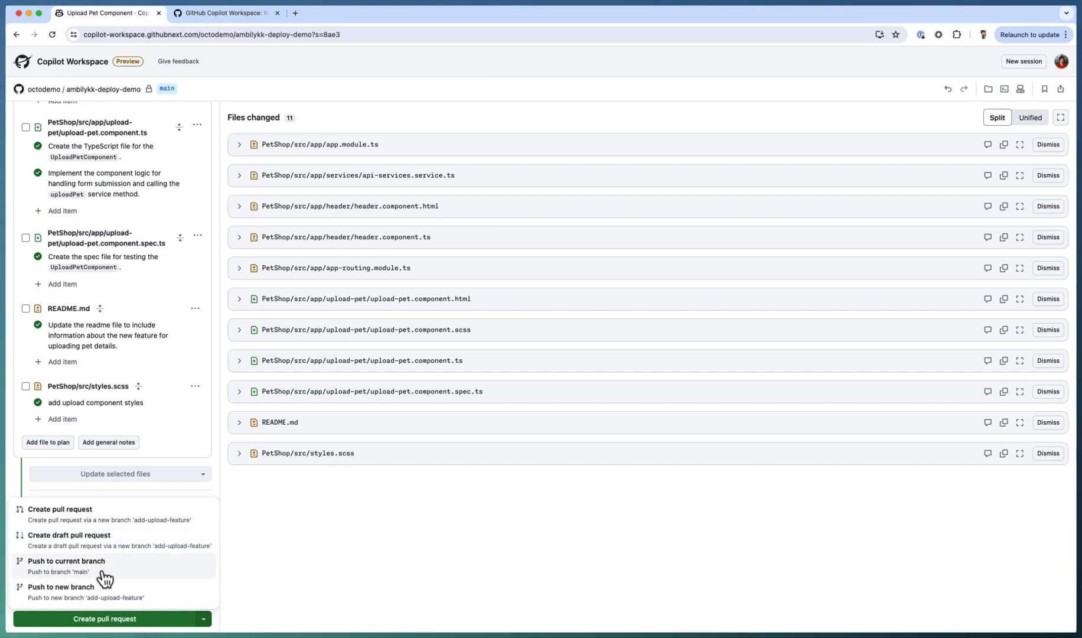
mouse_move(79, 595)
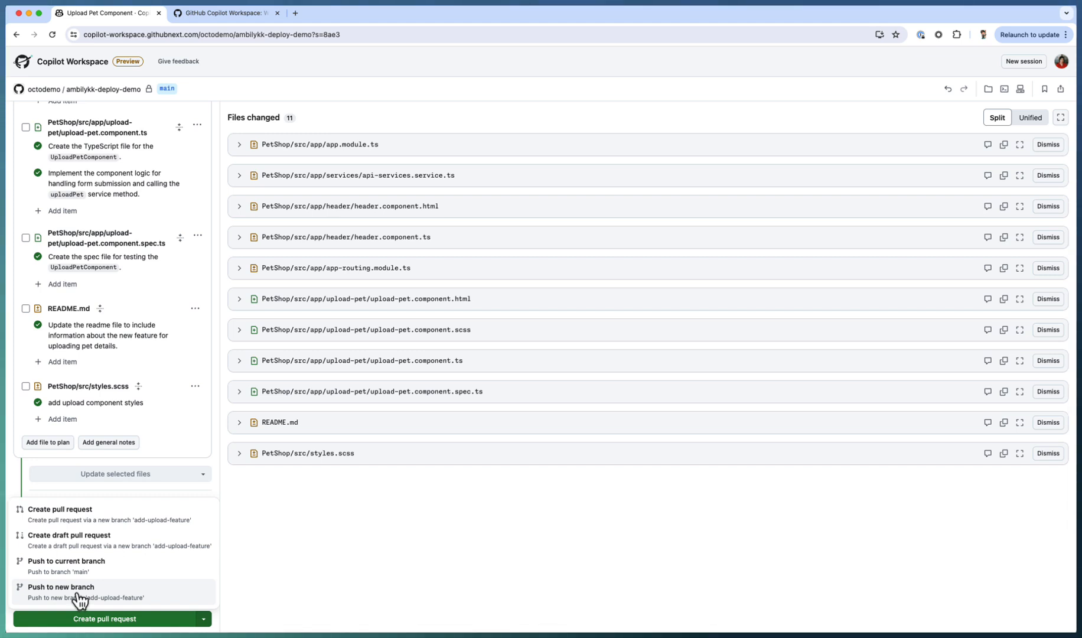
left_click(61, 587)
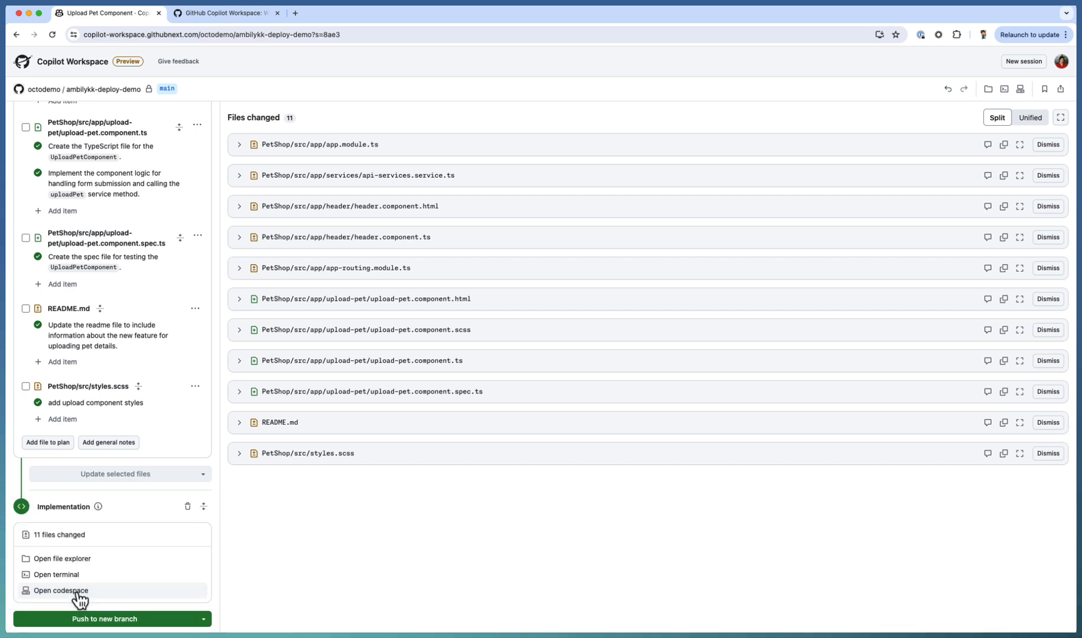
left_click(105, 618)
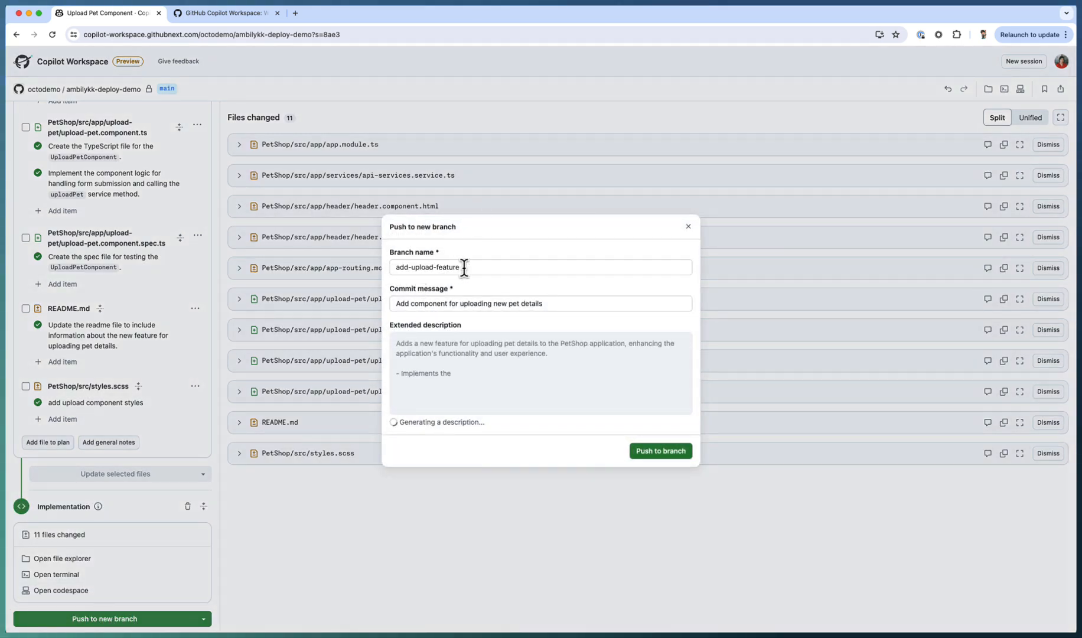
Push the commit to the new add-upload-feature branch after checking the branch name and message.
left_click(484, 267)
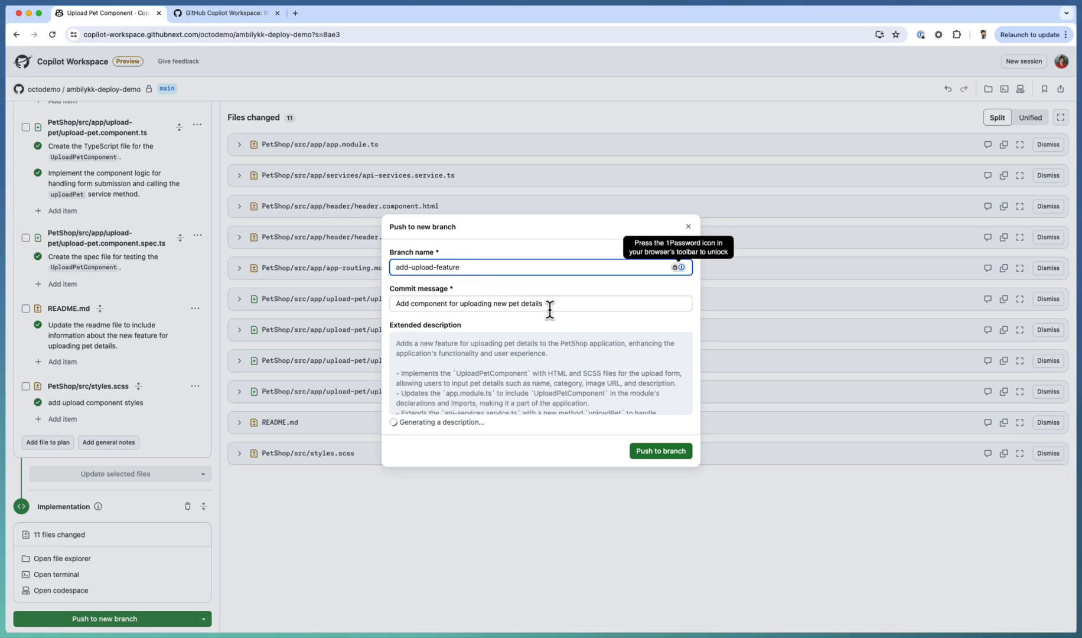
mouse_move(426, 332)
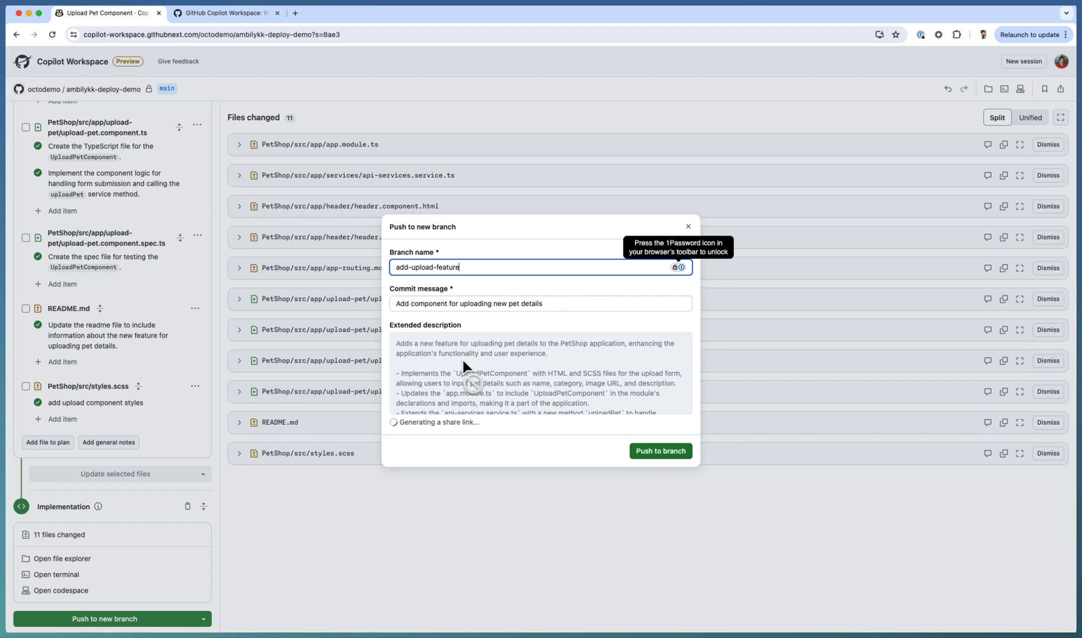
scroll("down", 3)
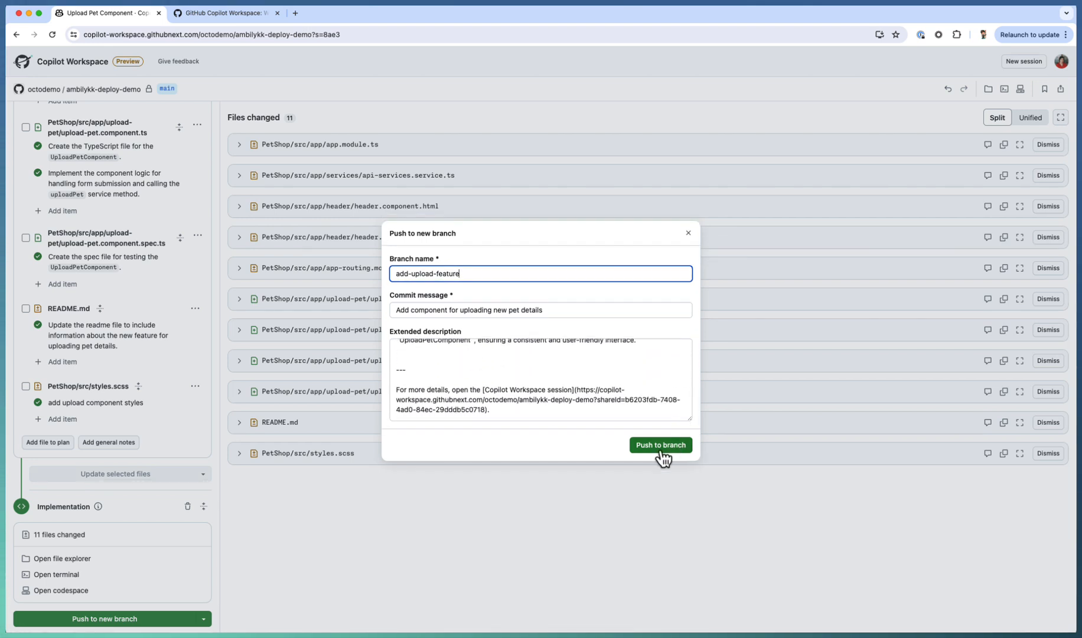
left_click(661, 445)
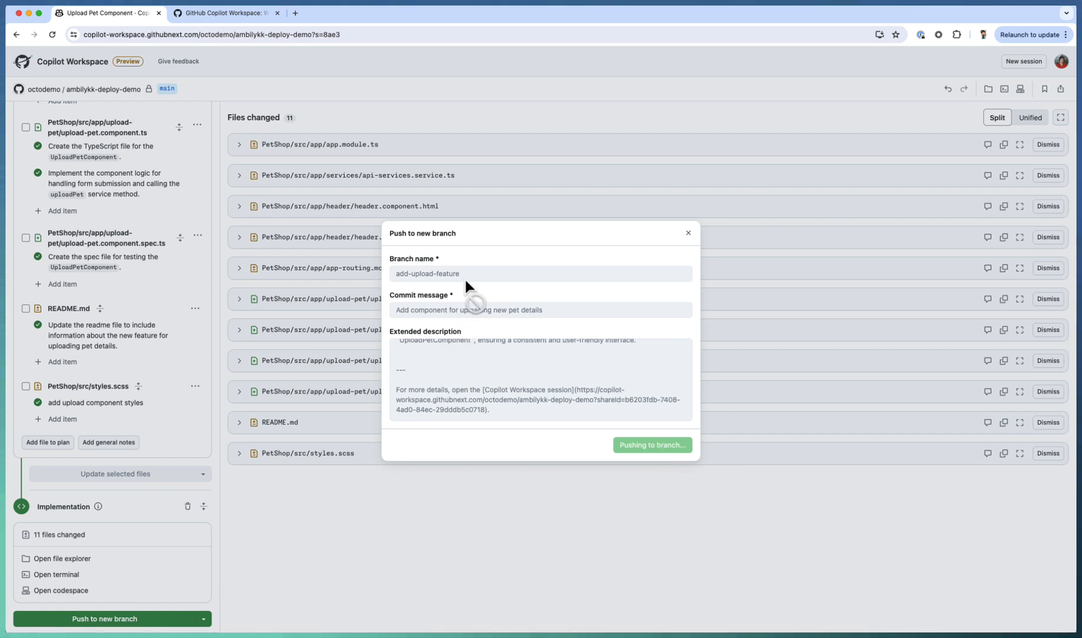
left_click(651, 444)
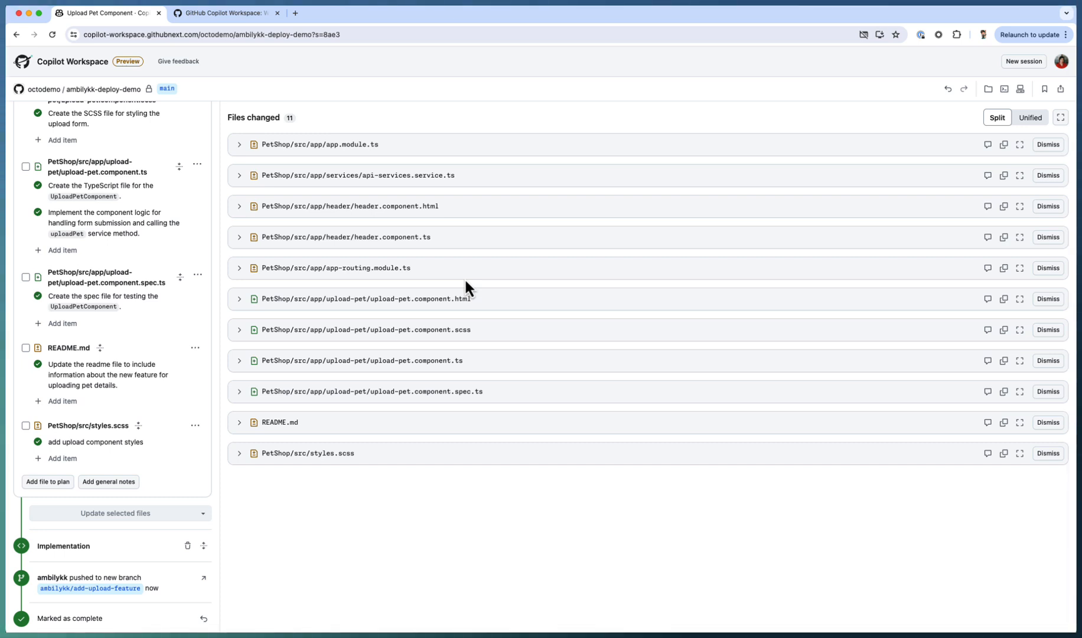
Open the add-upload-feature branch on GitHub and locate the README's Upload Pet Details section.
left_click(89, 620)
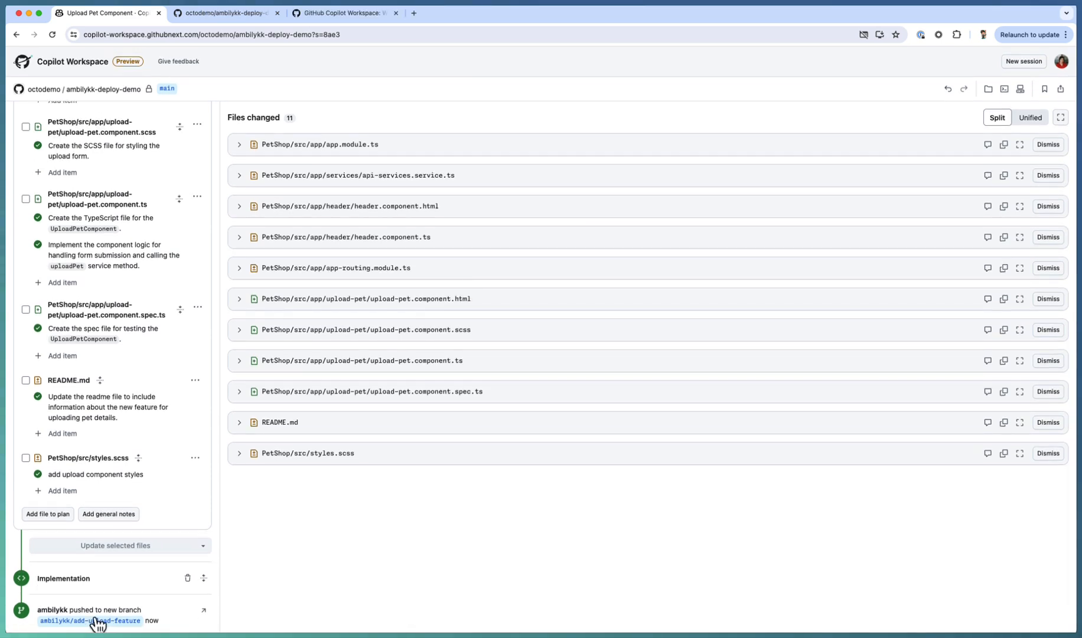
mouse_move(97, 620)
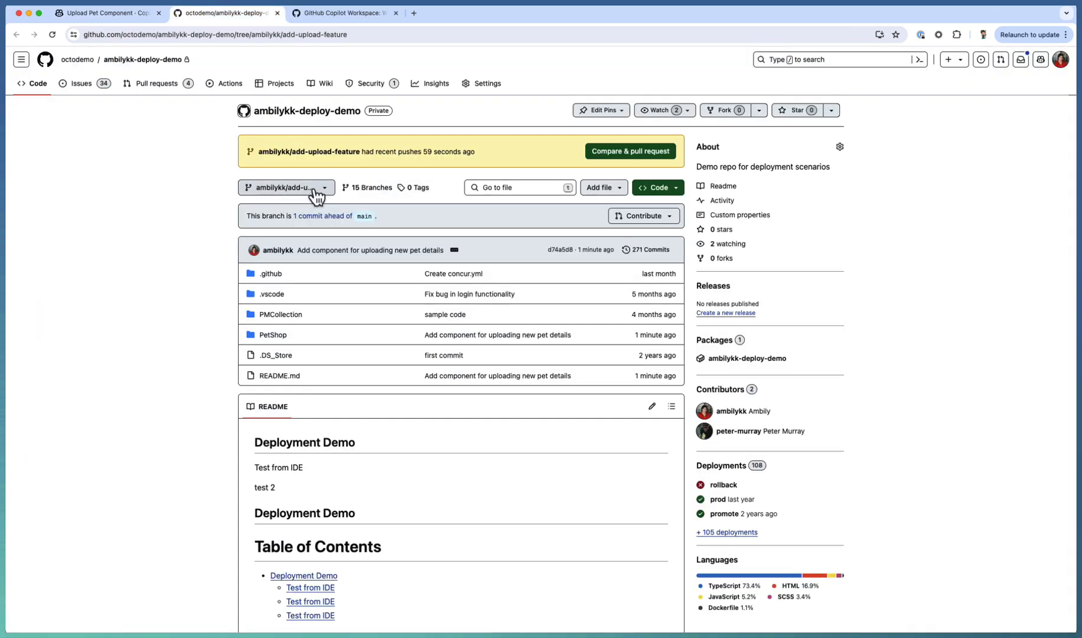
mouse_move(431, 153)
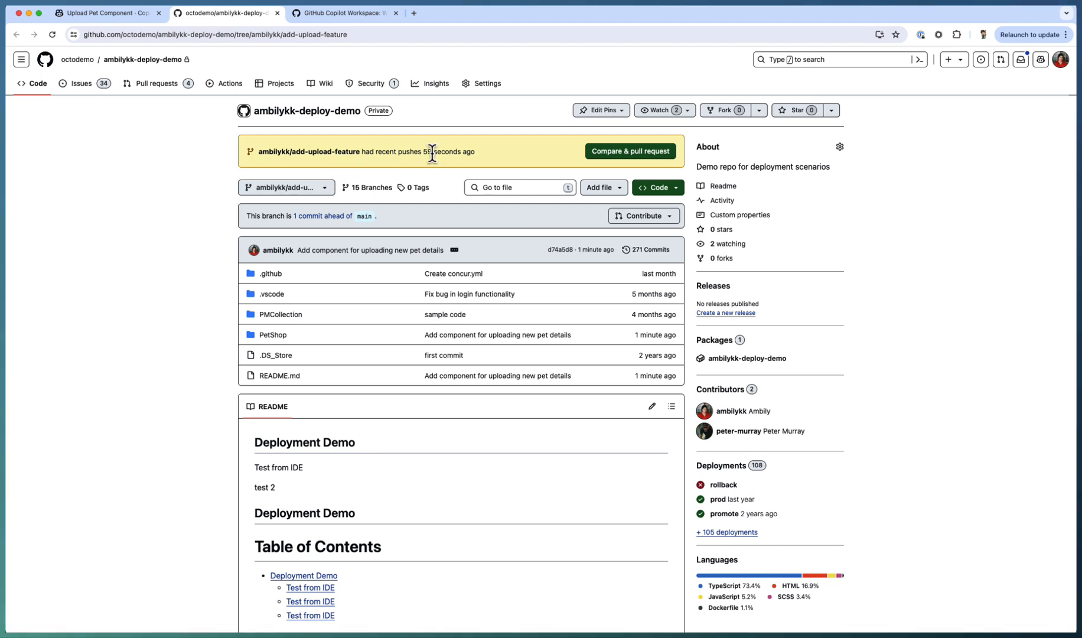
scroll("down", 3)
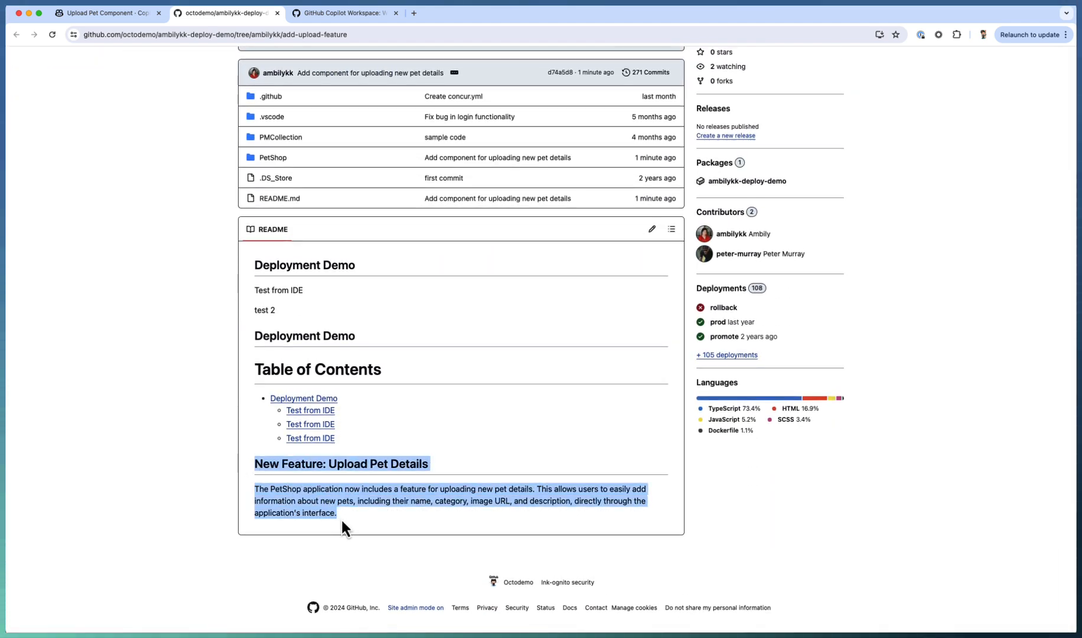
scroll("up", 3)
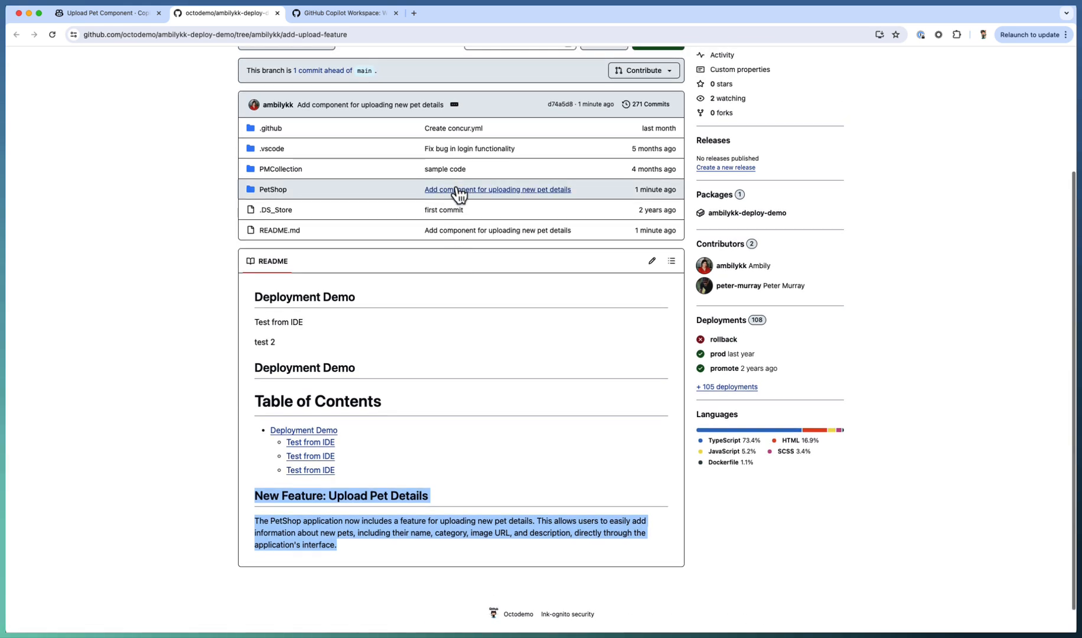
mouse_move(308, 183)
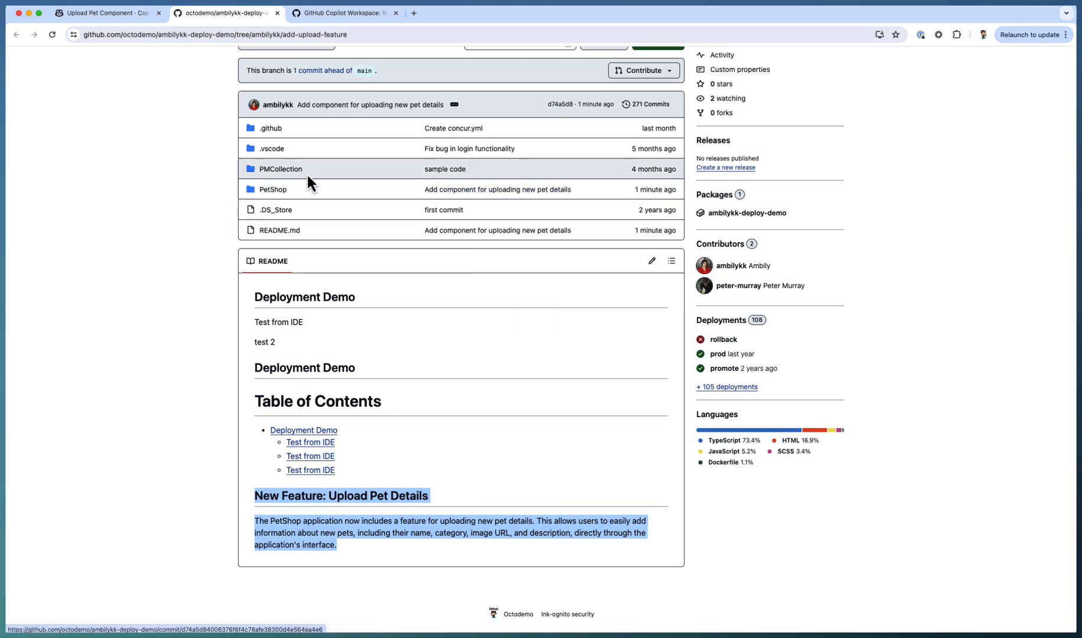
scroll("up", 3)
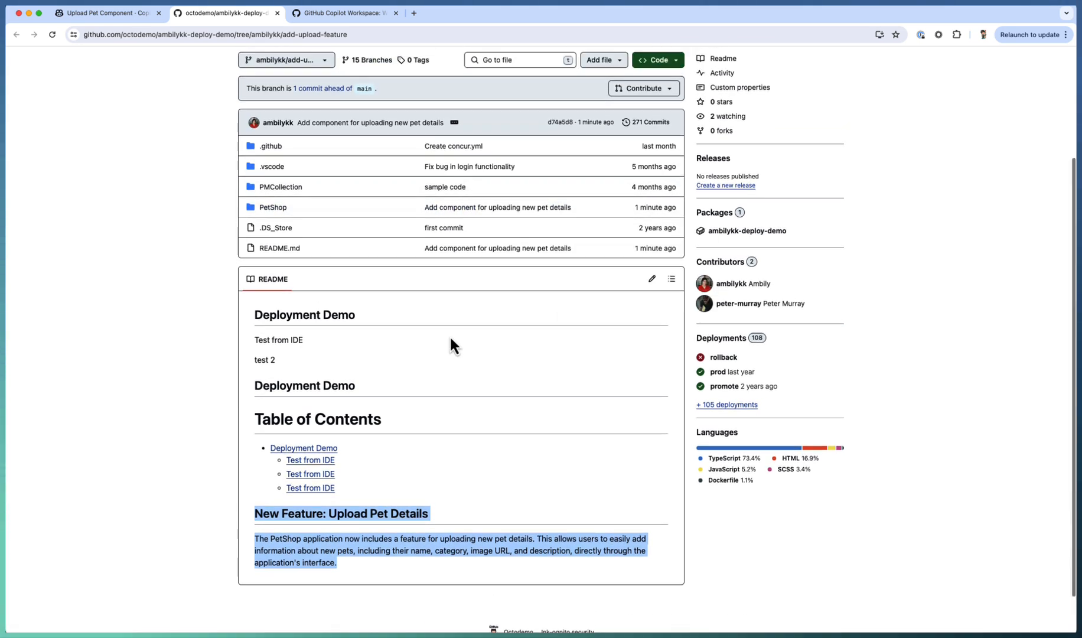
scroll("up", 3)
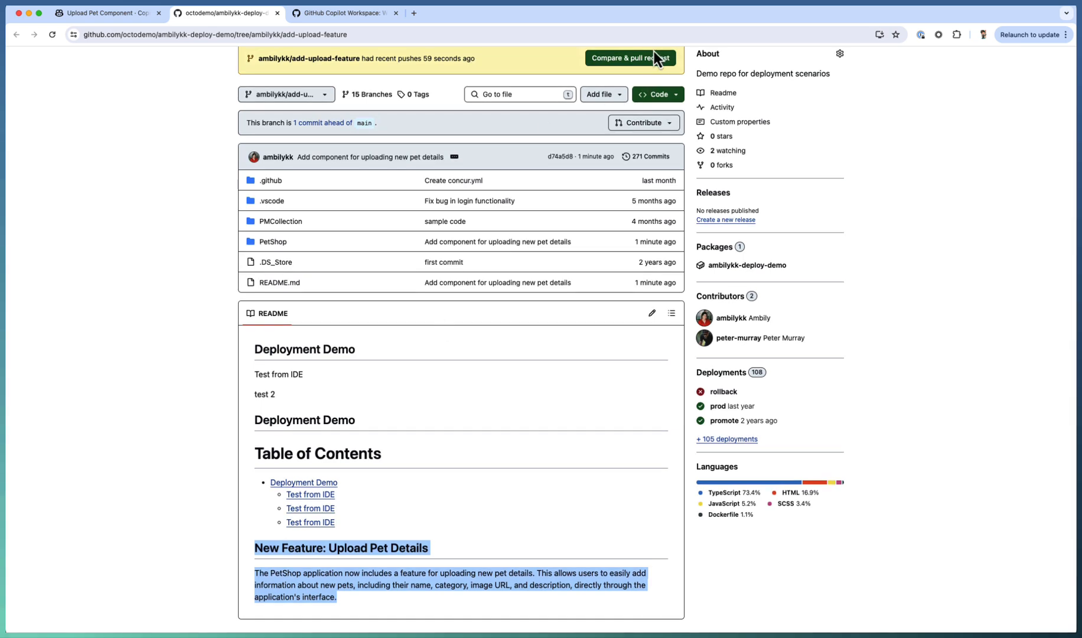
mouse_move(630, 58)
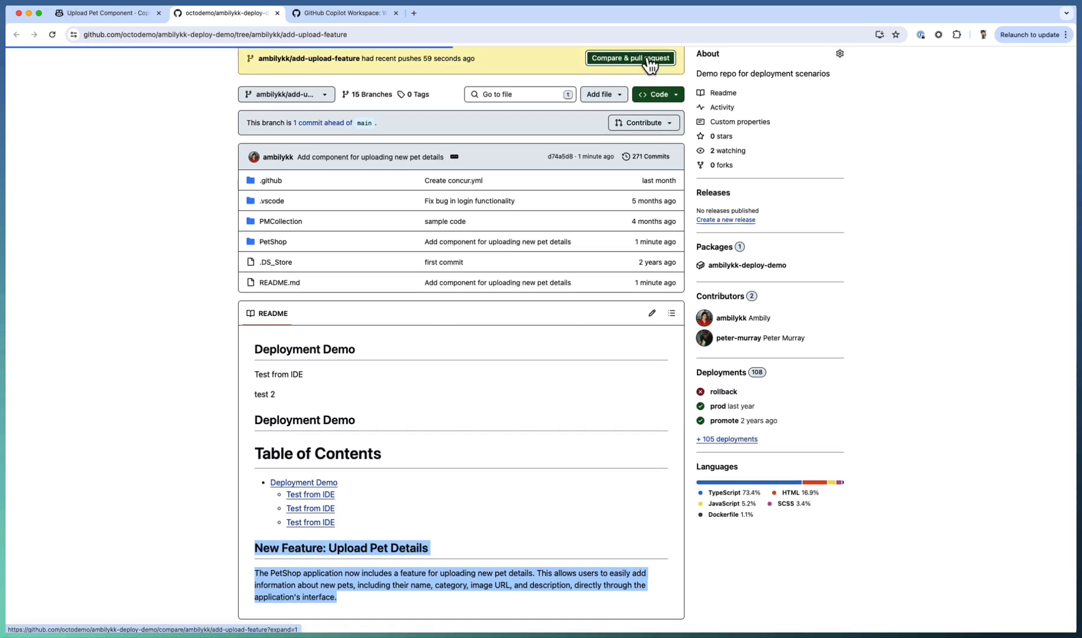
Start a pull request into main, preview its generated description and scroll the 11-file diff.
left_click(629, 58)
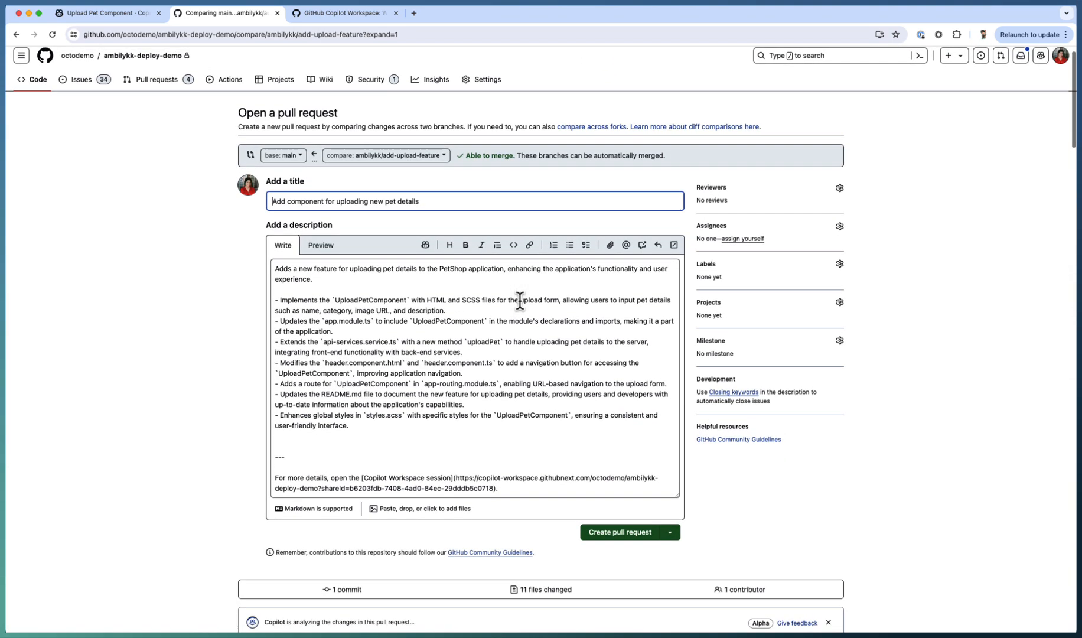
mouse_move(320, 245)
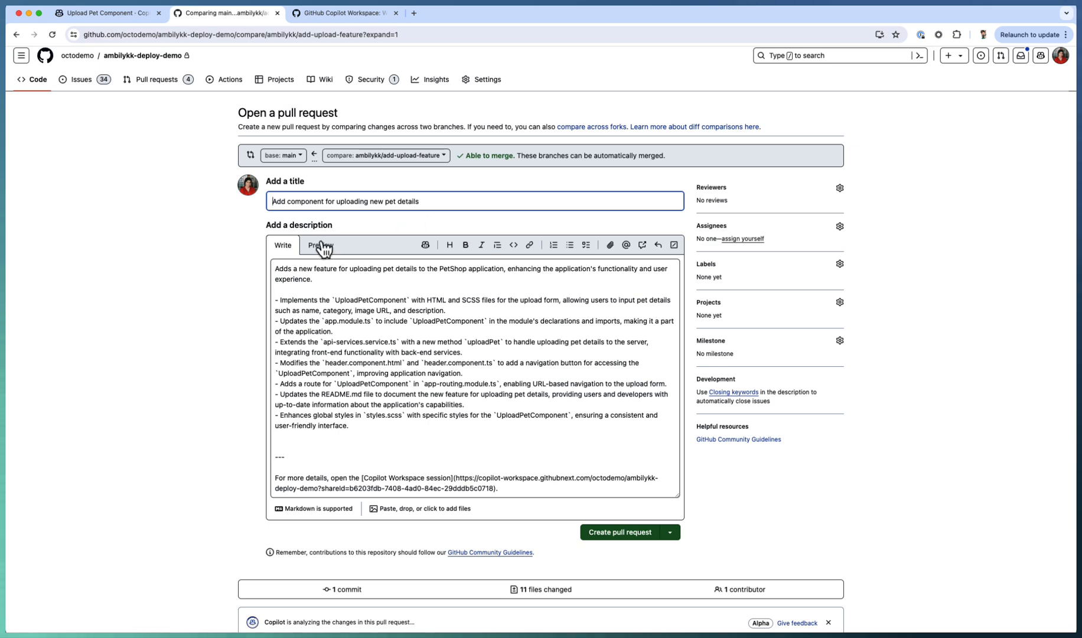
left_click(321, 245)
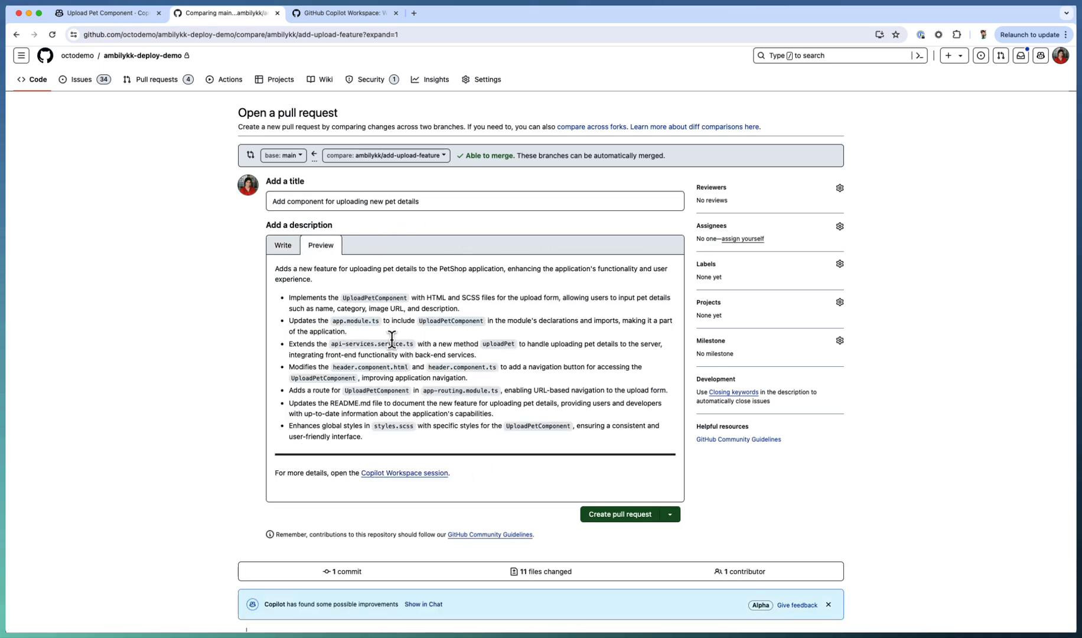
scroll("down", 3)
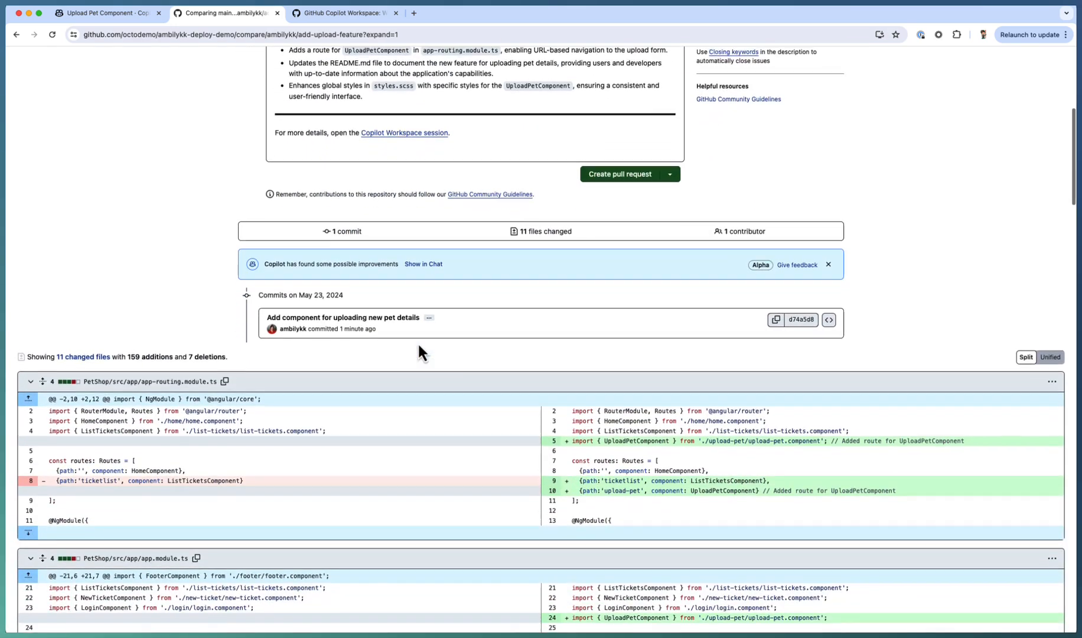
scroll("down", 3)
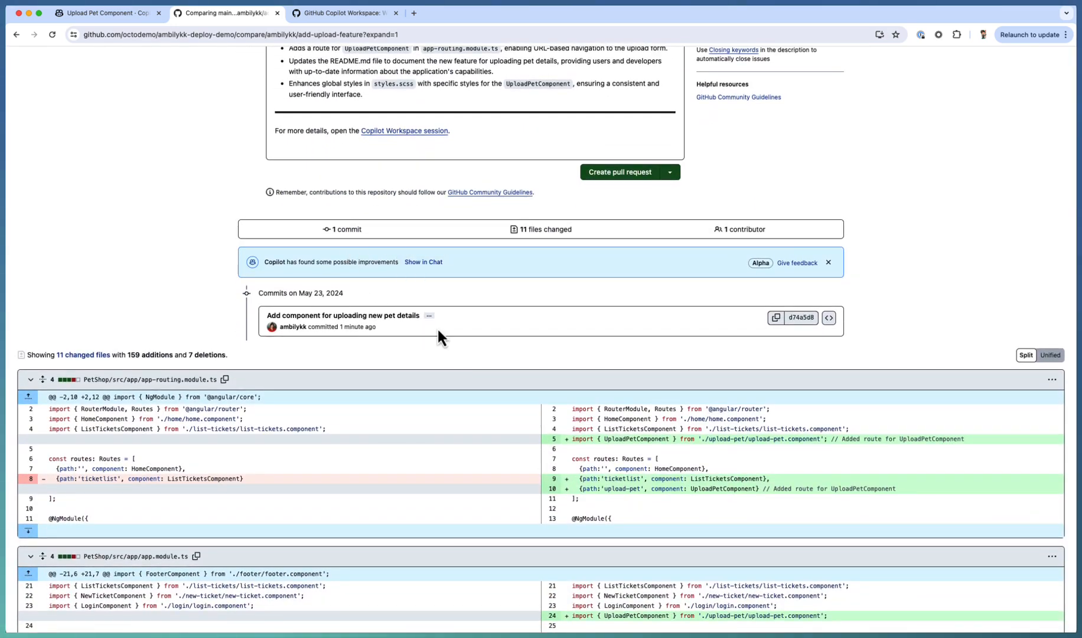
scroll("down", 3)
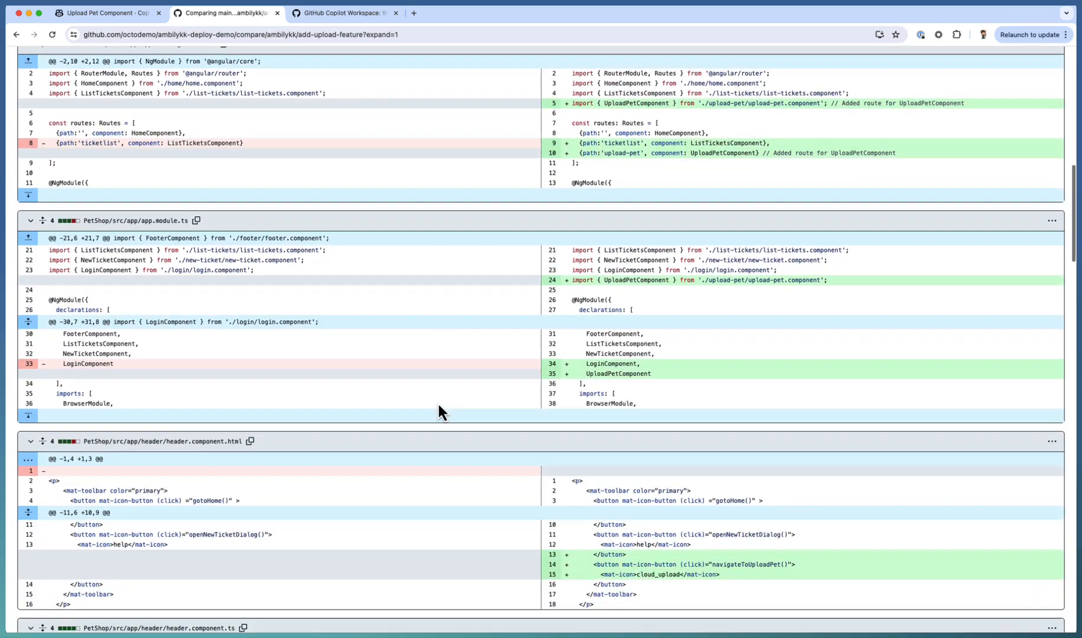
scroll("down", 3)
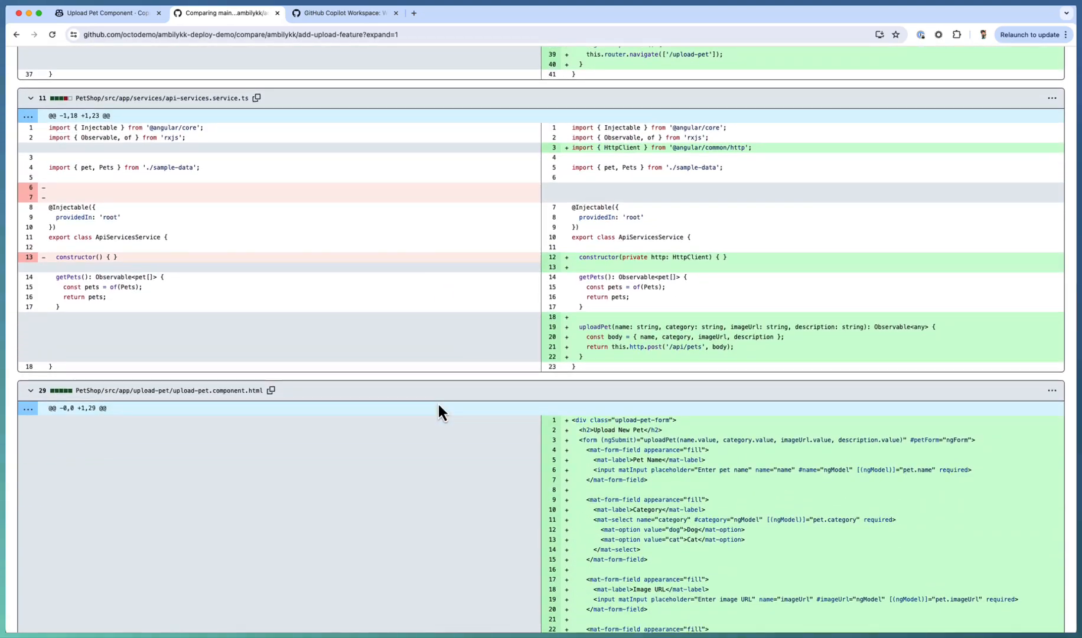